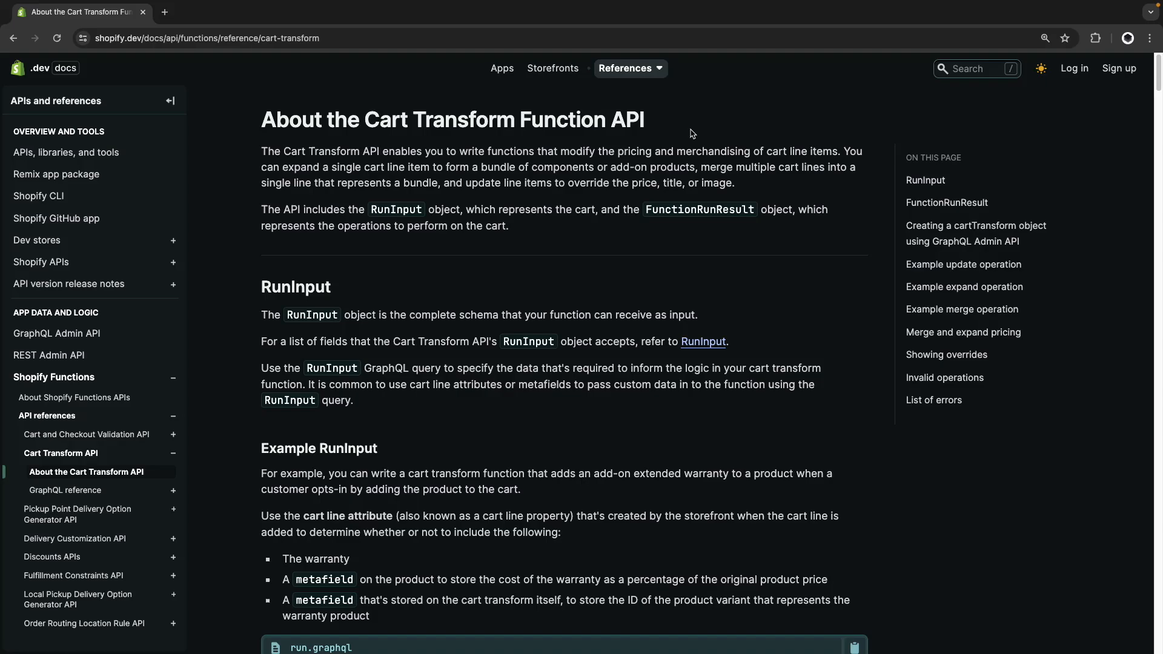
pyautogui.moveTo(1032, 179)
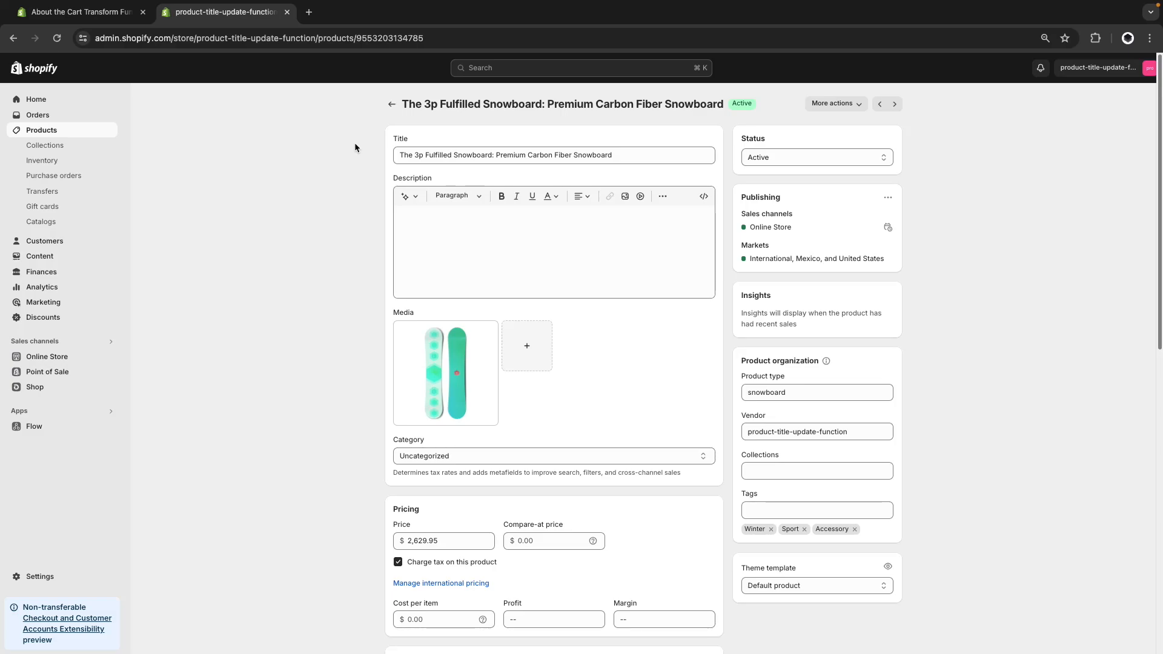
# - Highlight the part of the product title before the colon as the target name
pyautogui.click(634, 155)
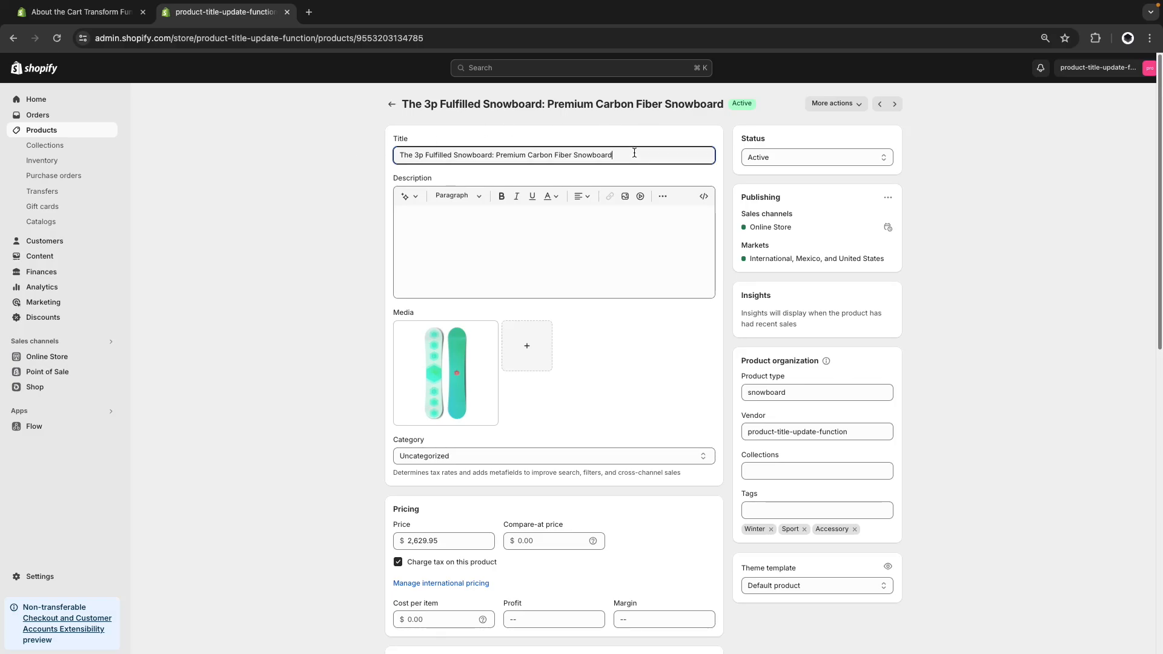
pyautogui.doubleClick(532, 155)
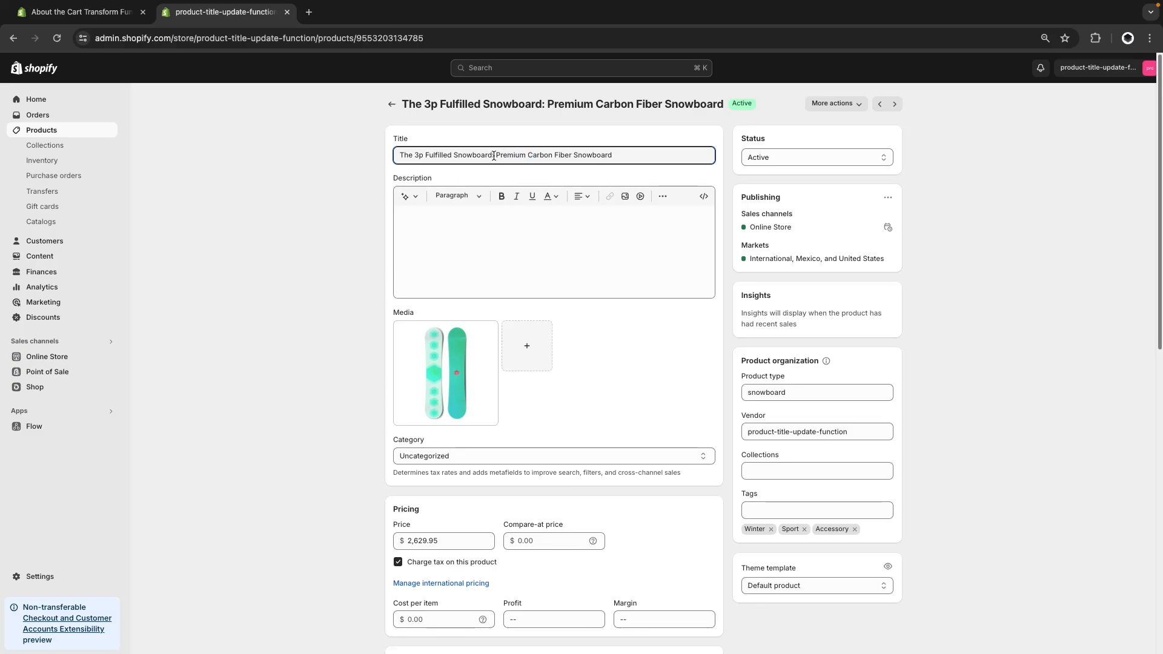
pyautogui.doubleClick(445, 155)
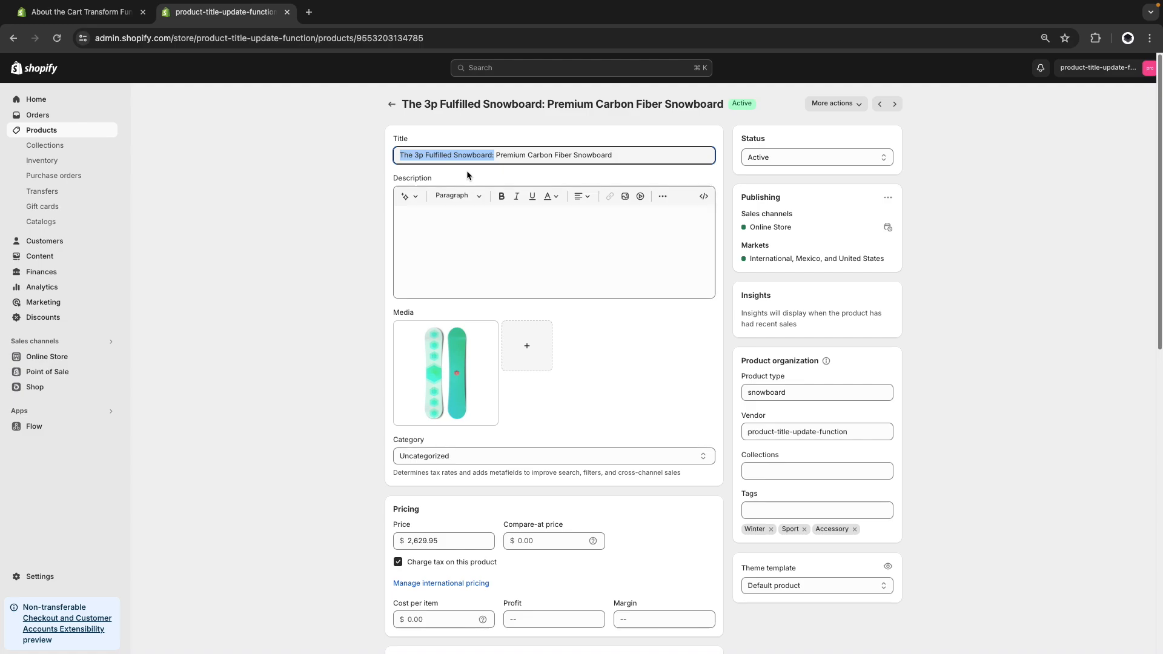
pyautogui.moveTo(466, 171)
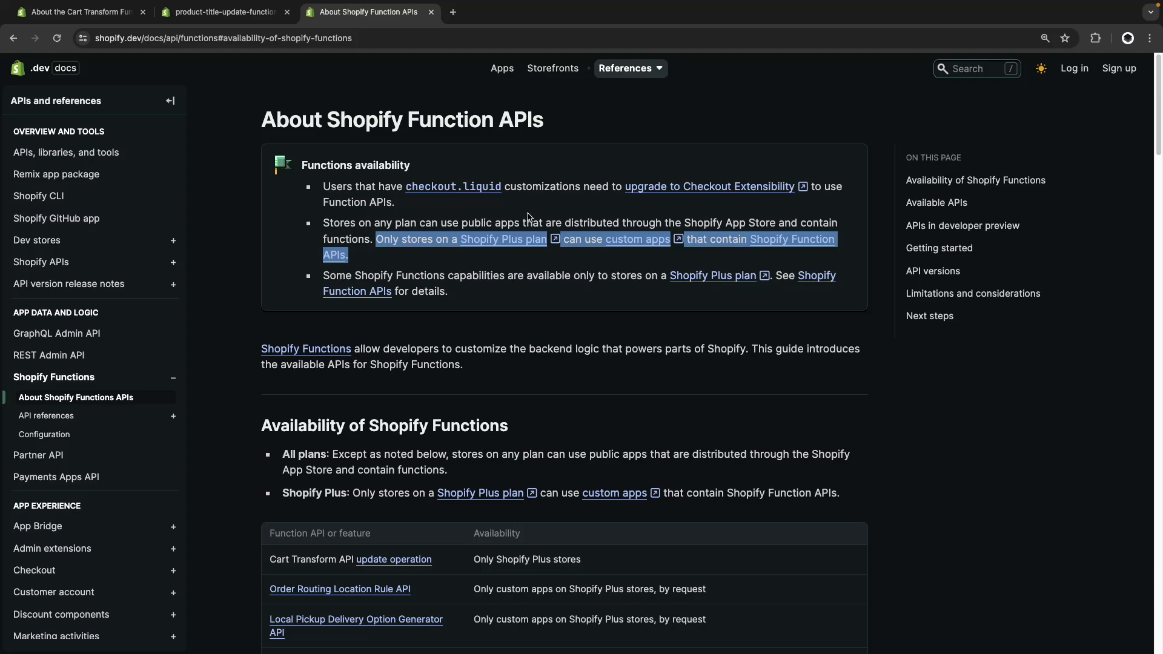
pyautogui.moveTo(528, 216)
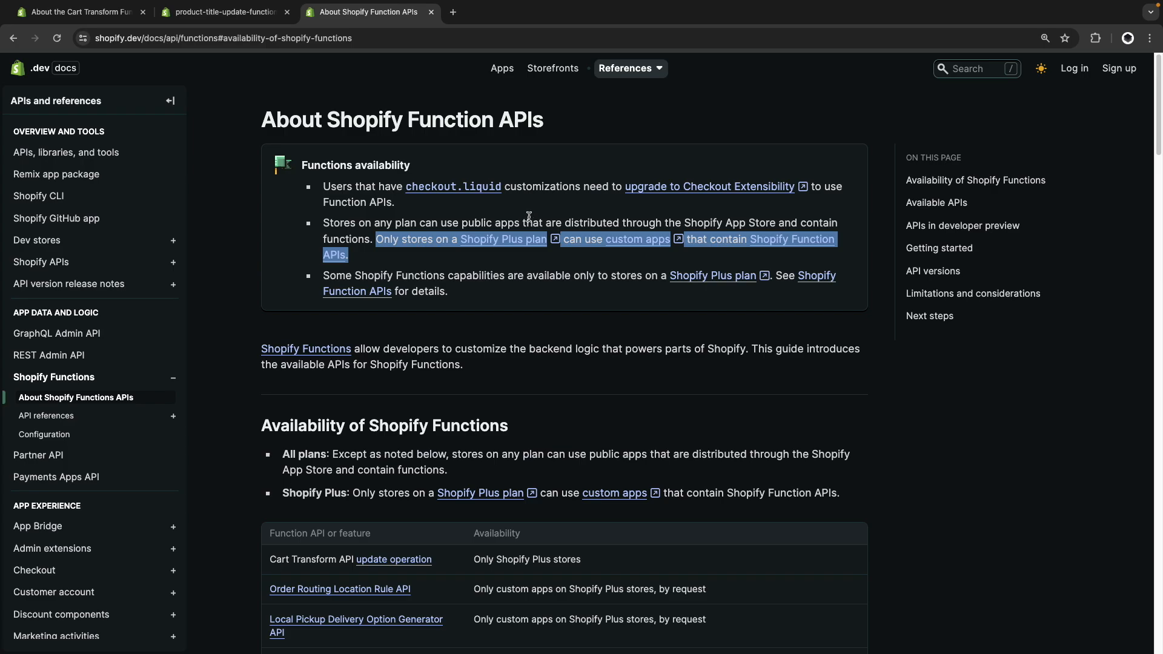
pyautogui.moveTo(529, 217)
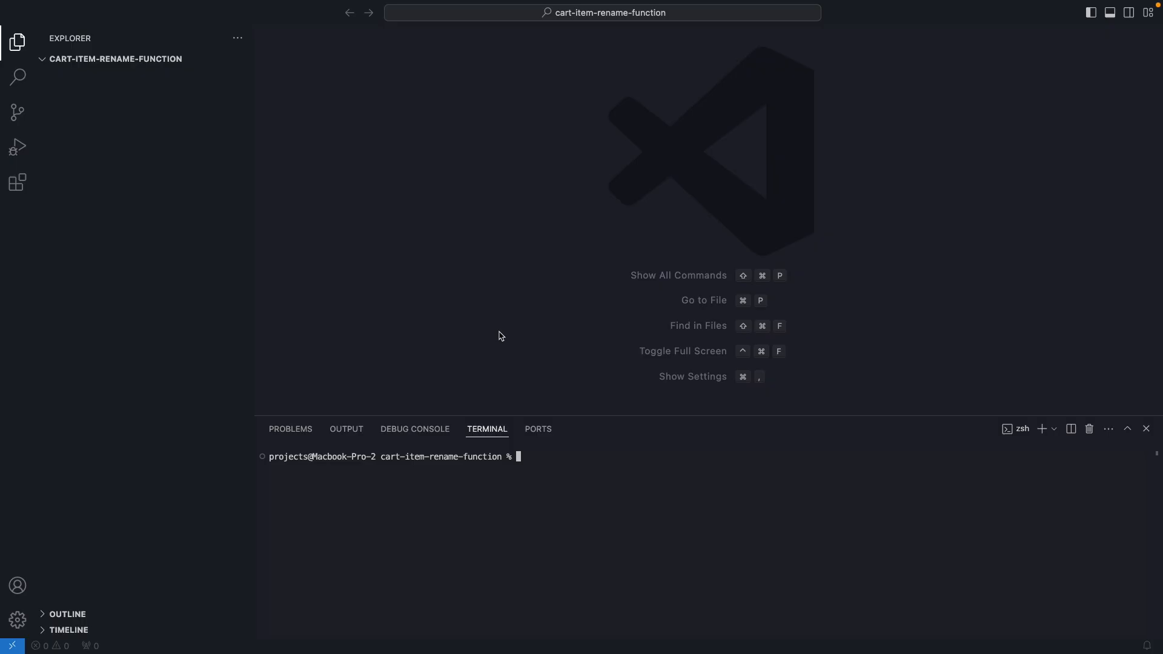
pyautogui.write('npm init @shop')
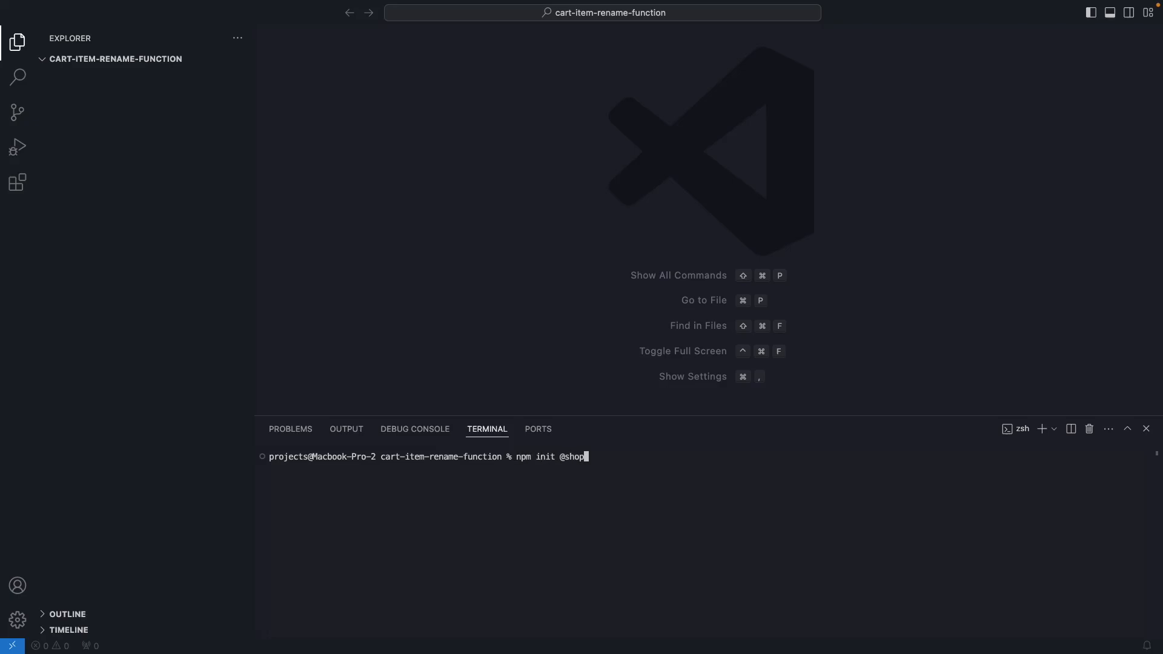
pyautogui.write('ify/app@latest')
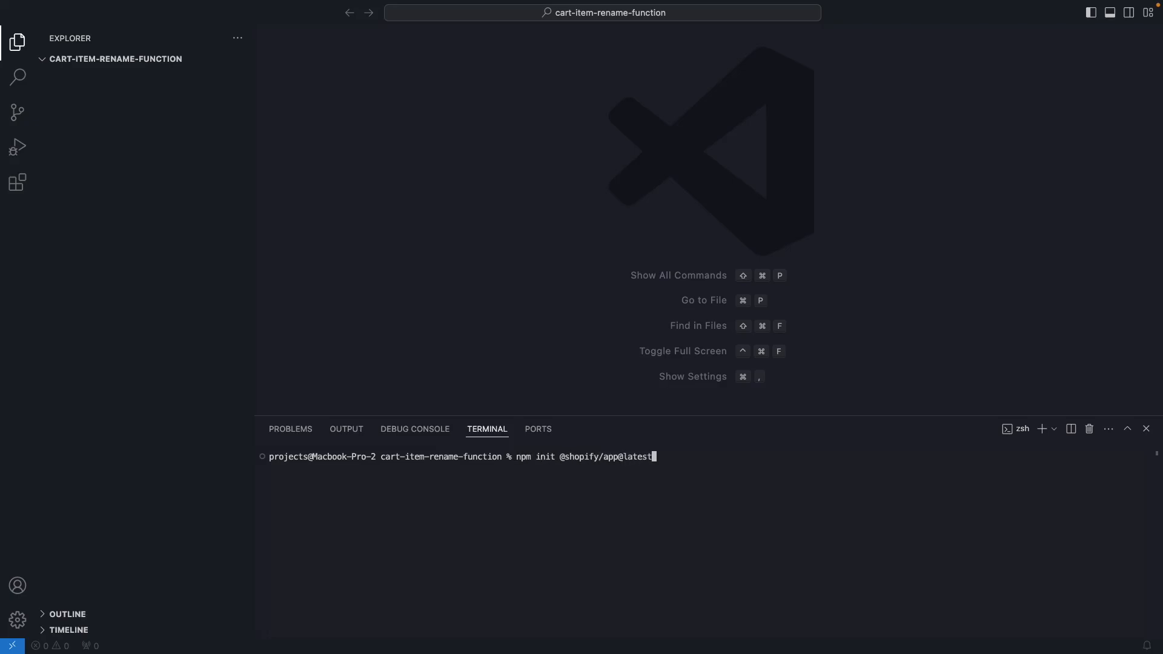
pyautogui.press('Enter')
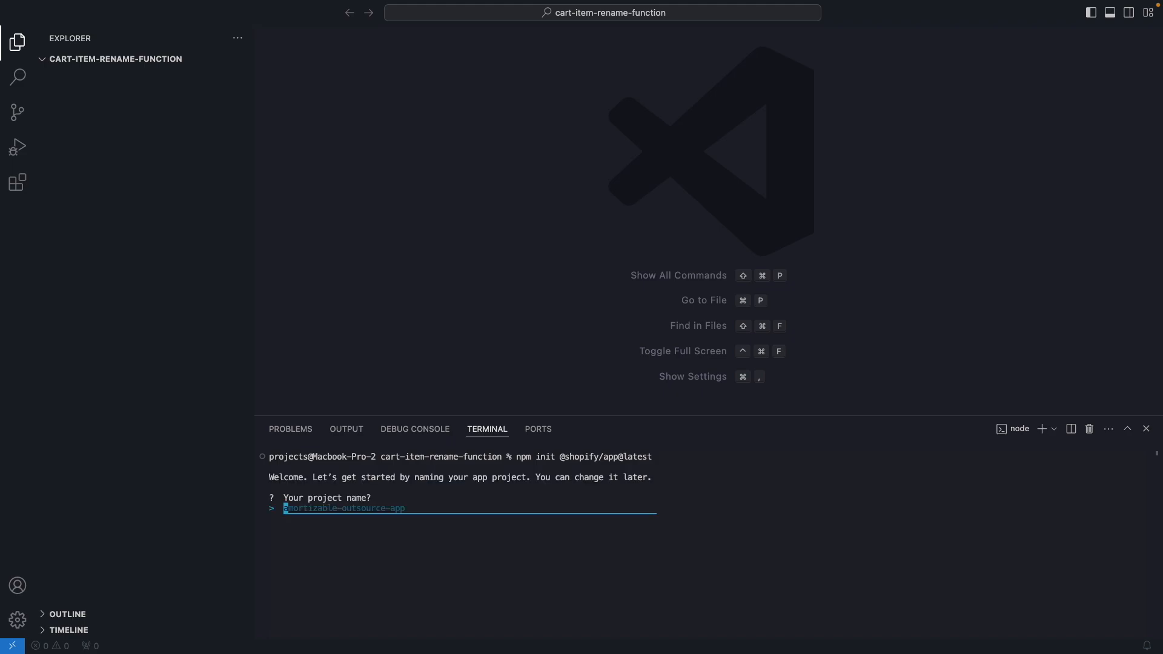
# - Name the project cart-items-rename-function and choose 'Start by adding your first extension'
pyautogui.write('cart-item')
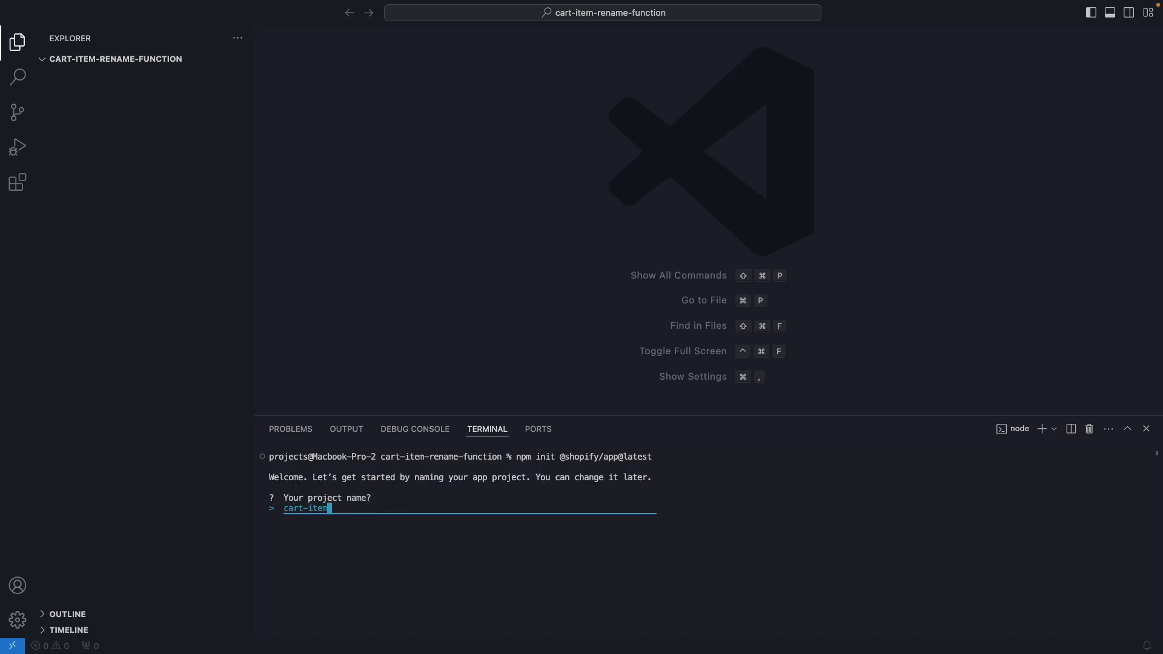
pyautogui.write('s-rename-')
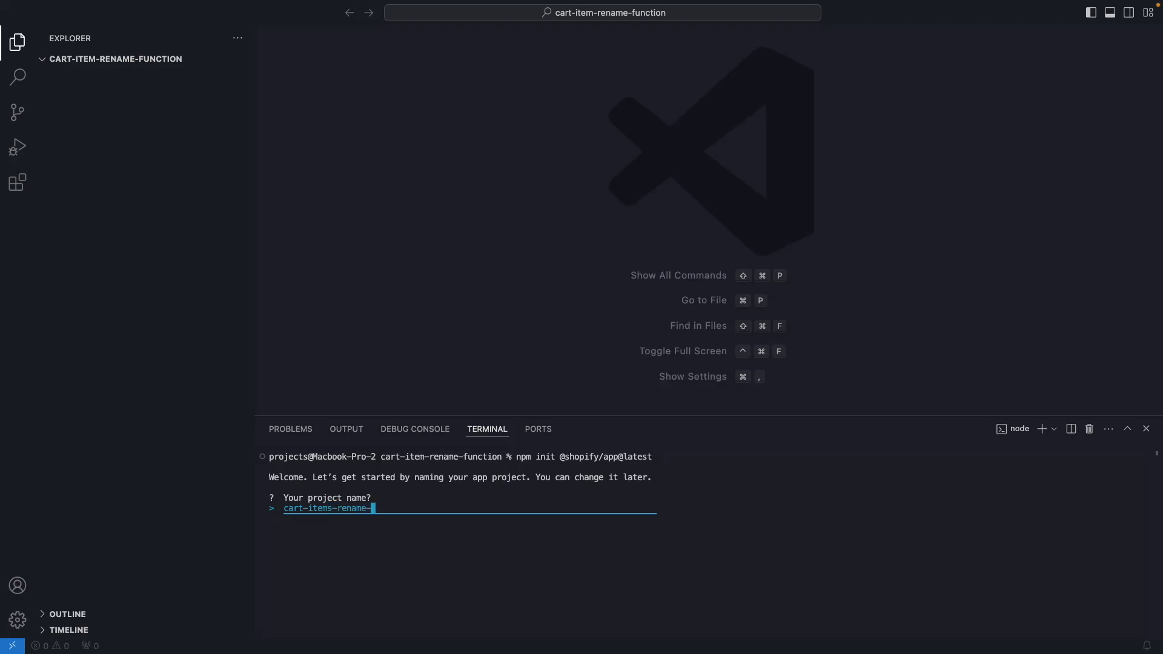
pyautogui.press('Enter')
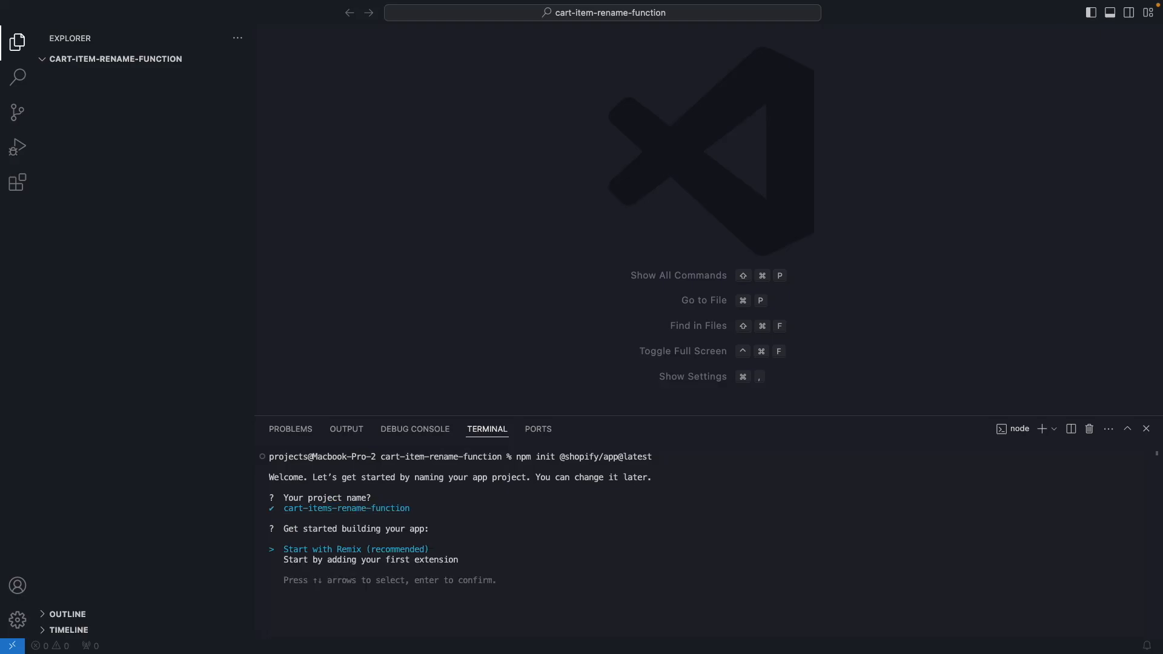
pyautogui.press('Down')
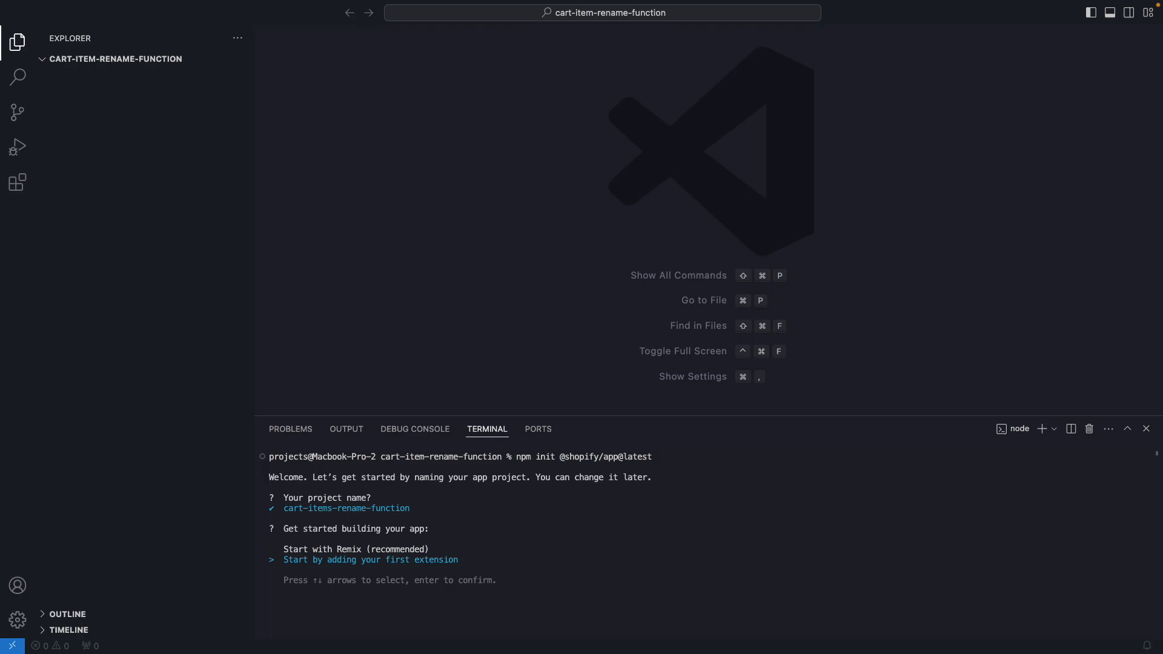
pyautogui.press('Enter')
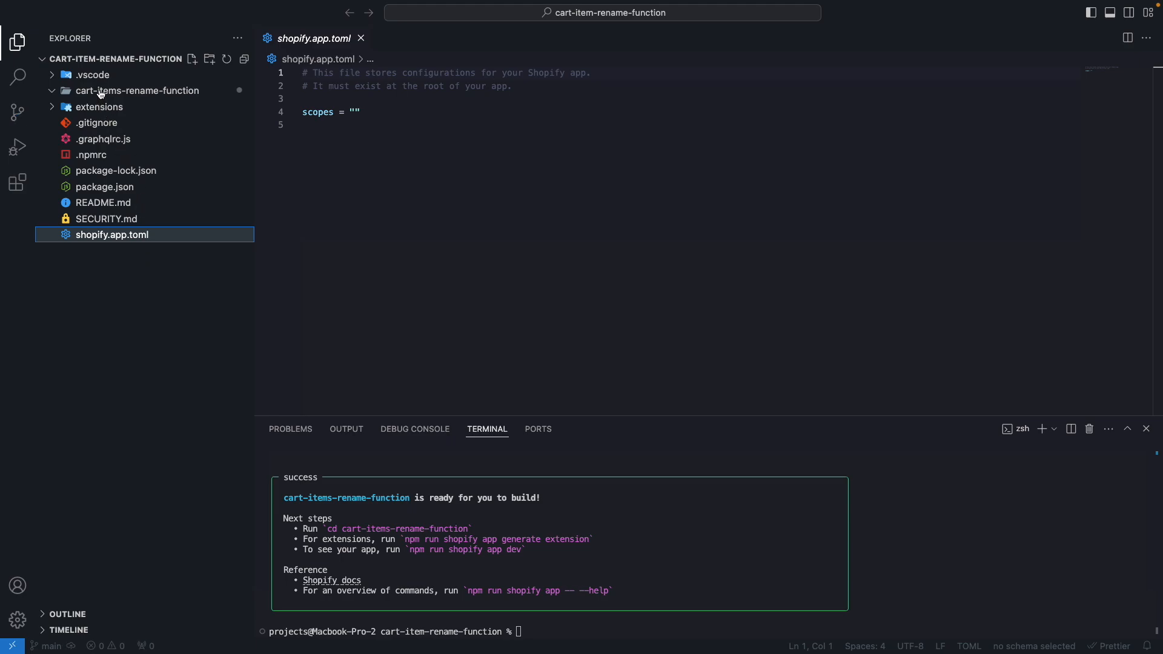
# - Run npm run shopify app generate extension and create the project as a new app
pyautogui.click(136, 91)
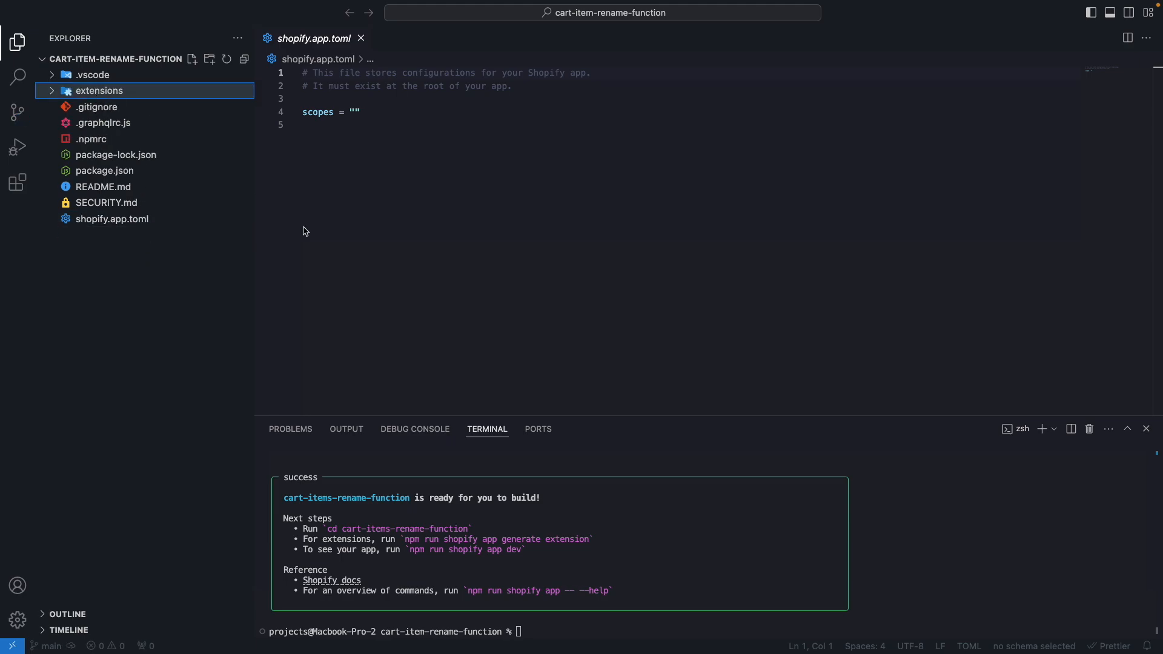
pyautogui.write('n')
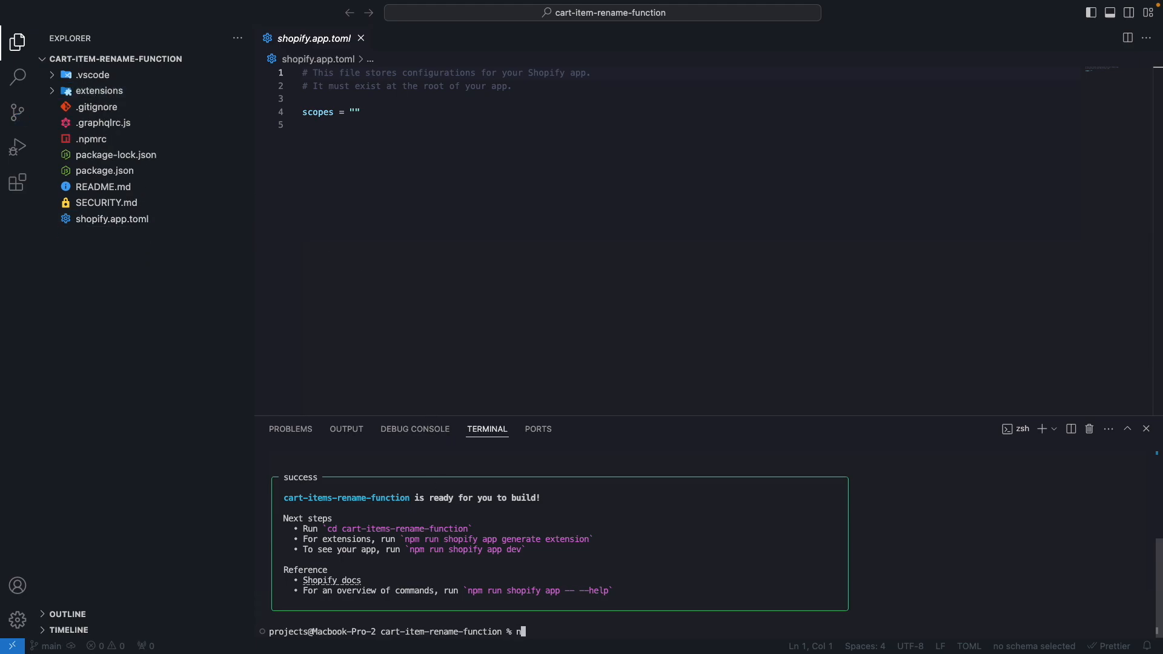
pyautogui.write('pm run shopify app gen')
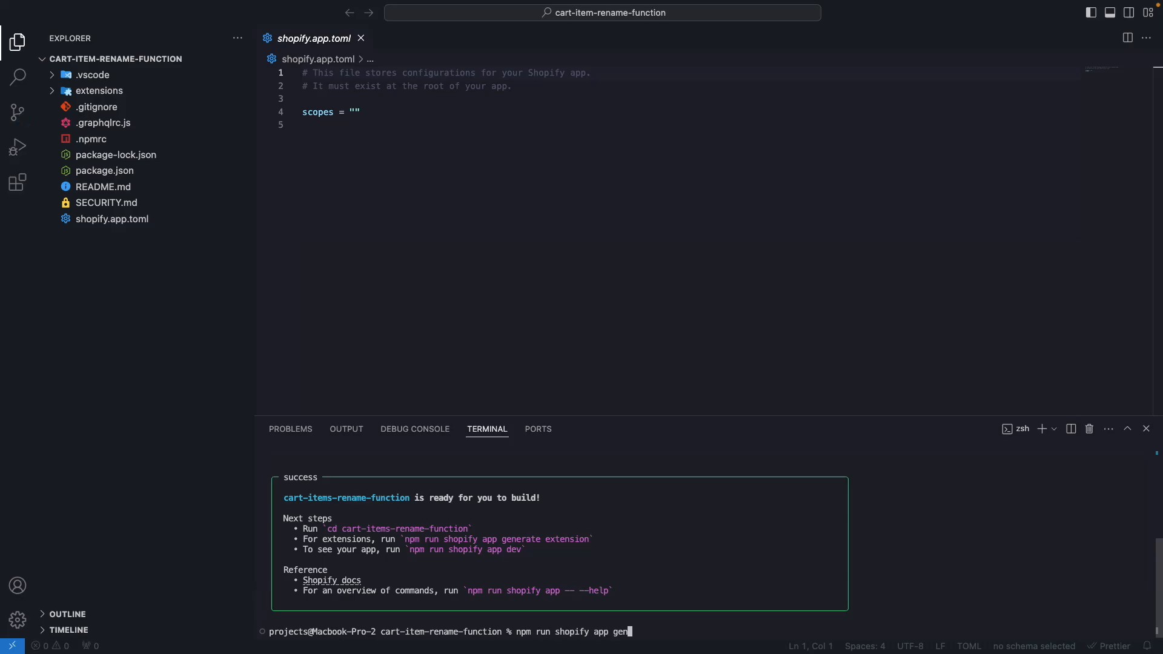
pyautogui.write('erate extension')
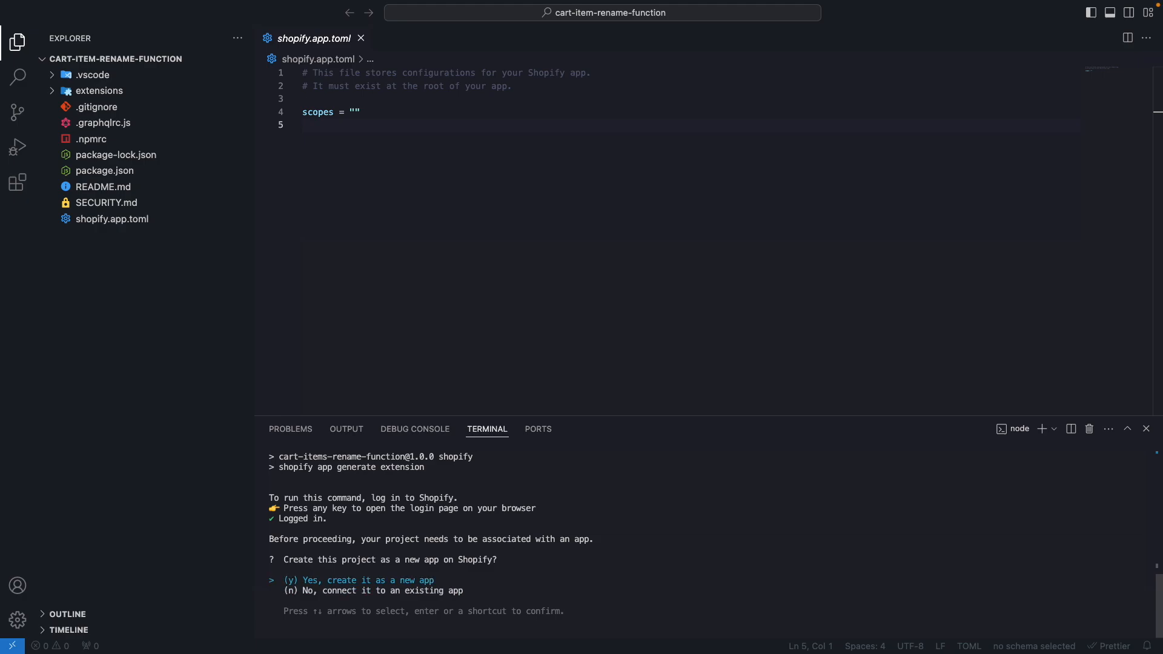
pyautogui.press('Enter')
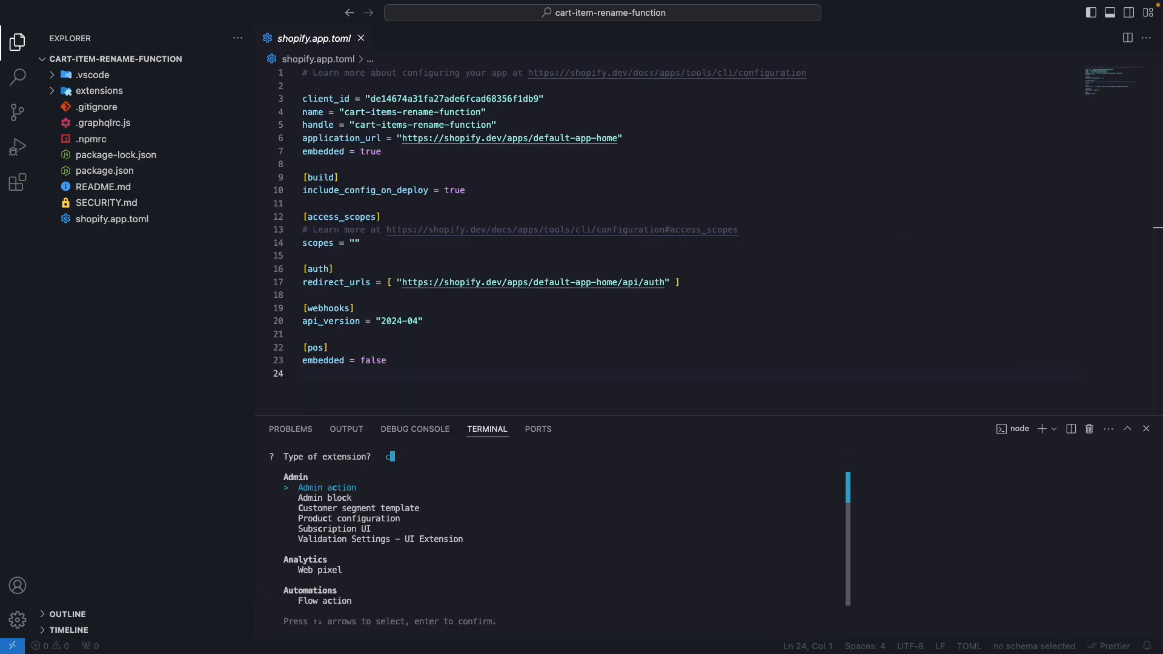
# - Choose the Cart transformer function type and name the extension cart-items-rename
pyautogui.write('art')
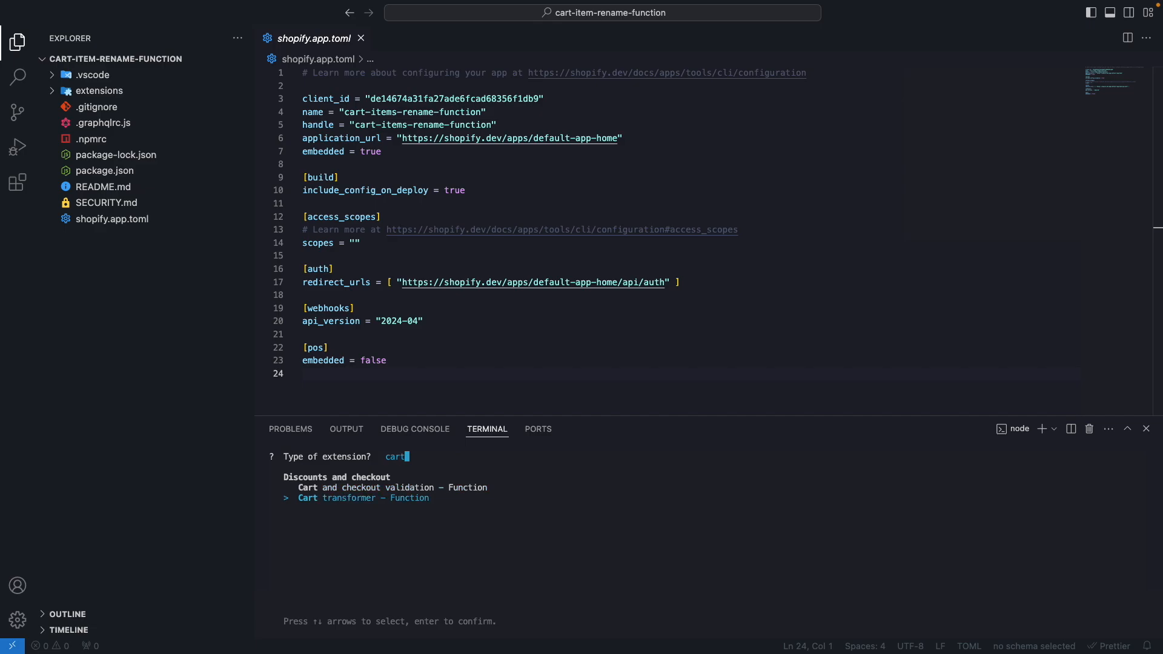
pyautogui.press('Enter')
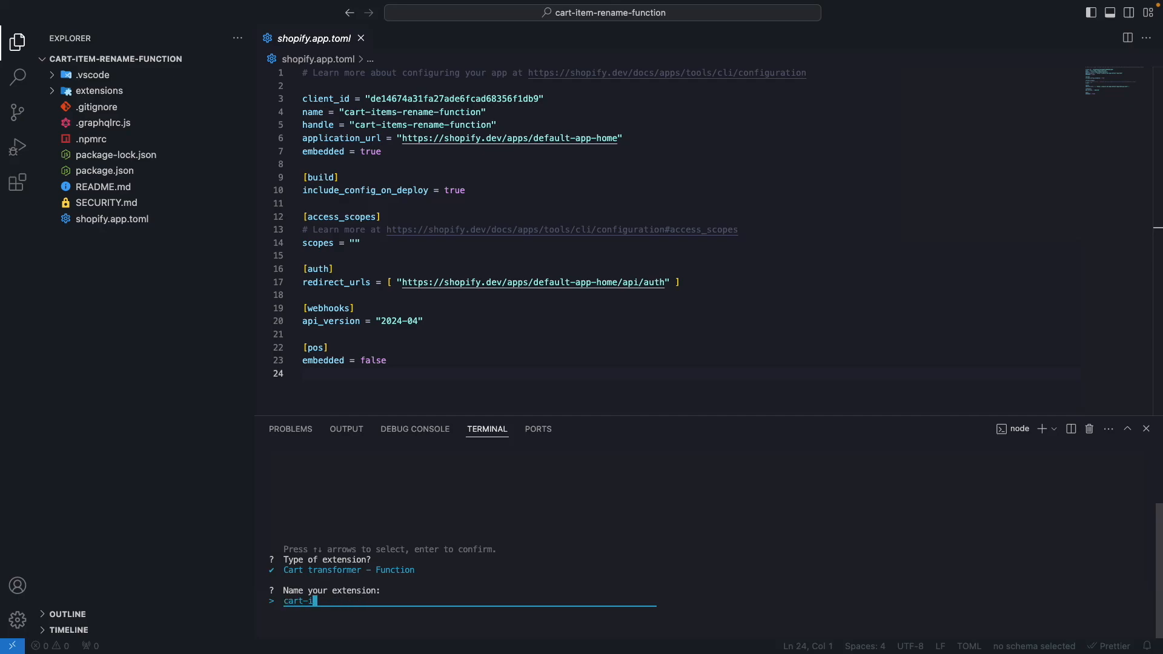
pyautogui.write('tems-rename')
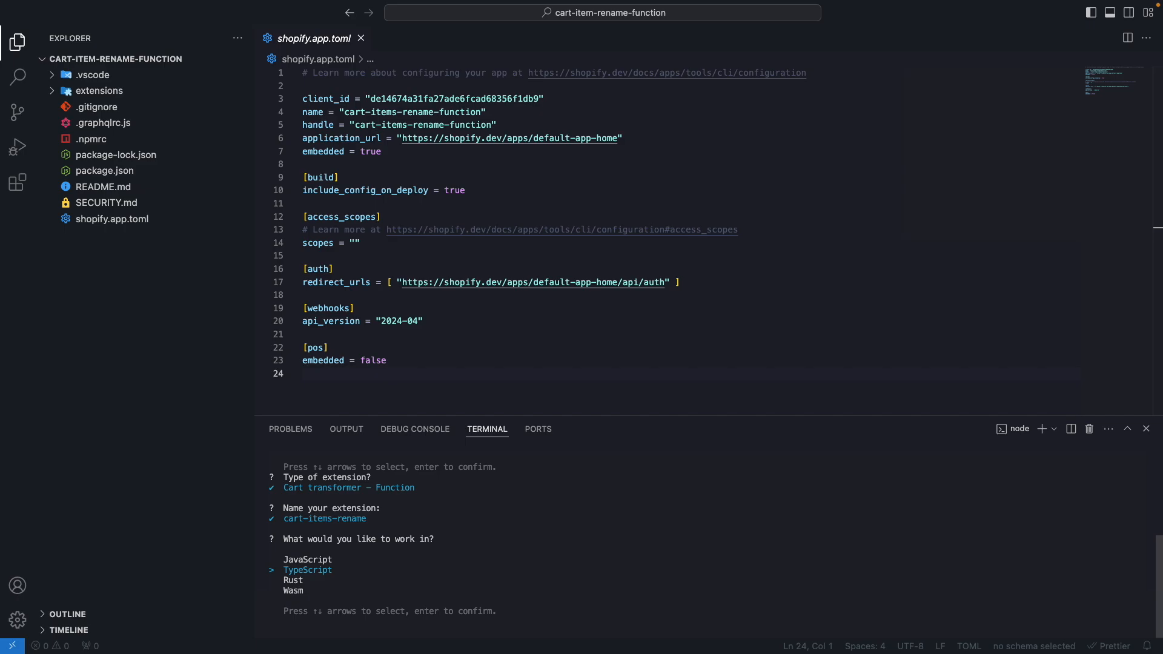
pyautogui.press('Enter')
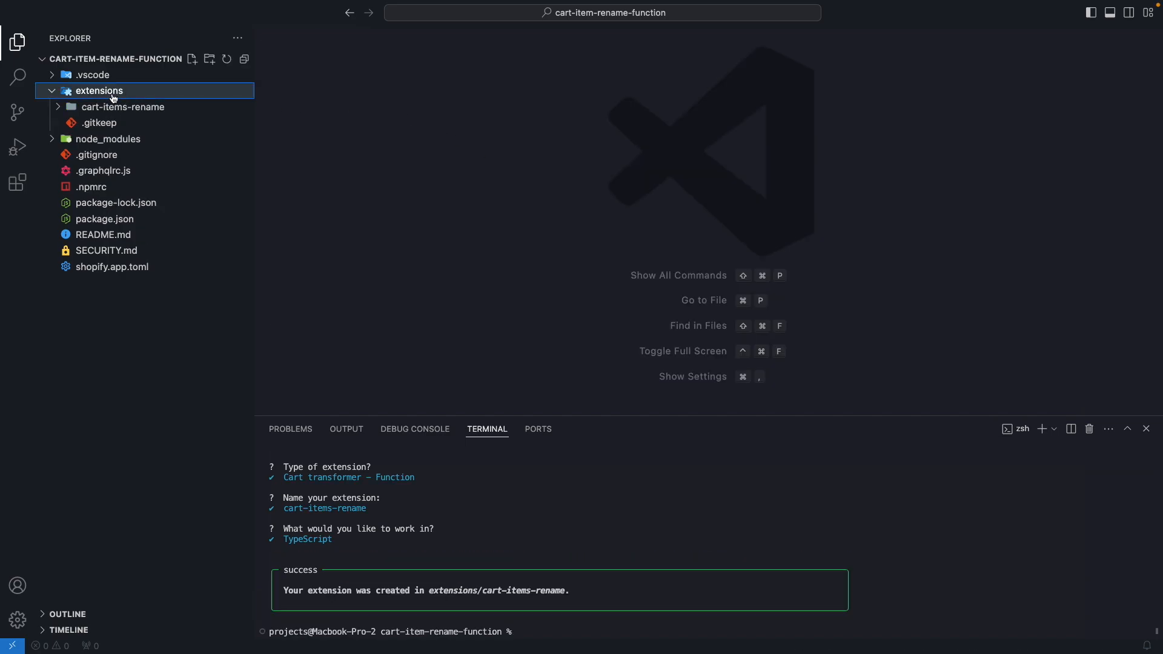
# - In run.graphql request the ProductVariant's product fields for each cart line
pyautogui.click(122, 107)
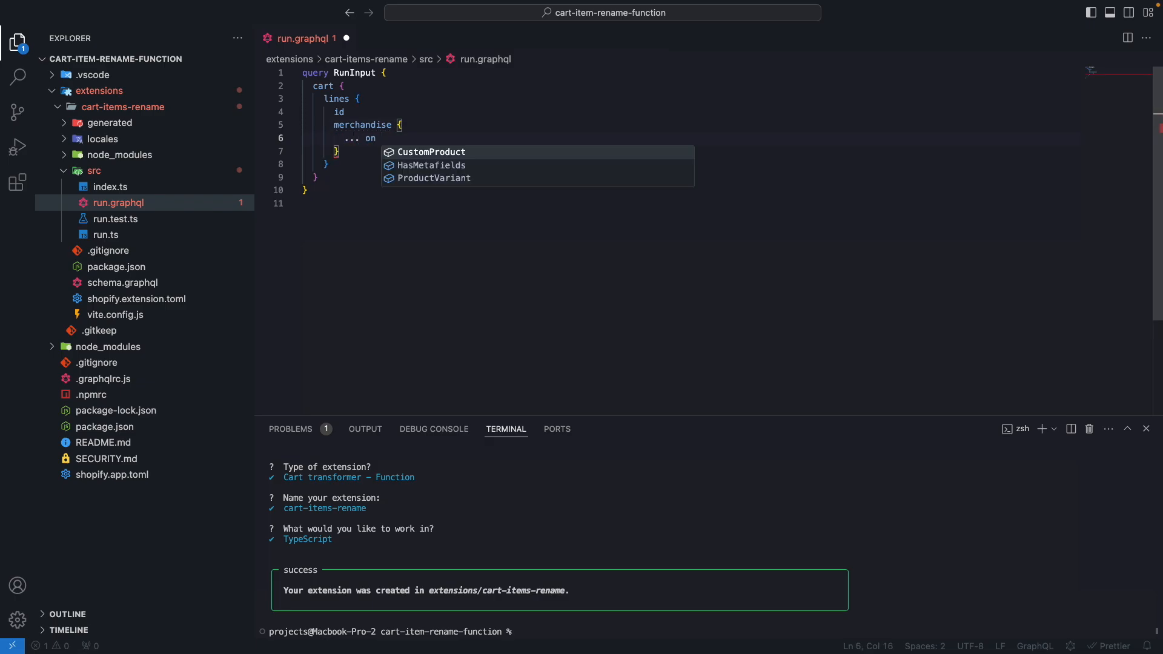
pyautogui.click(434, 178)
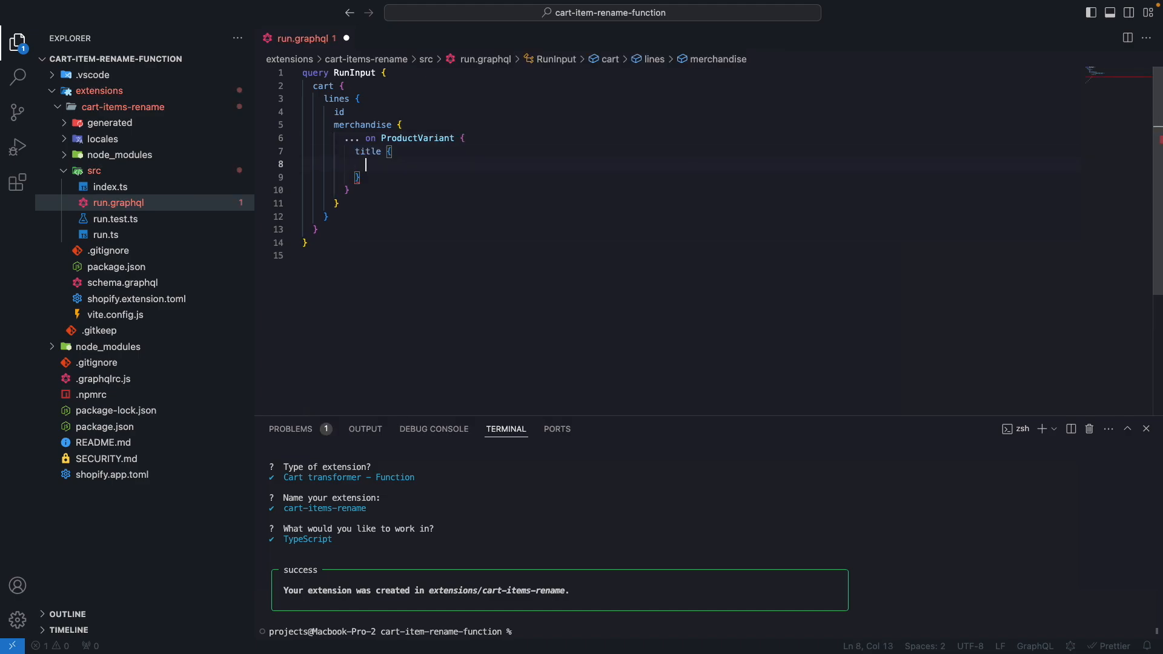
pyautogui.write('product {')
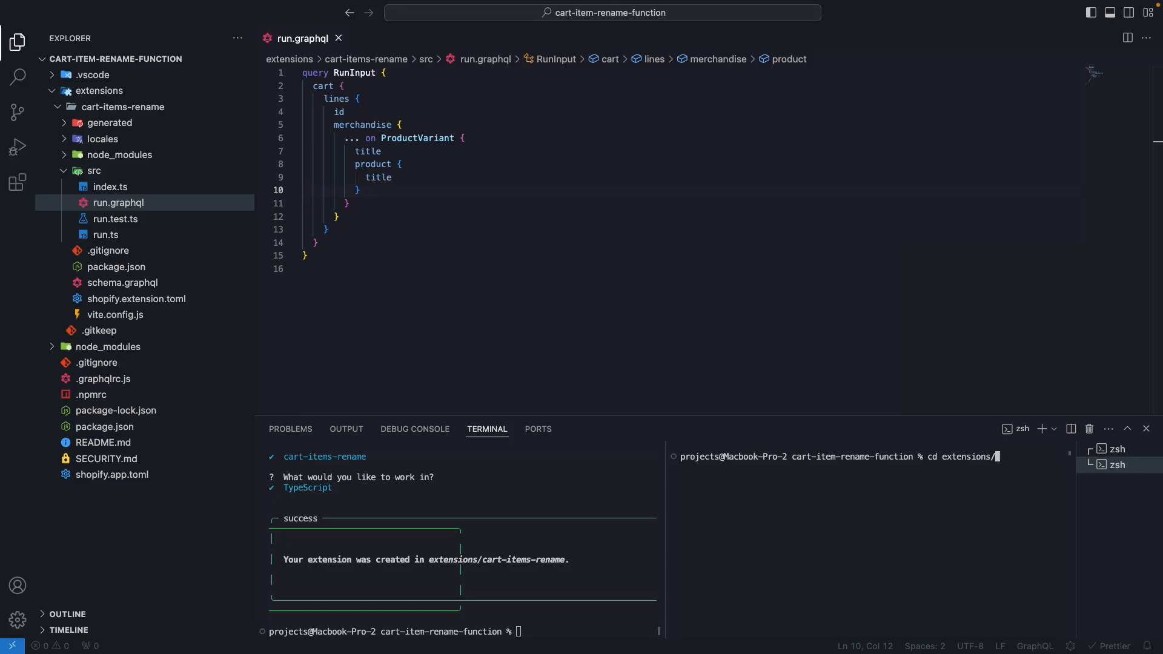
# - Move into extensions/cart-items-rename, run npm run typegen, and open run.ts
pyautogui.press('Enter')
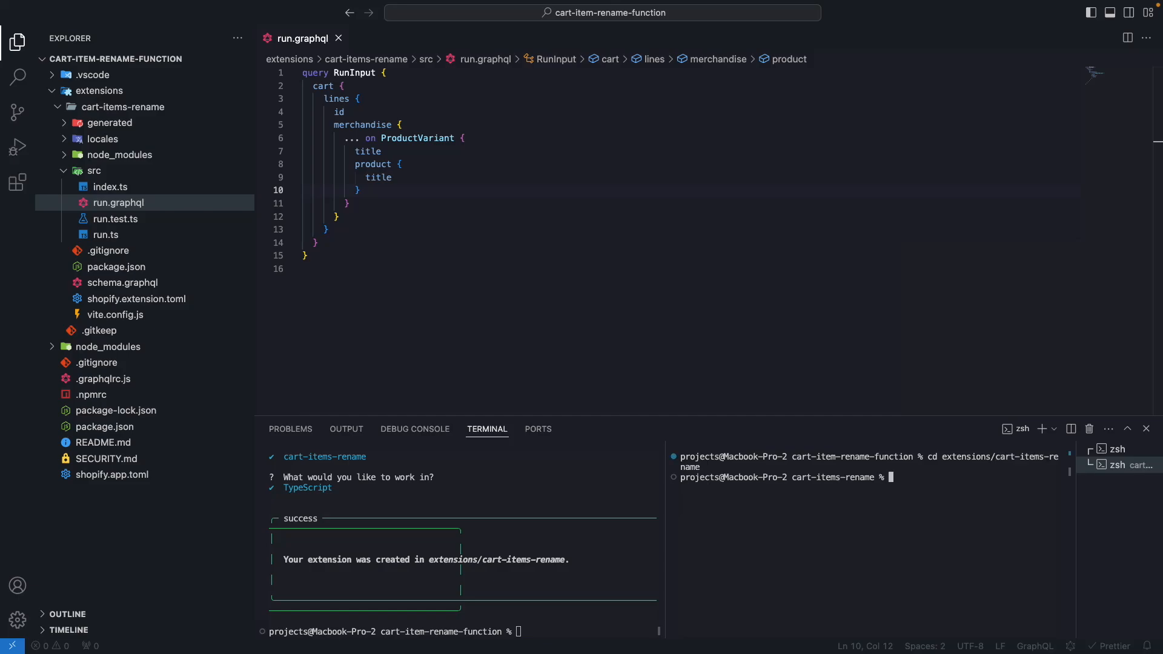
pyautogui.write('npm run typegen')
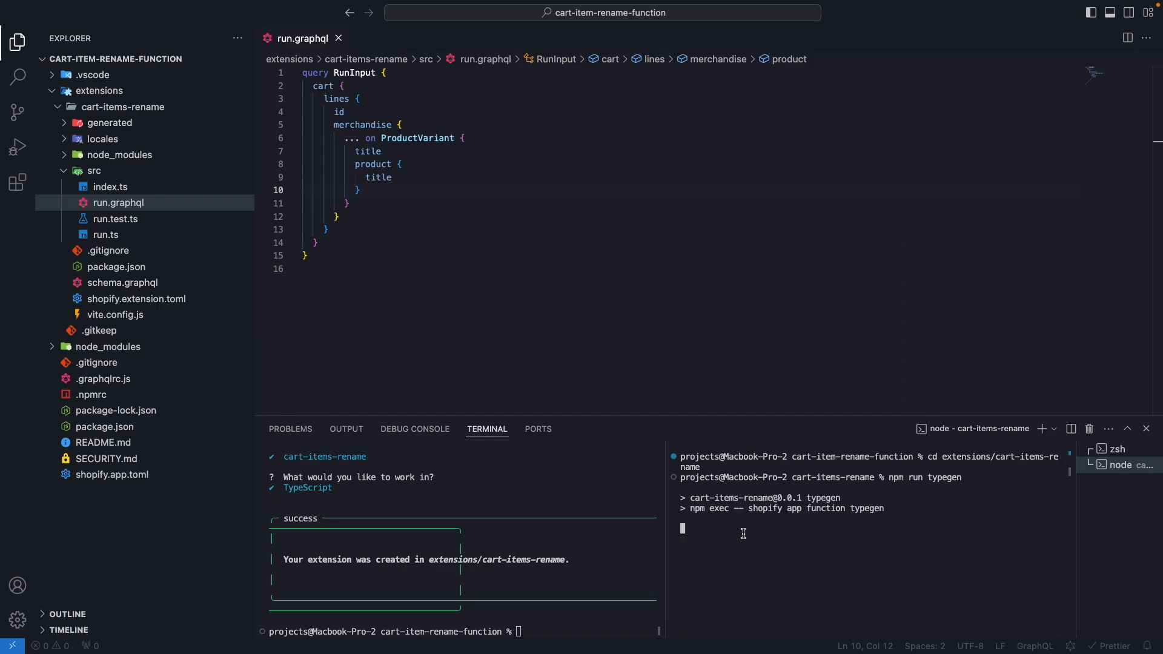
pyautogui.click(349, 202)
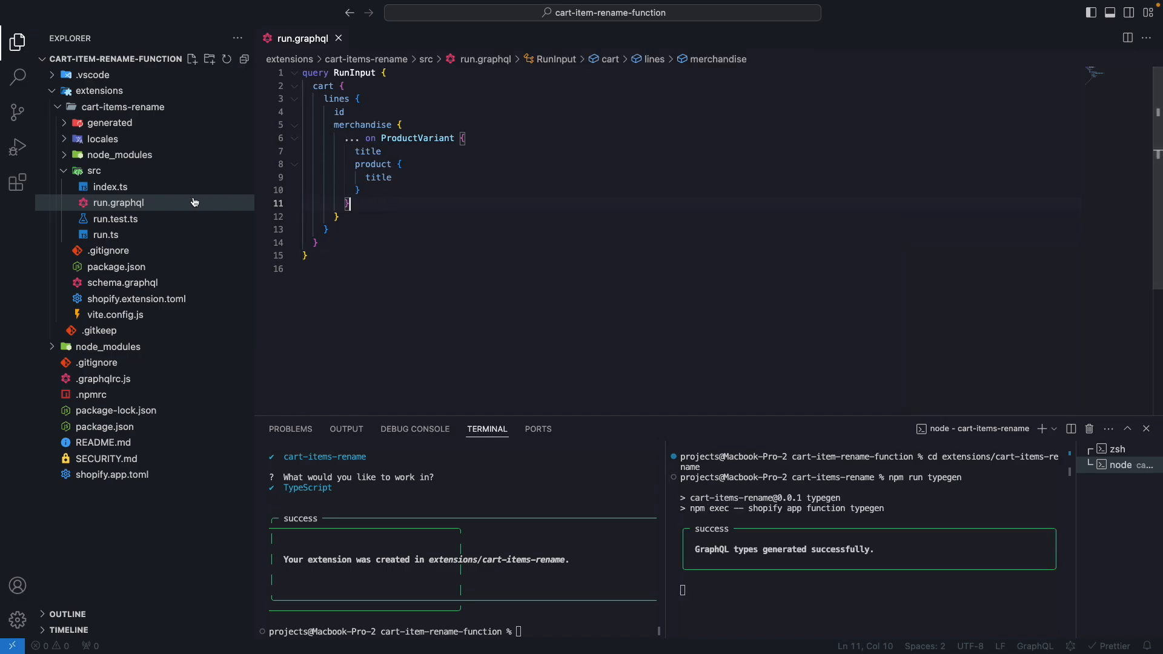
pyautogui.click(105, 234)
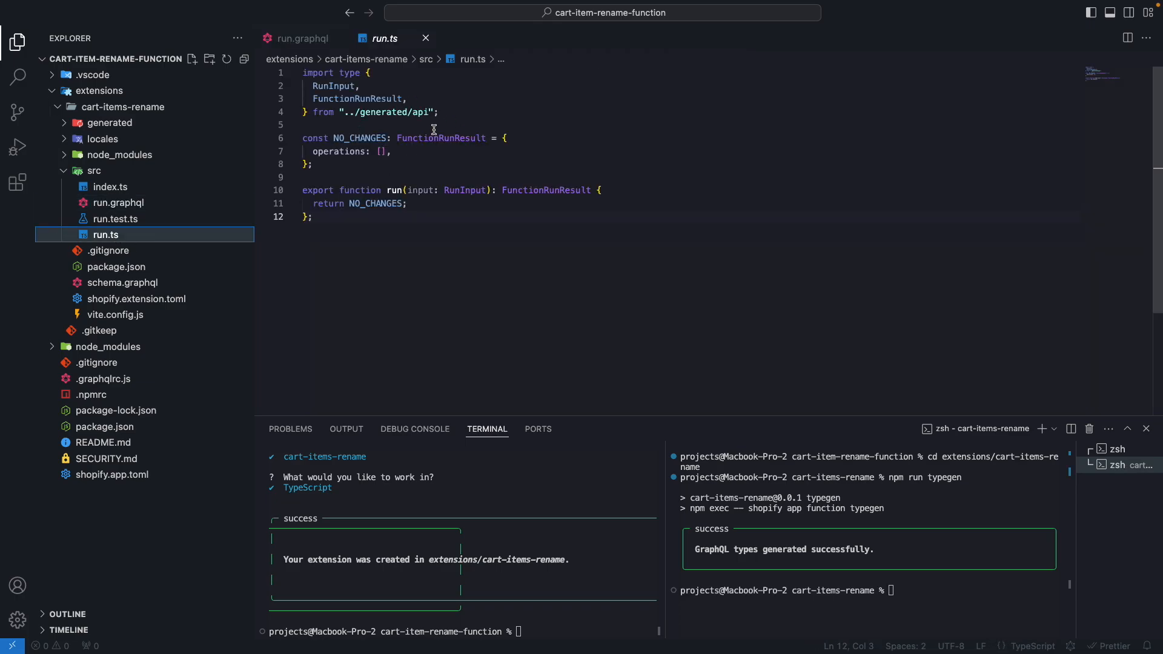
# - Replace the variant title field in run.graphql with __typename, then return to run.ts
pyautogui.click(302, 38)
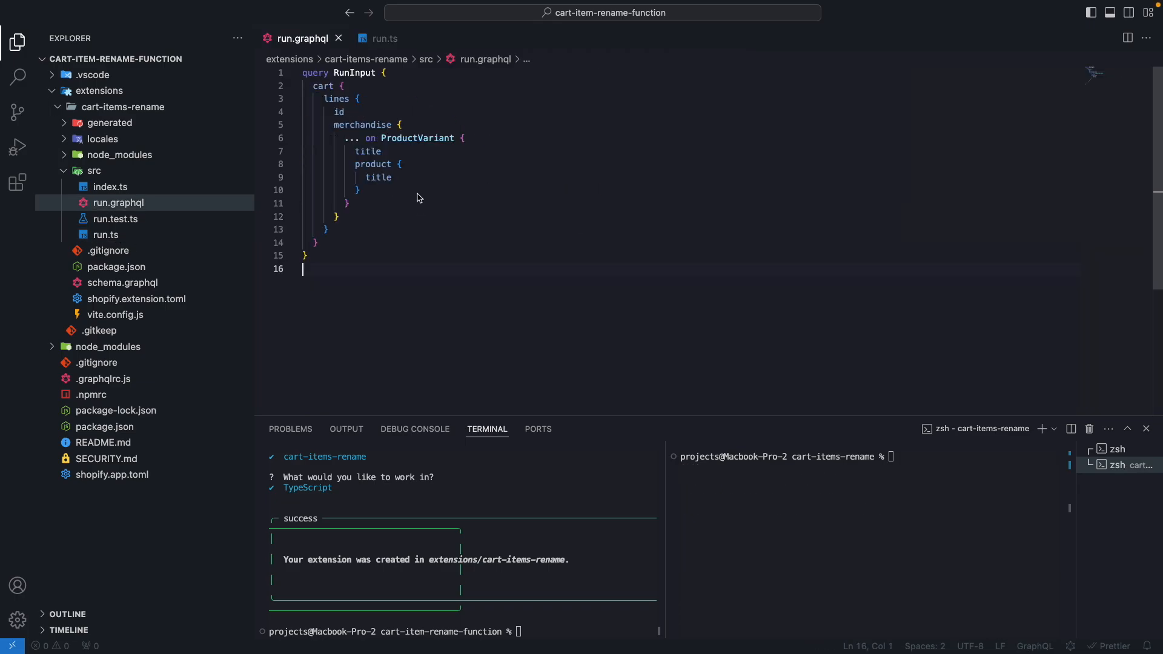
pyautogui.doubleClick(368, 151)
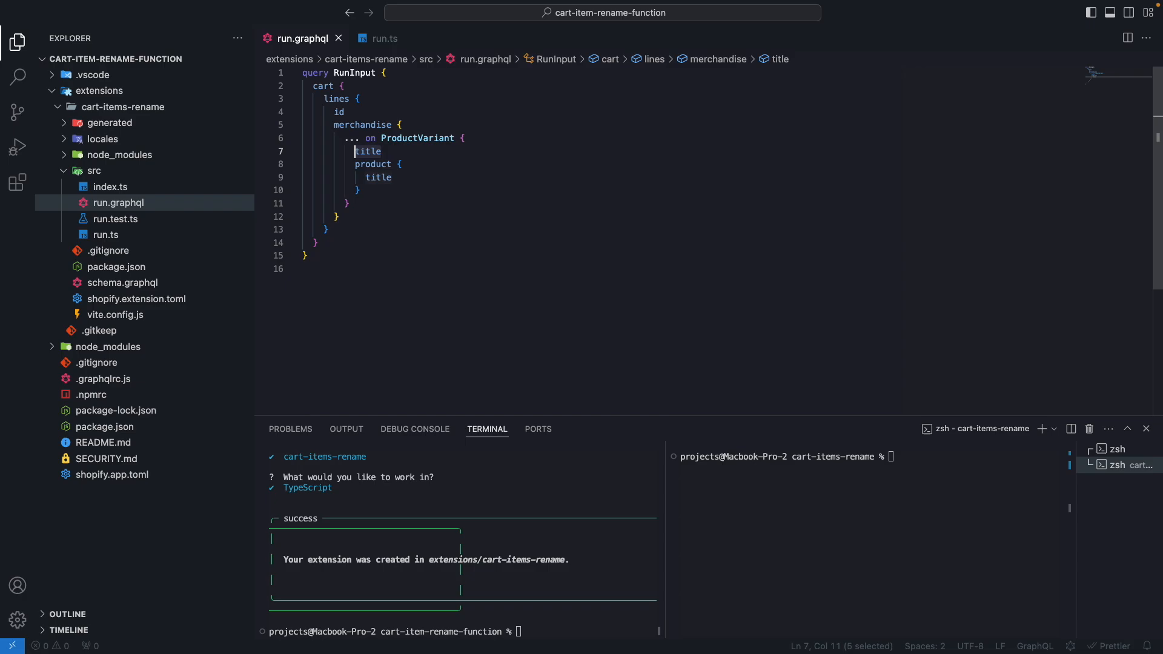
pyautogui.write('__typename')
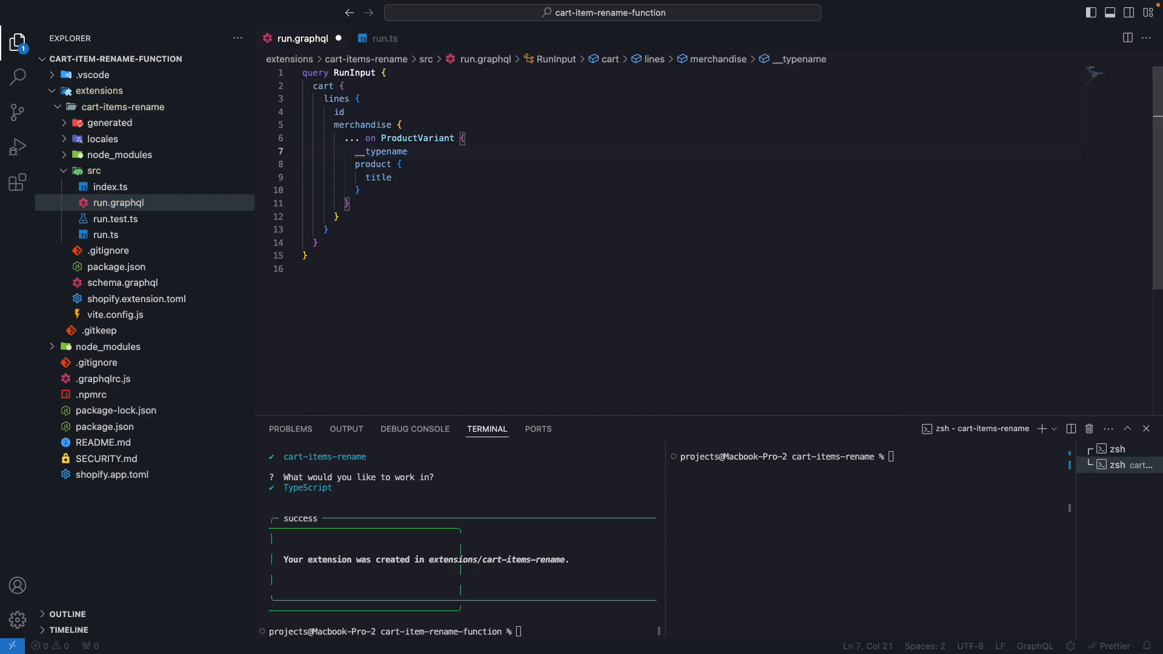
pyautogui.click(105, 234)
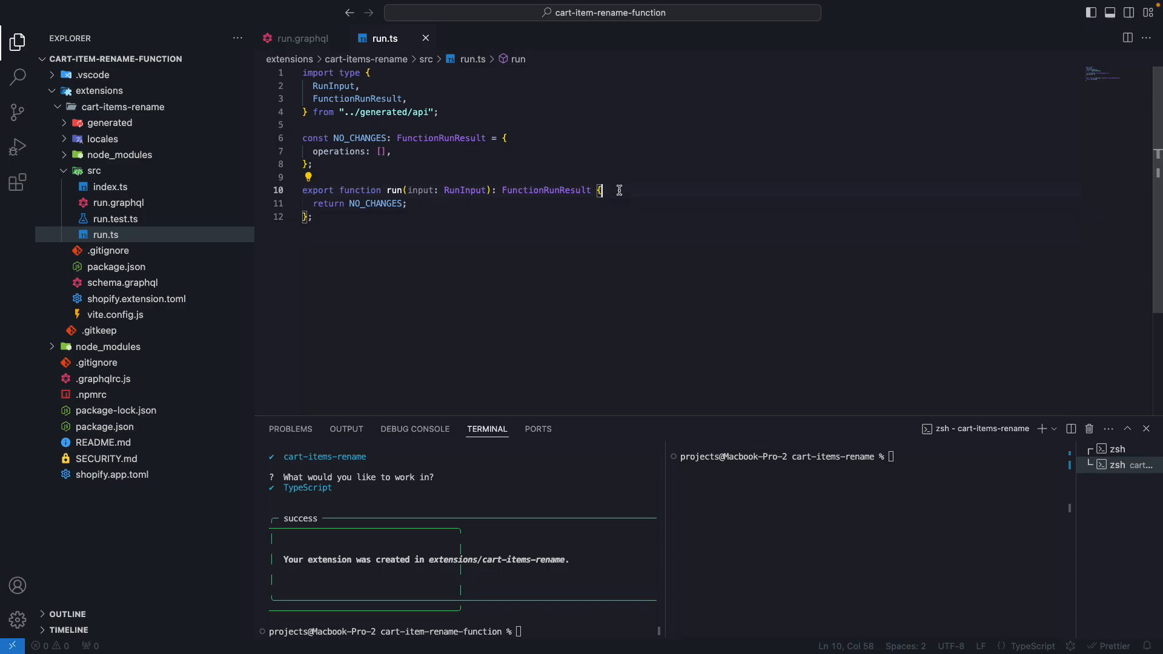
# - Declare const operations: CartOperation[] filtering input.cart.lines where merchandise __typename is "ProductVariant"
pyautogui.press('Enter')
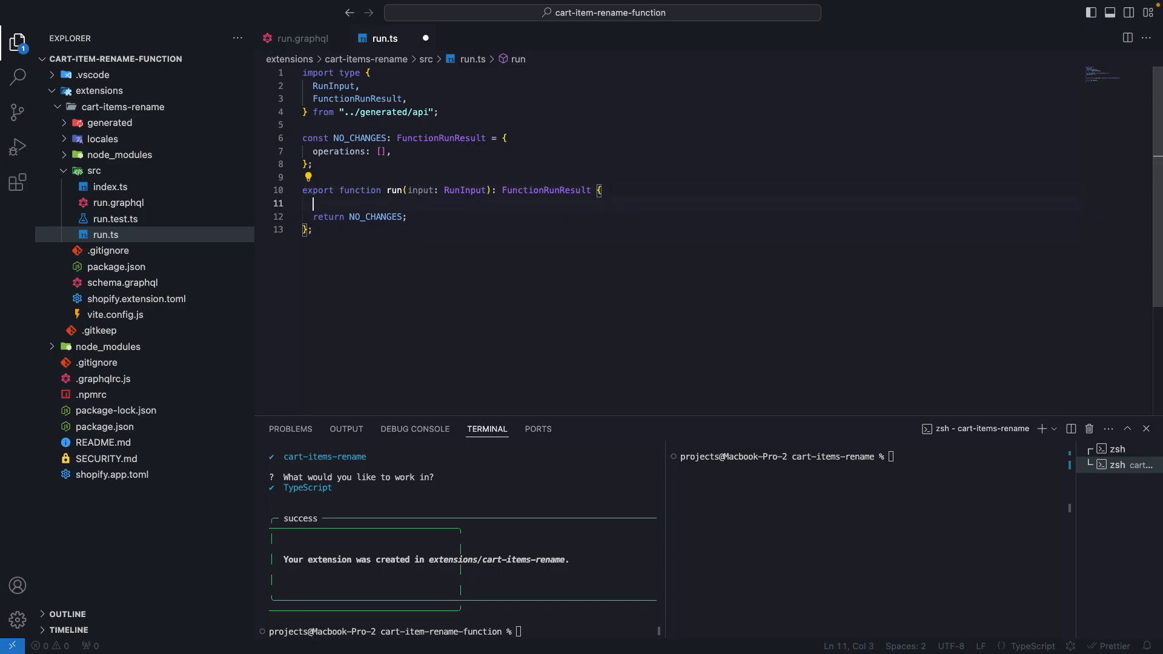
pyautogui.write('const operations')
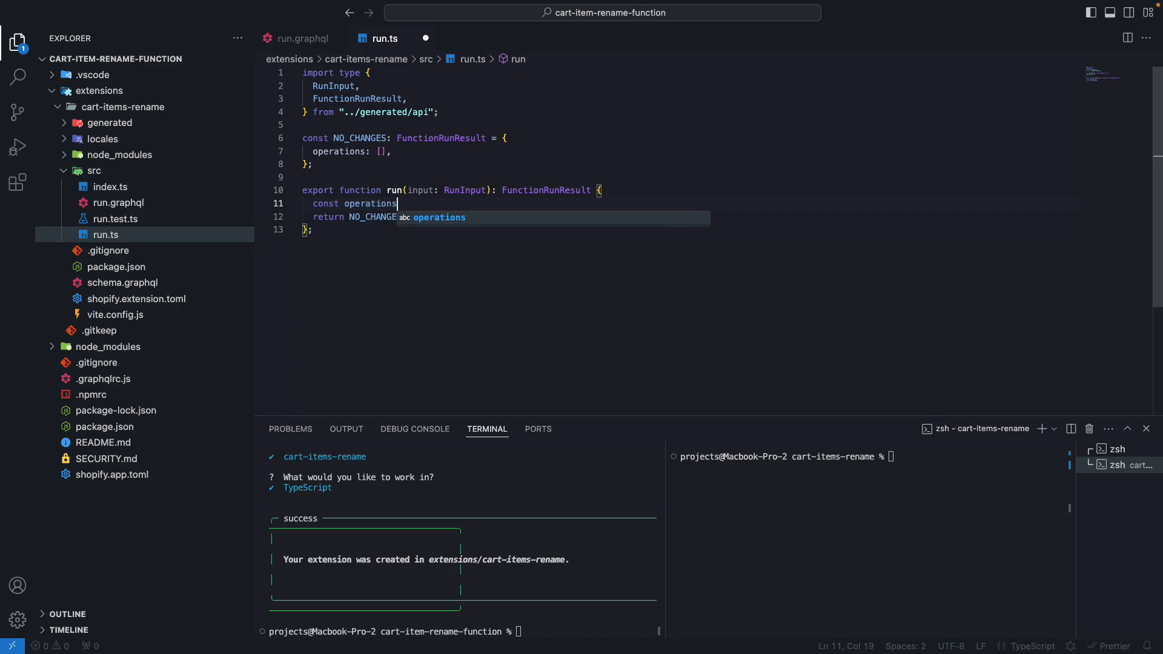
pyautogui.write(': CartOperation[] =')
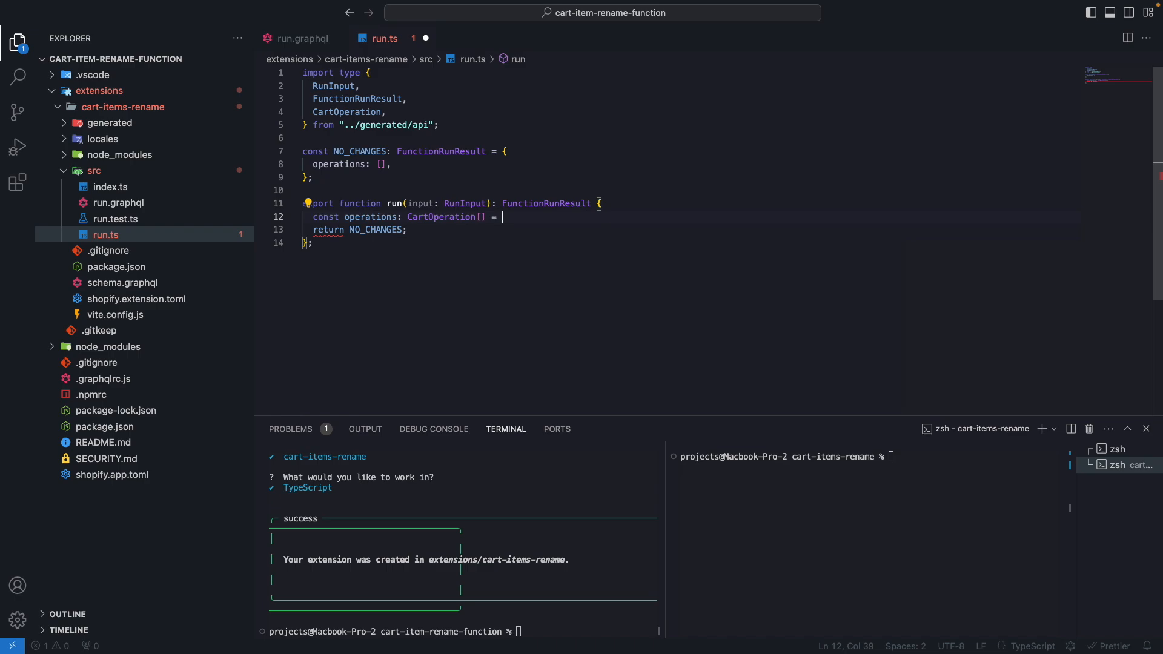
pyautogui.write('input.cart.')
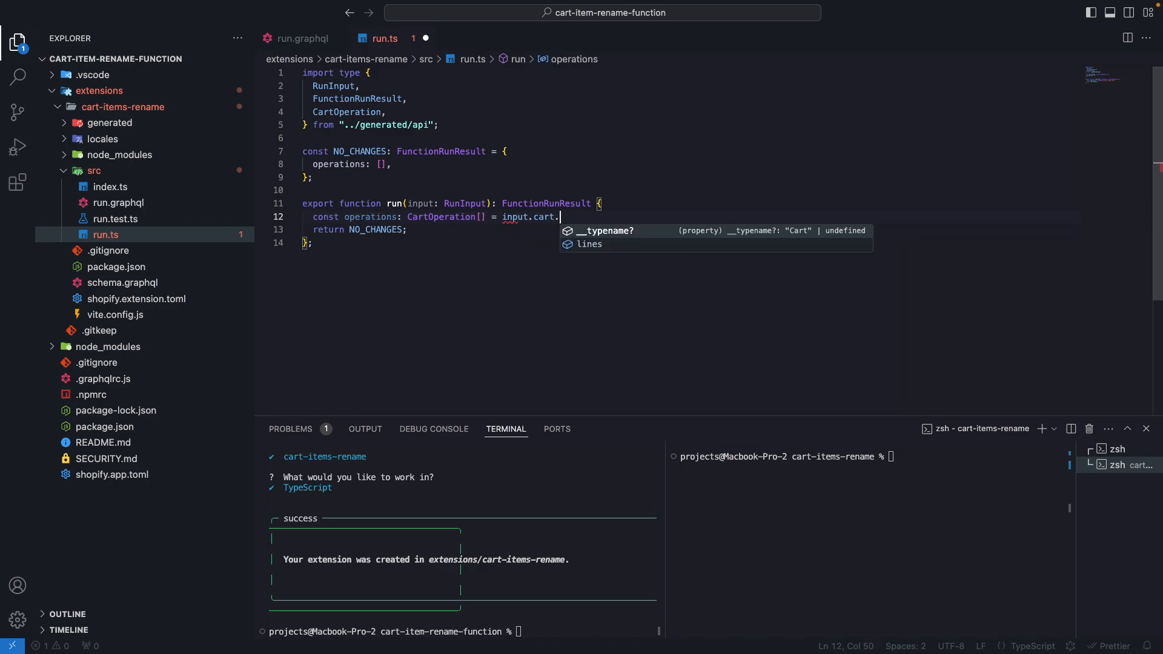
pyautogui.write('lines.ma')
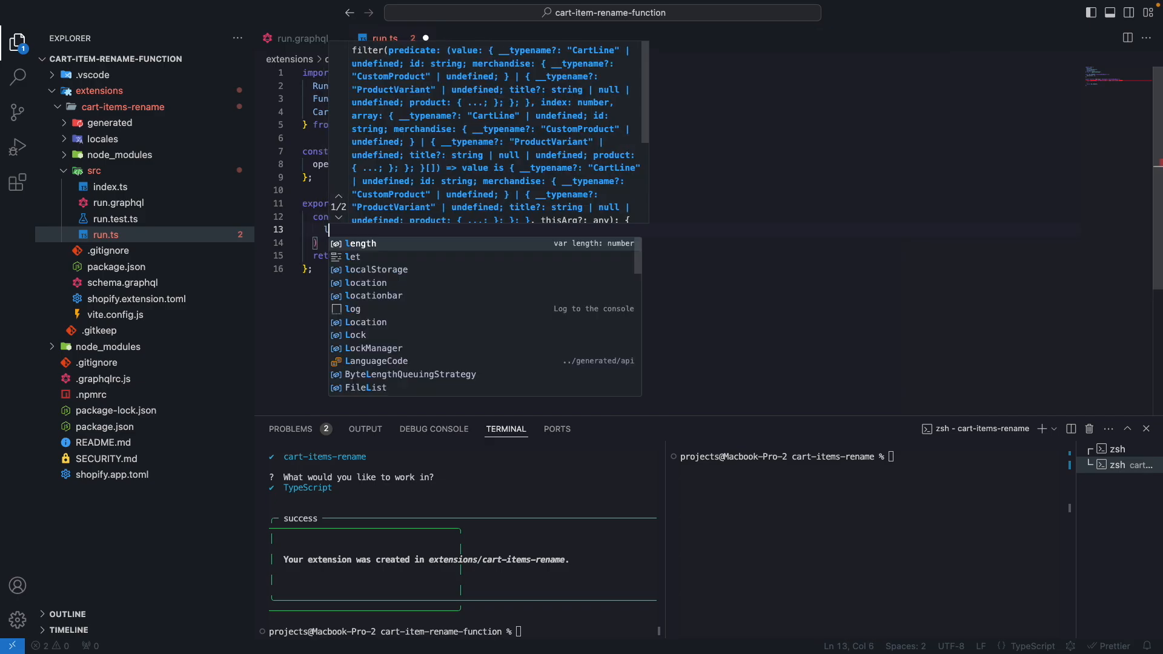
pyautogui.write('line =>')
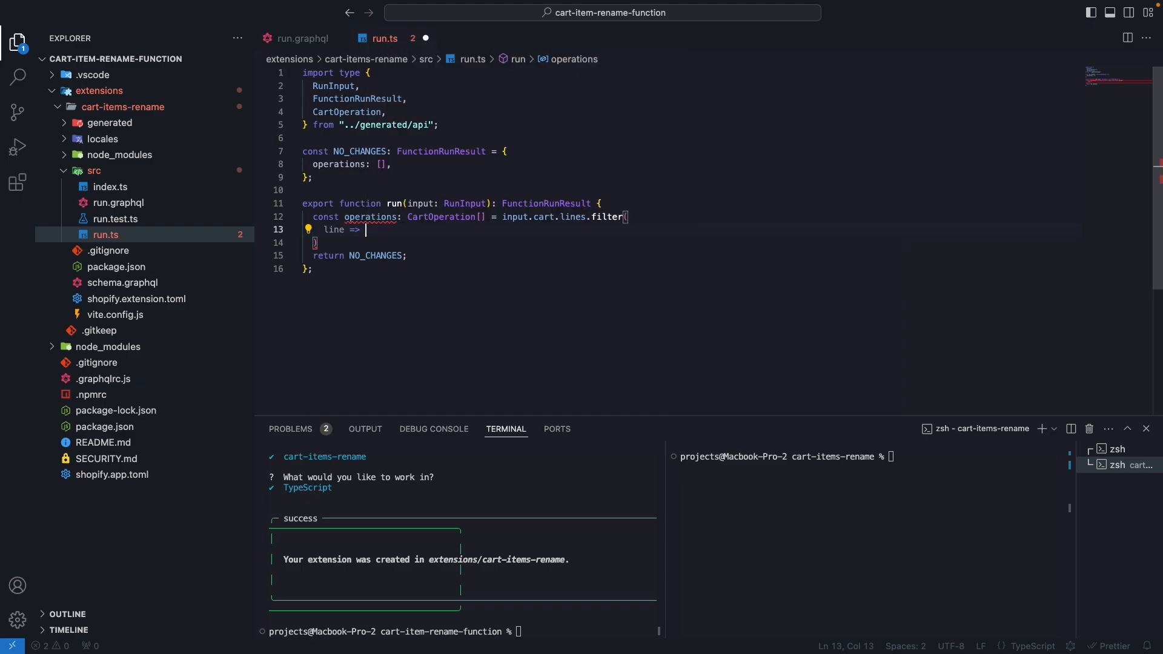
pyautogui.write('line.merchandise')
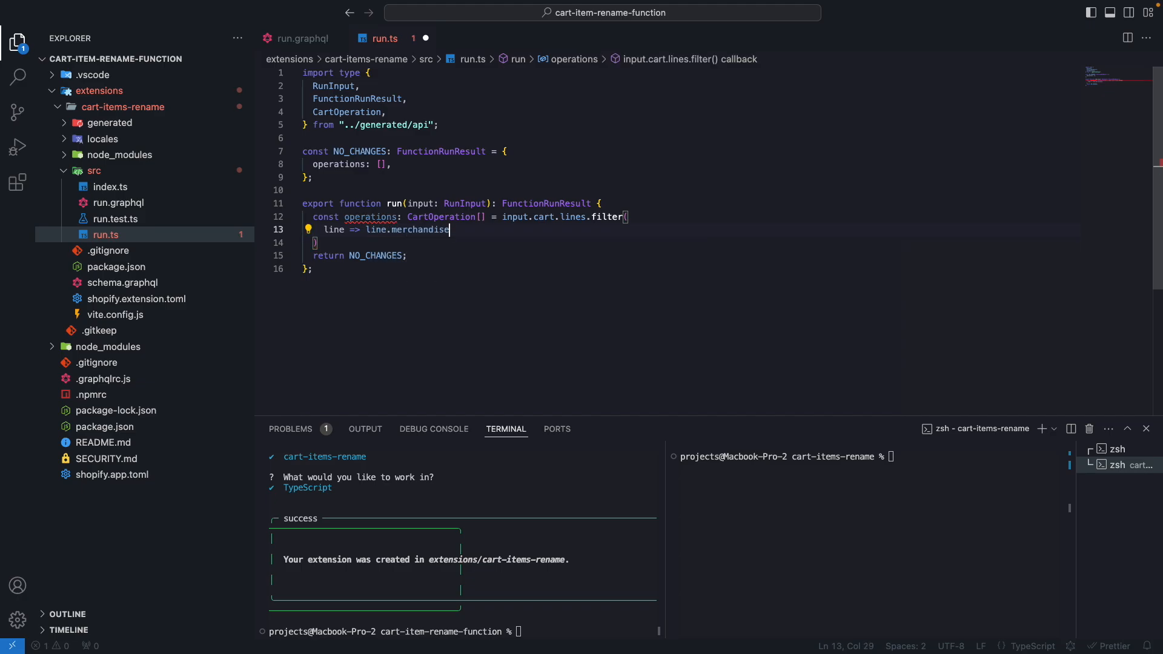
pyautogui.write('.__typename === "')
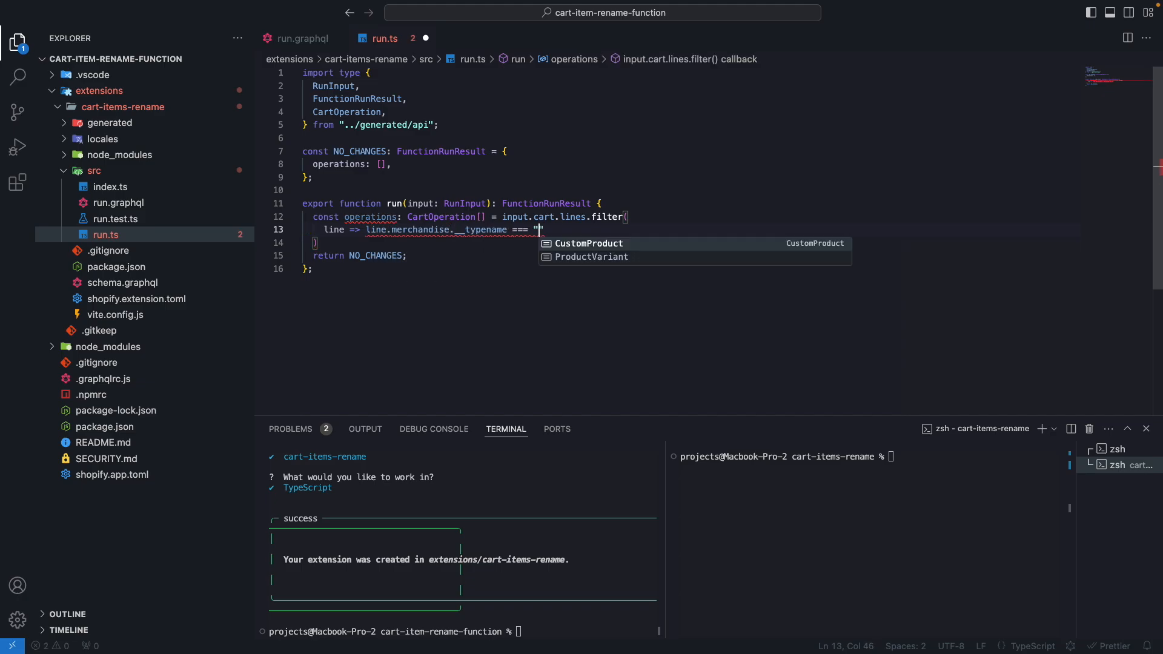
pyautogui.click(591, 256)
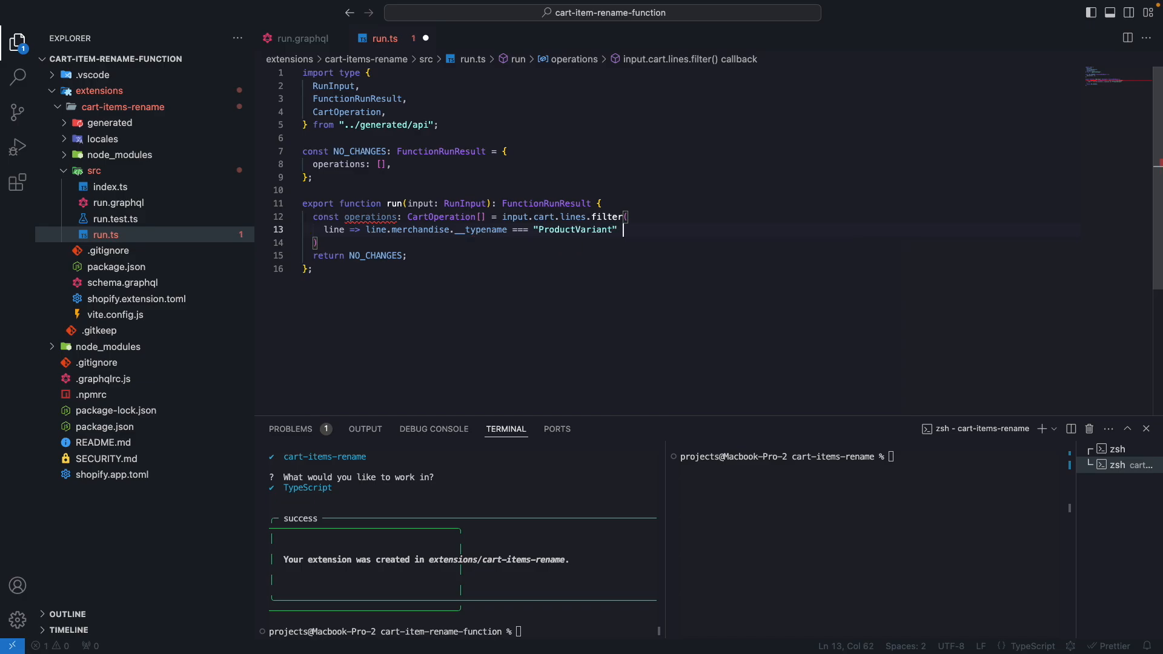
# - Add the condition that line.merchandise.product.title includes ":"
pyautogui.write('&& line.')
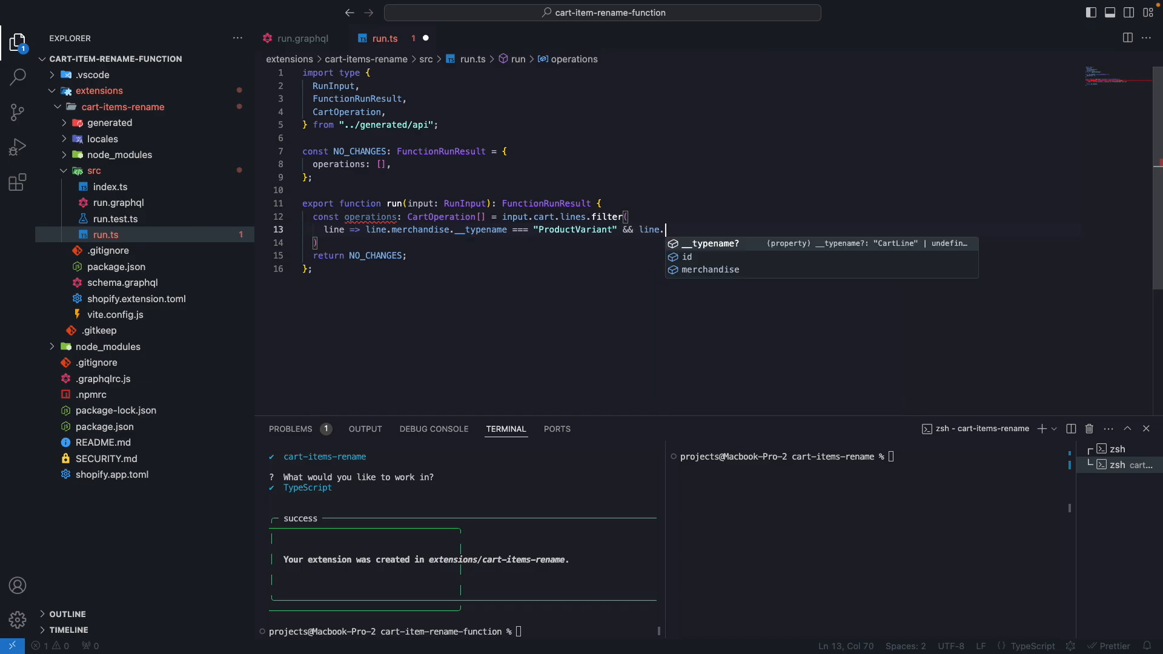
pyautogui.write('merchandise.product')
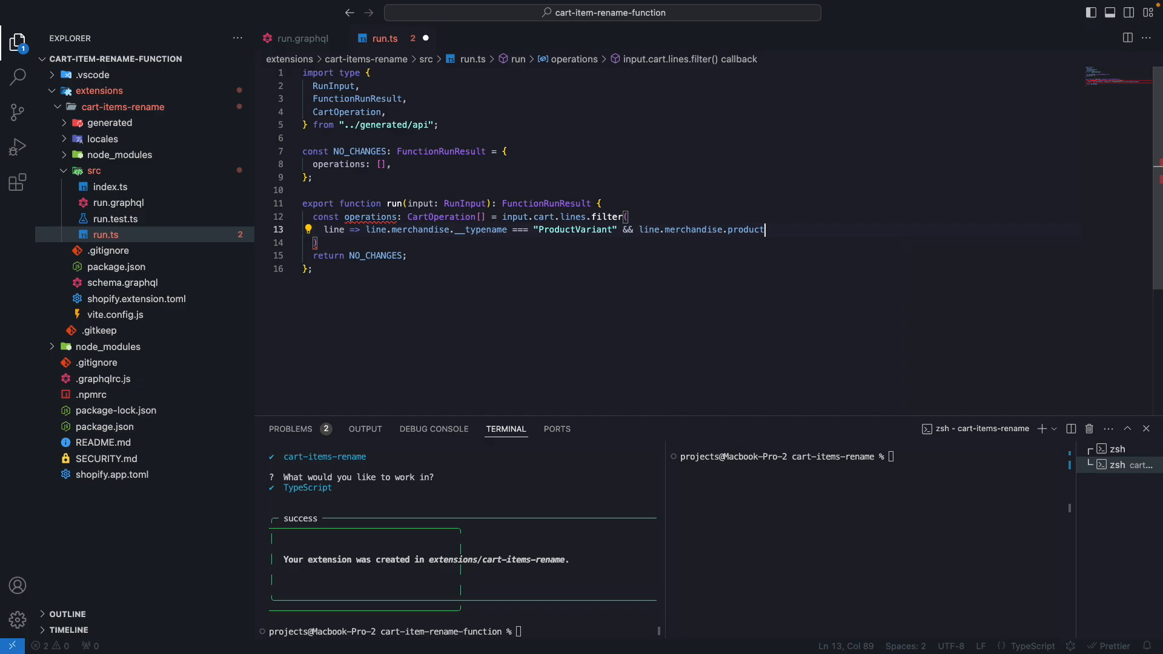
pyautogui.write('.title ===')
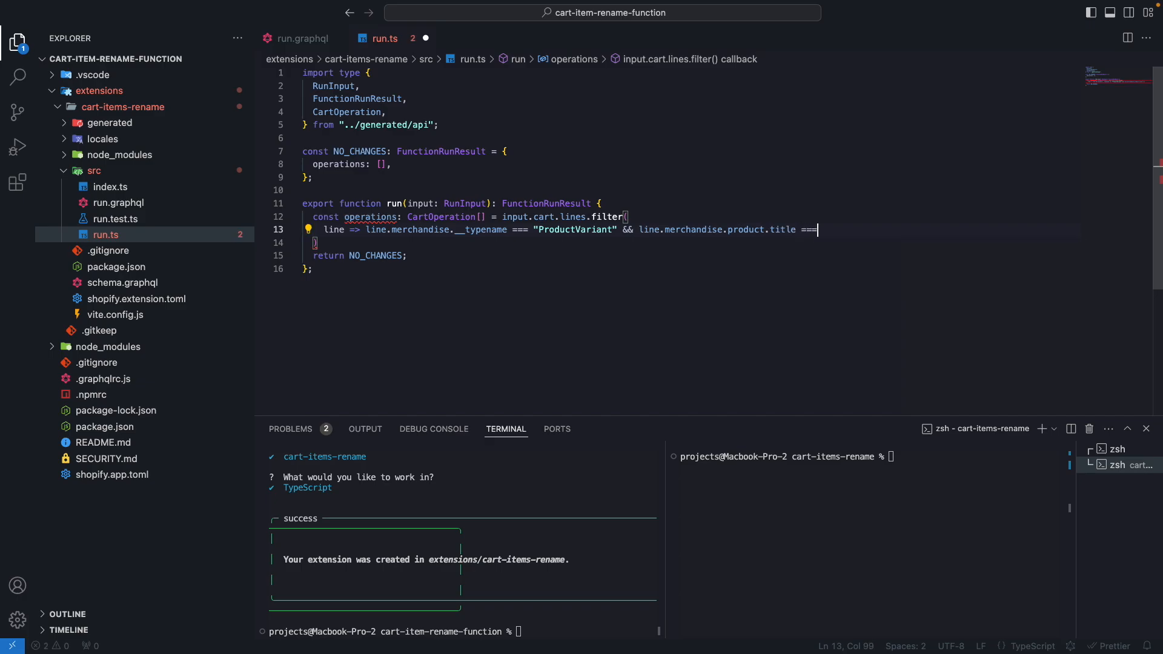
pyautogui.write('.con')
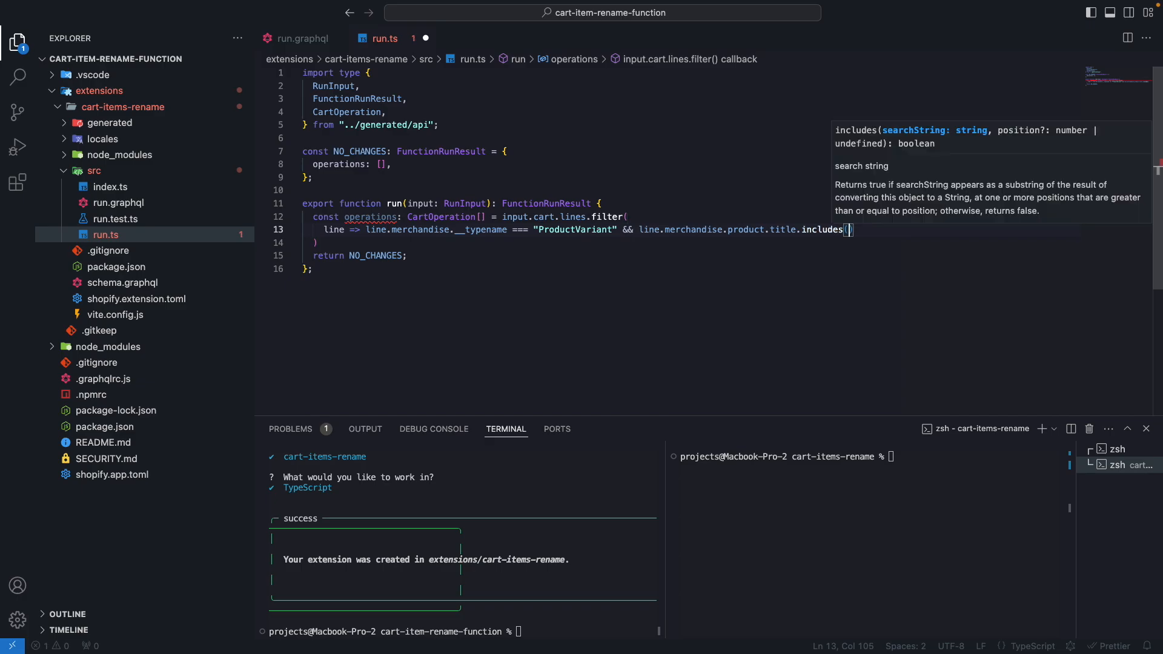
pyautogui.write('":"')
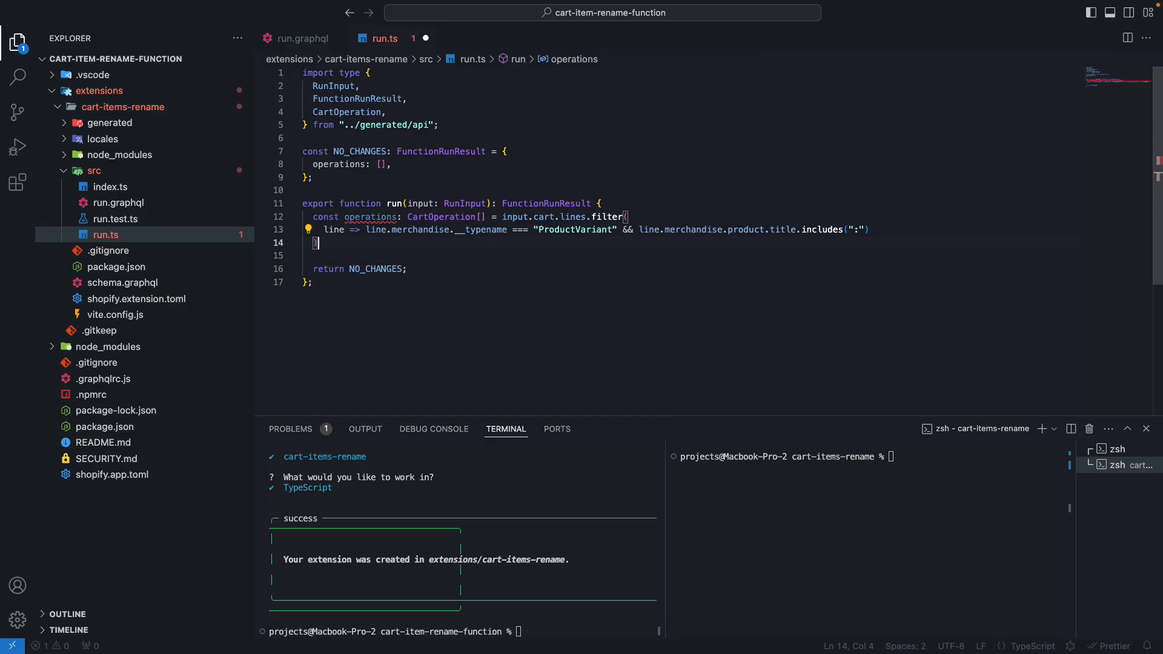
# - Map each filtered line to an update operation returning its cartLineId
pyautogui.write(').map')
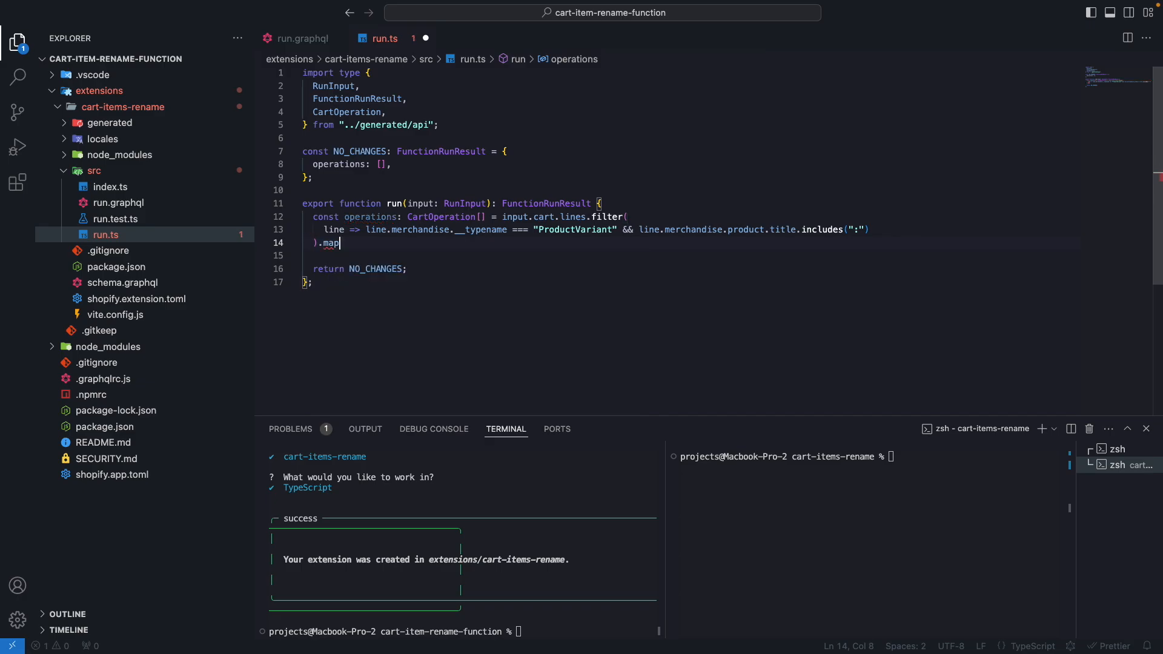
pyautogui.write('(line => {')
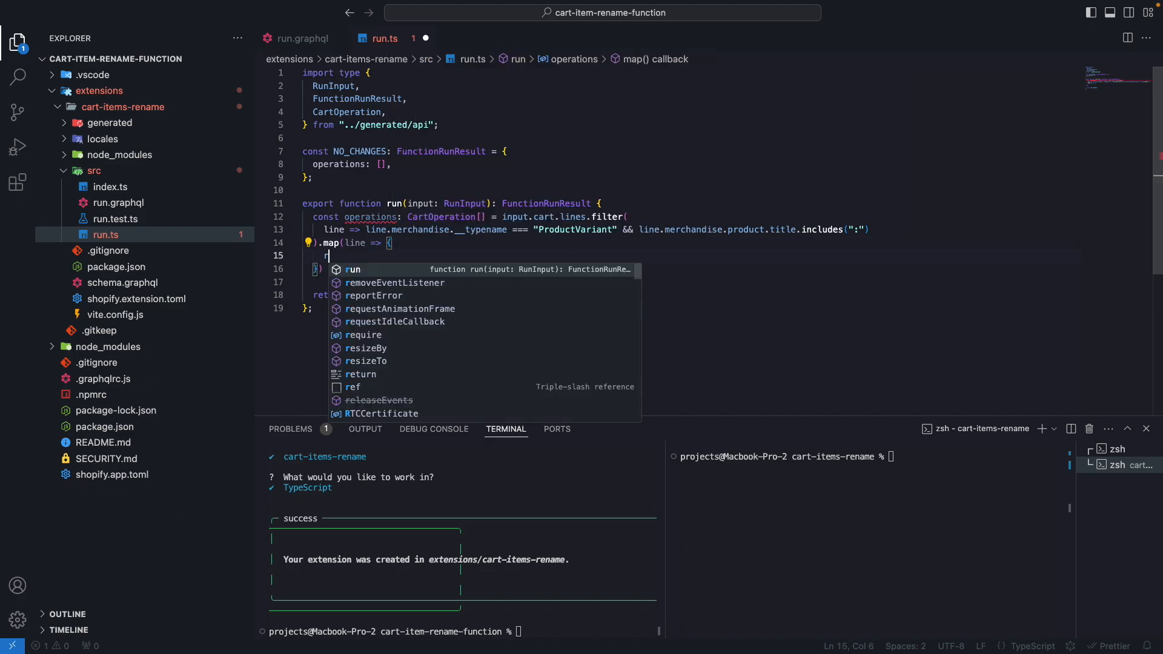
pyautogui.write('return {')
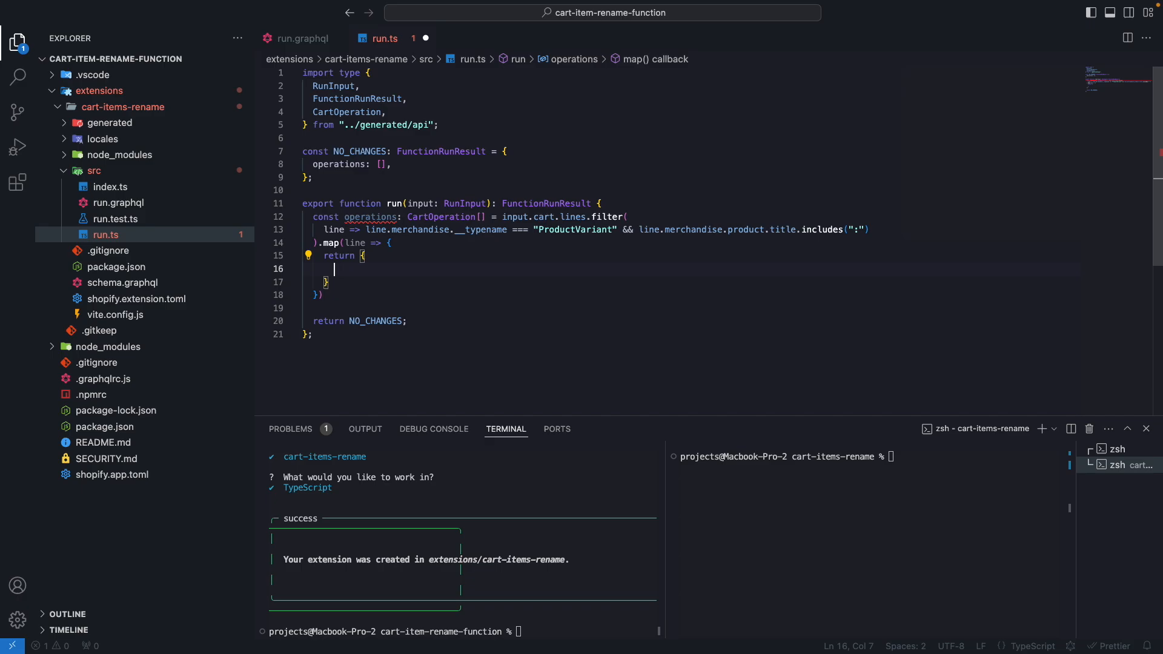
pyautogui.write('update: {')
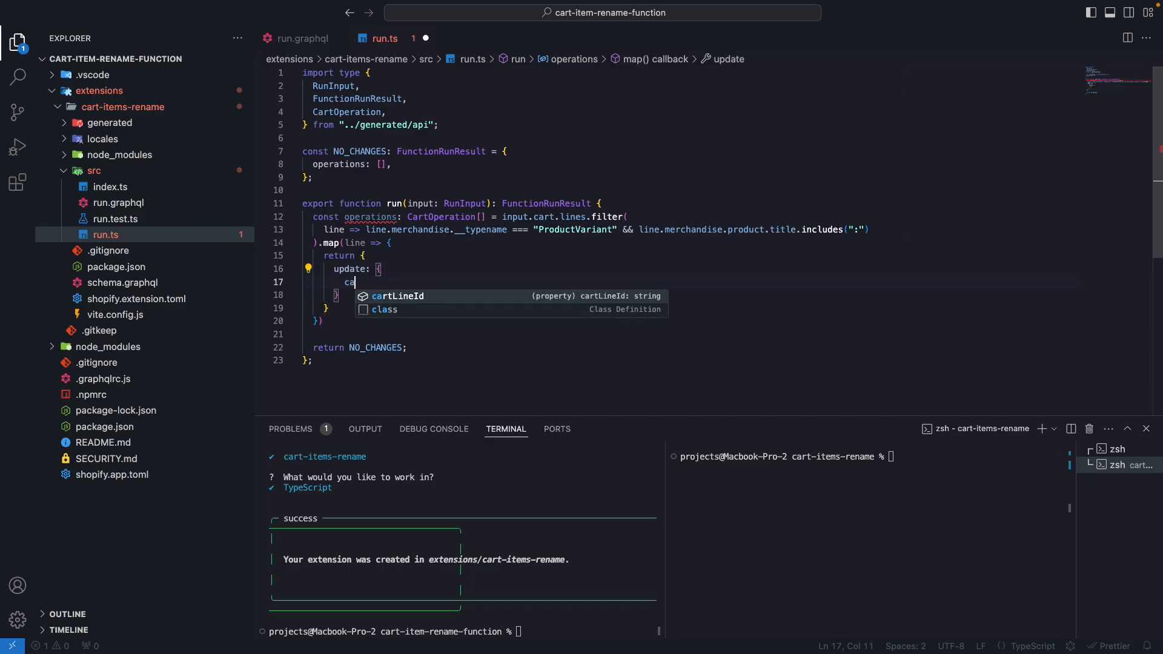
pyautogui.write('rtLineId: line.id,')
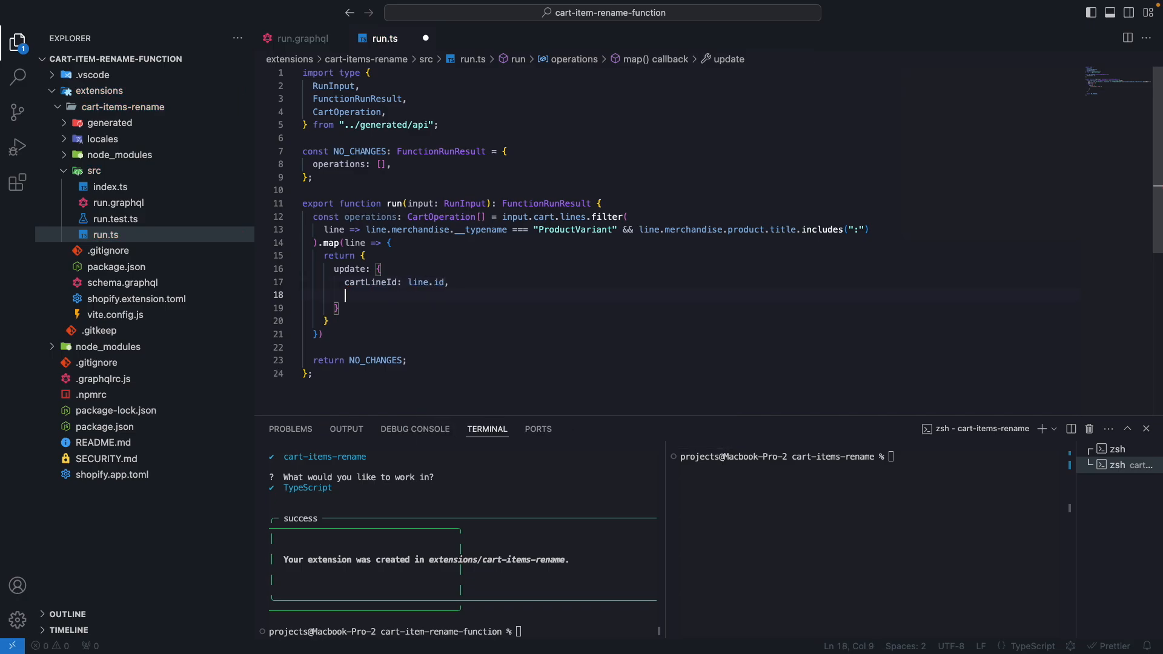
# - Set title to (line.merchandise as ProductVariant).product.title.split(":")[0] and begin the return
pyautogui.write('title')
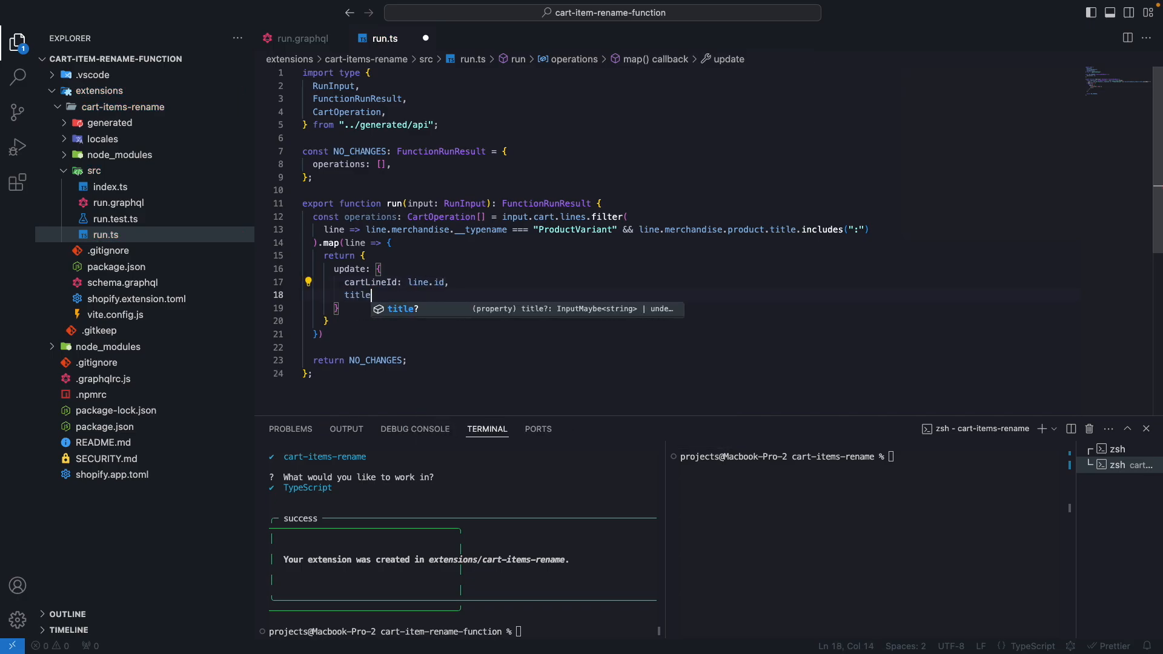
pyautogui.write(': line)')
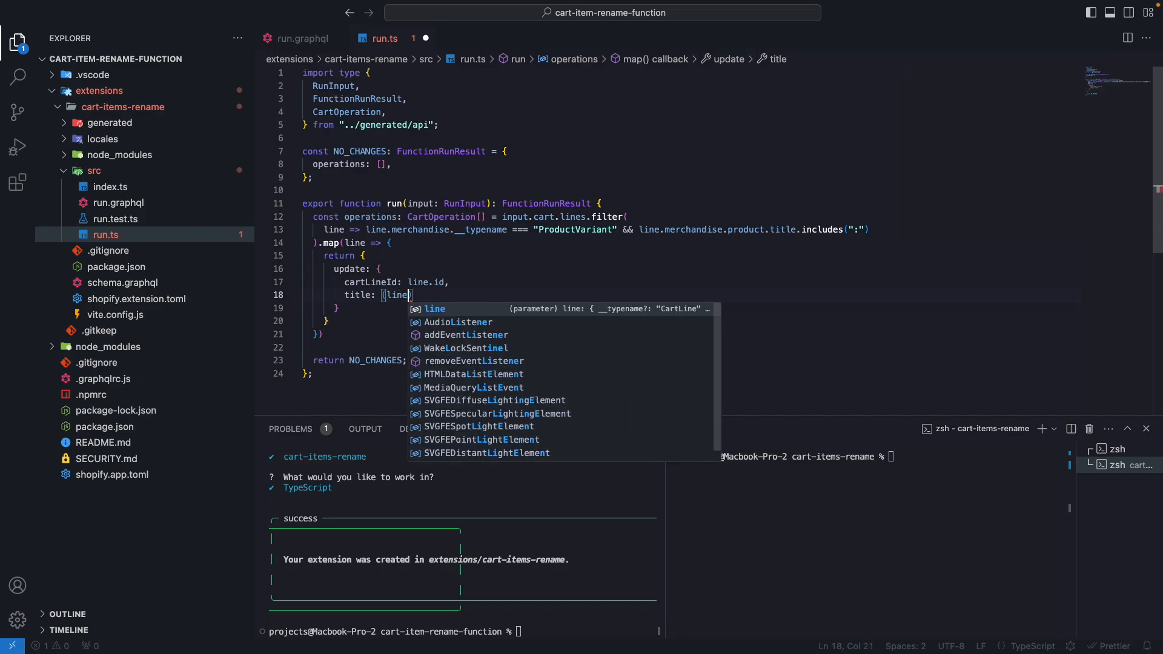
pyautogui.write('.')
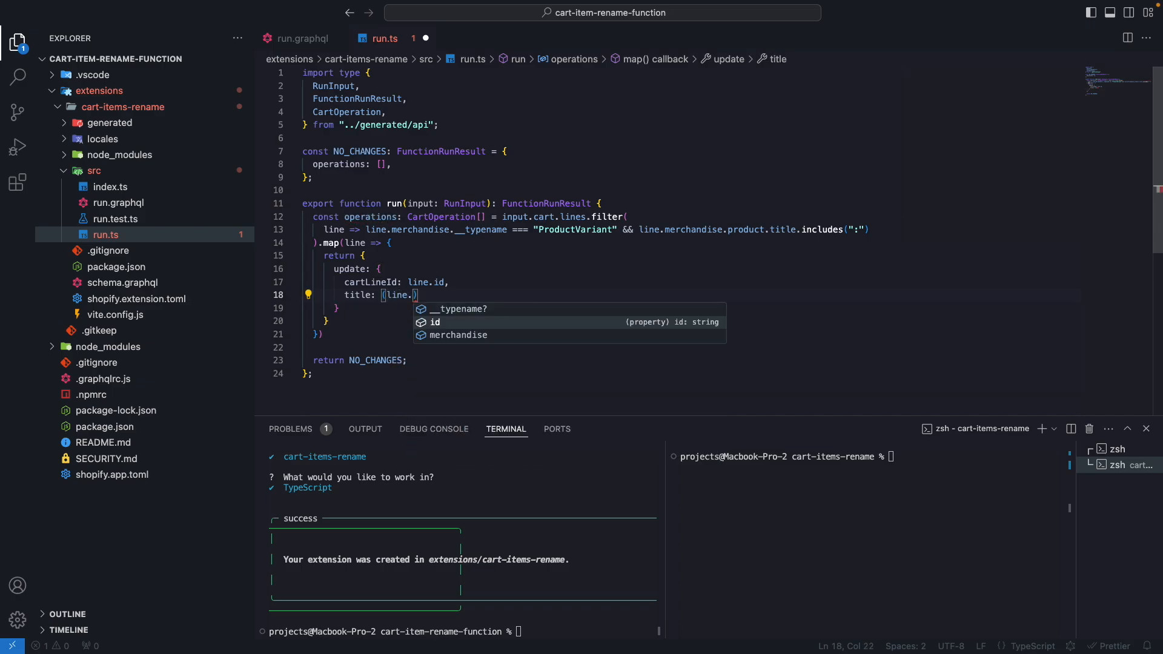
pyautogui.write('merchandise a')
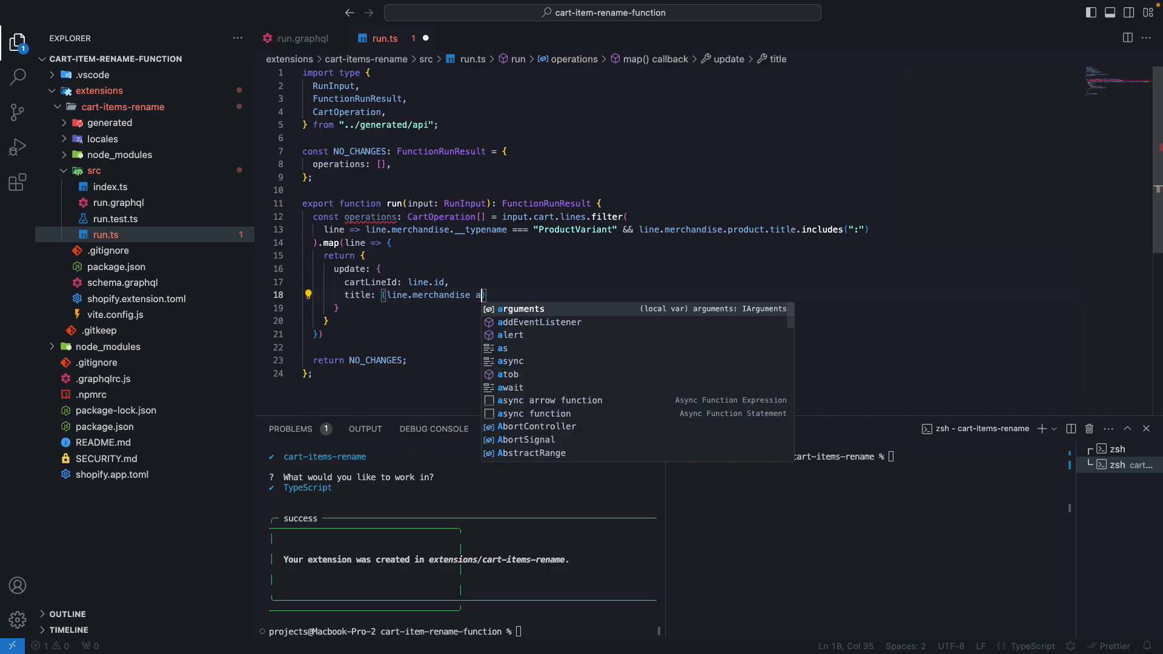
pyautogui.write('s Product')
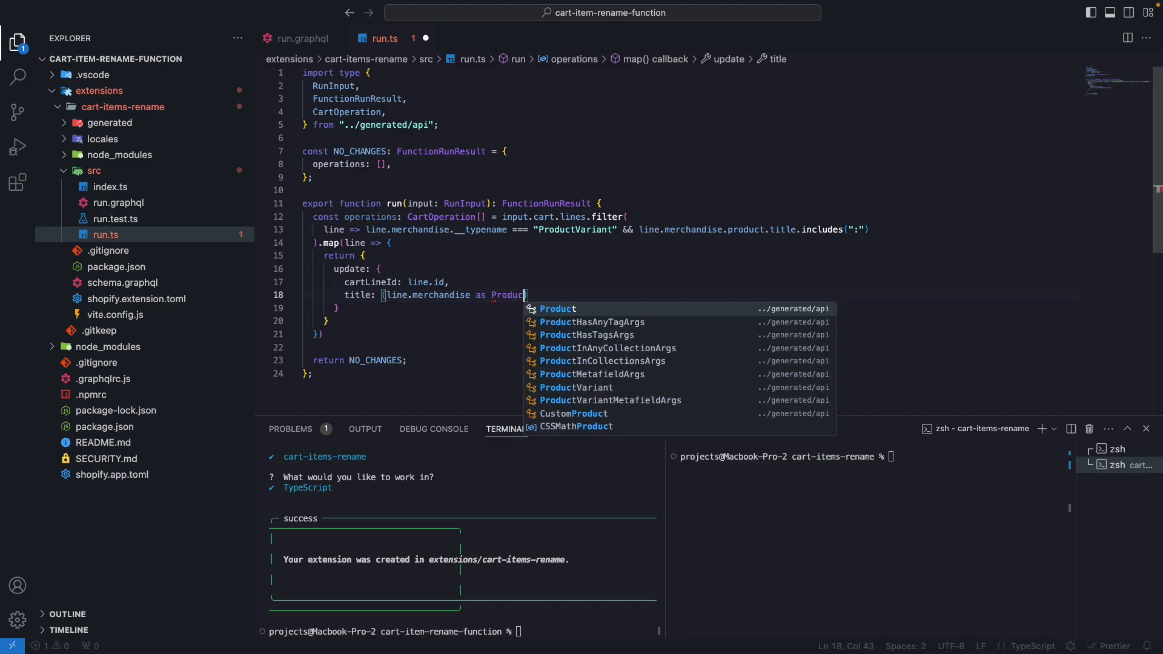
pyautogui.write(').')
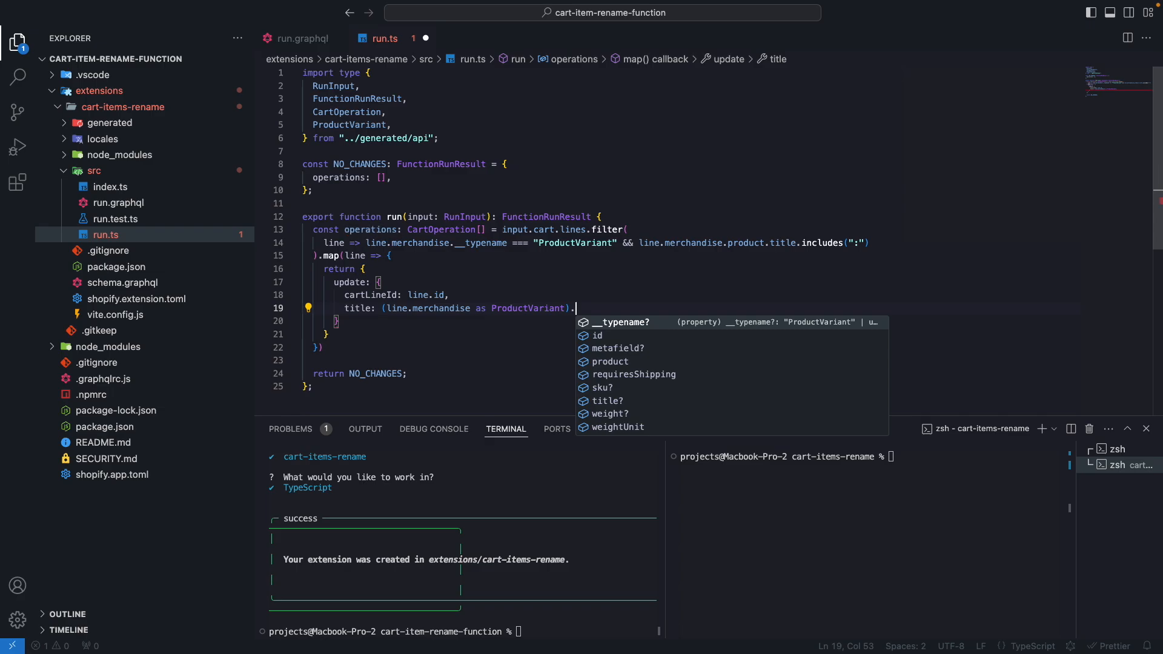
pyautogui.write('product.title')
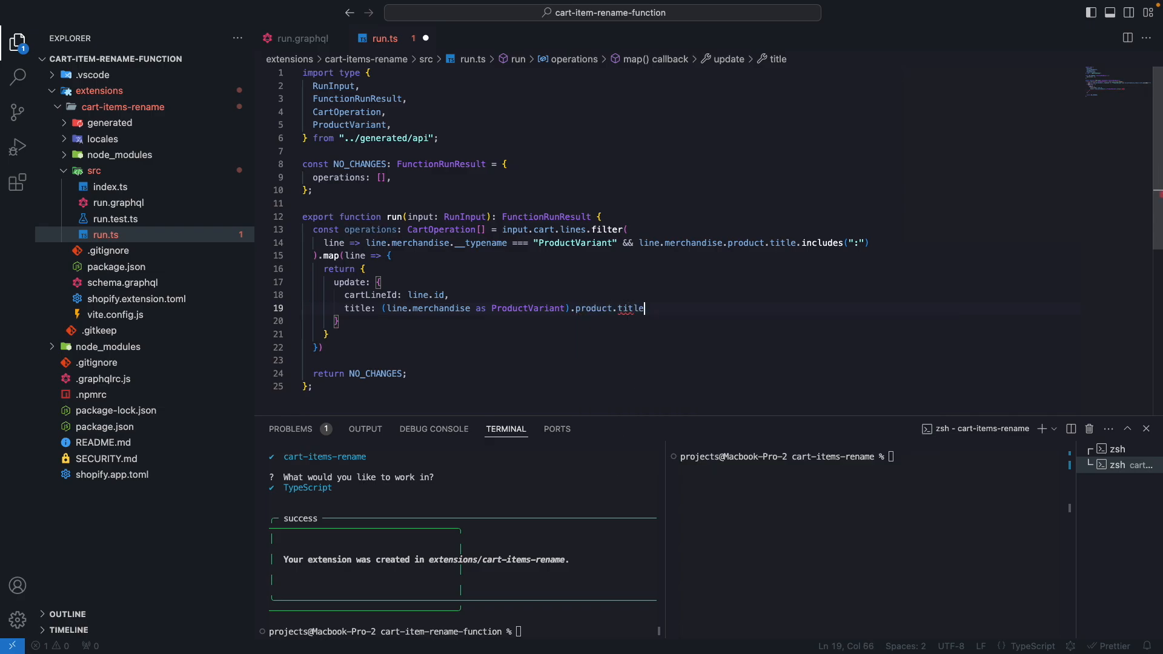
pyautogui.write('.sp')
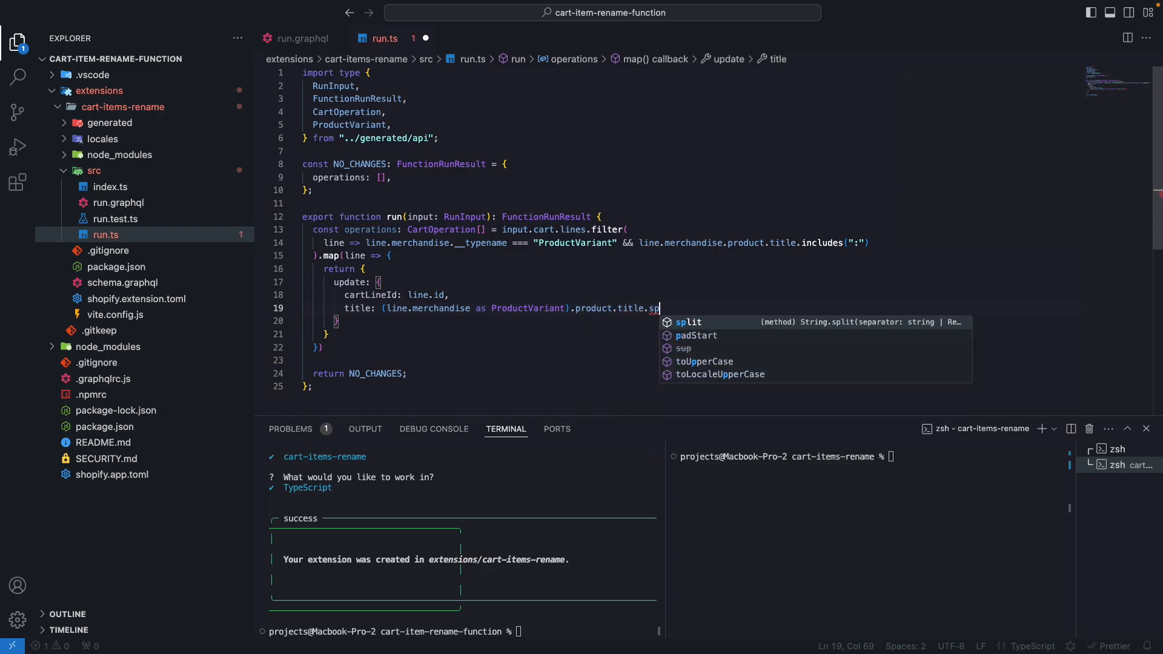
pyautogui.write('lit(":")')
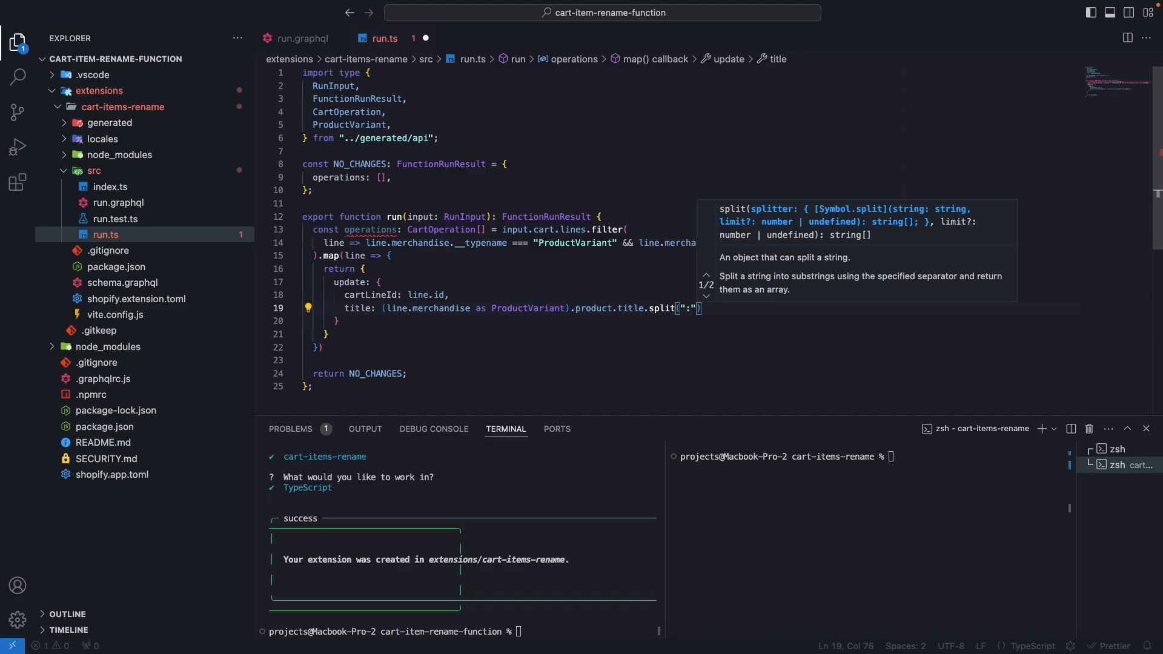
pyautogui.write('[0]')
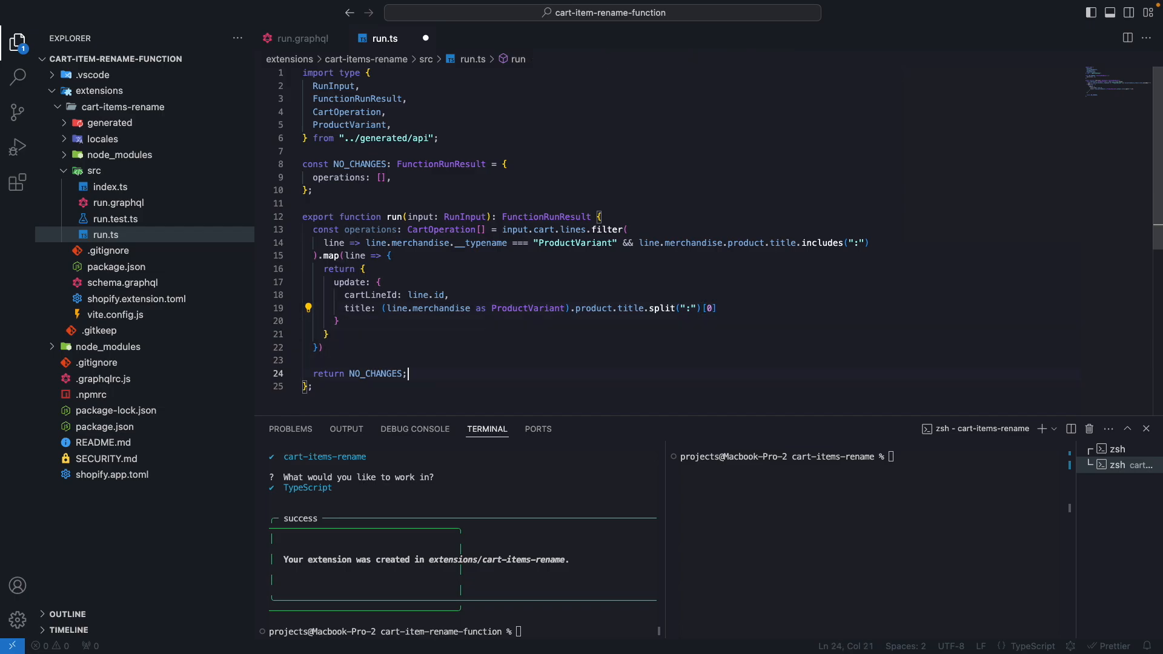
pyautogui.write('operations.length ;')
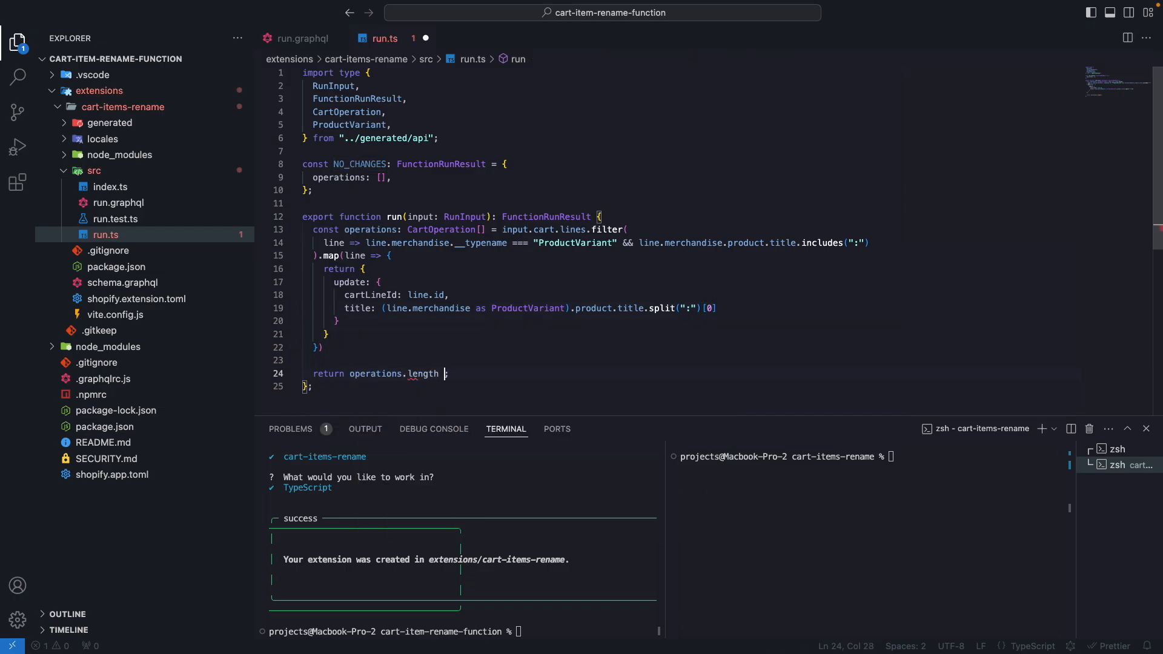
# - Return operations.length > 0 ? { operations } : NO_CHANGES and save the formatted file
pyautogui.write('> 0 ? { operations} :')
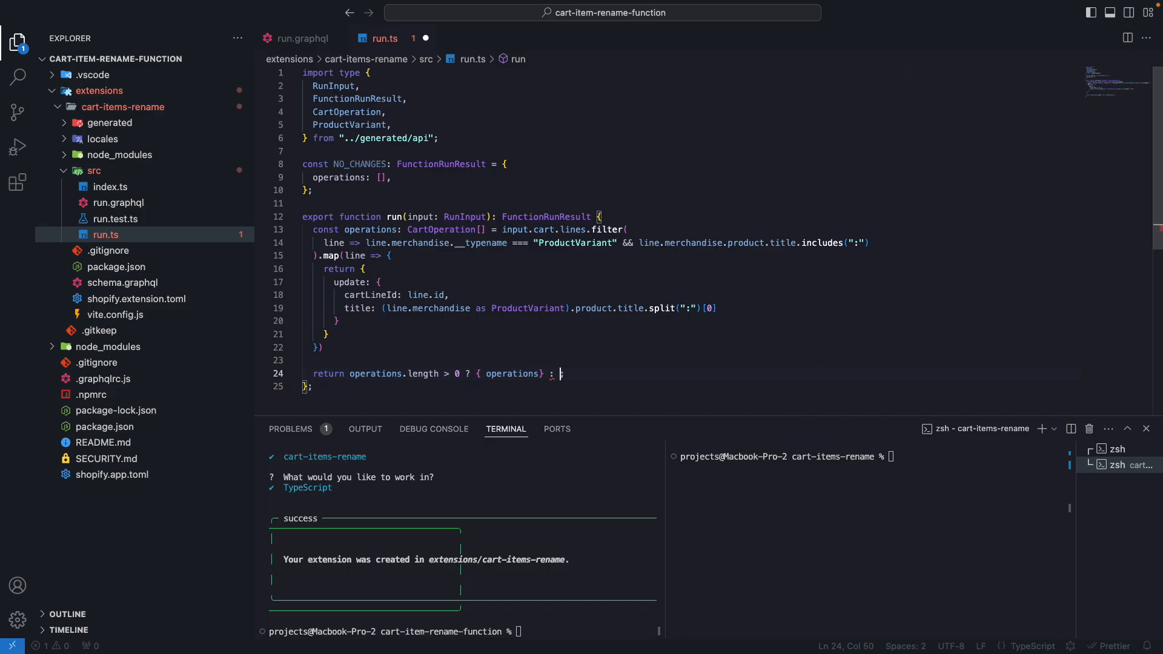
pyautogui.write('NO_CHANGES;')
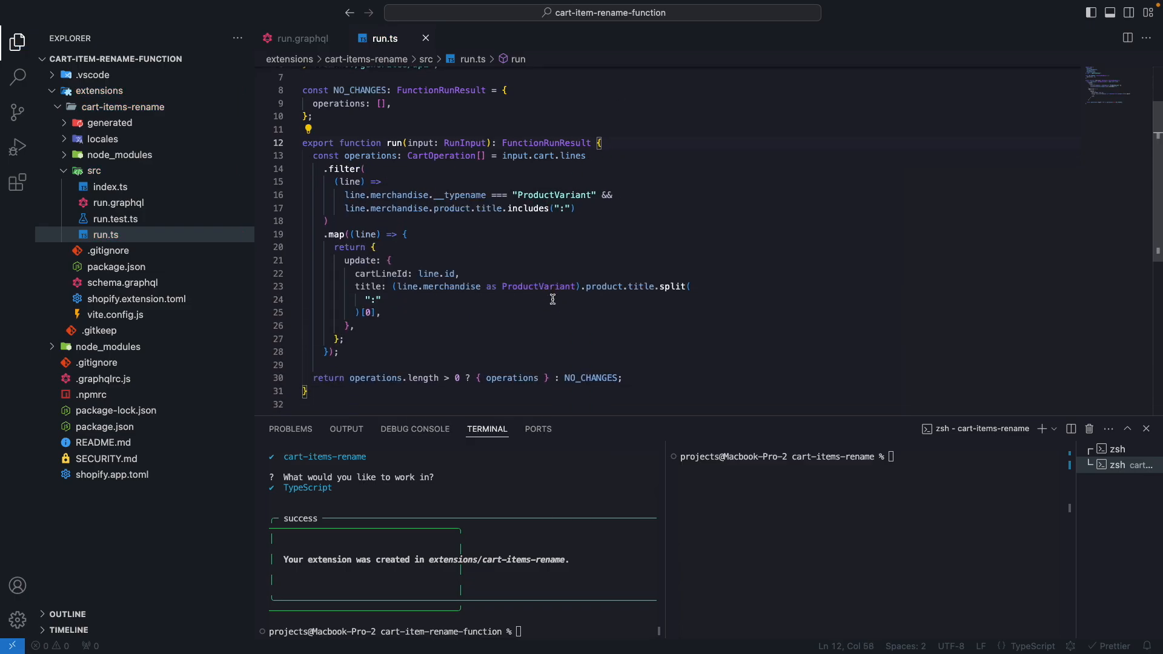
pyautogui.moveTo(526, 358)
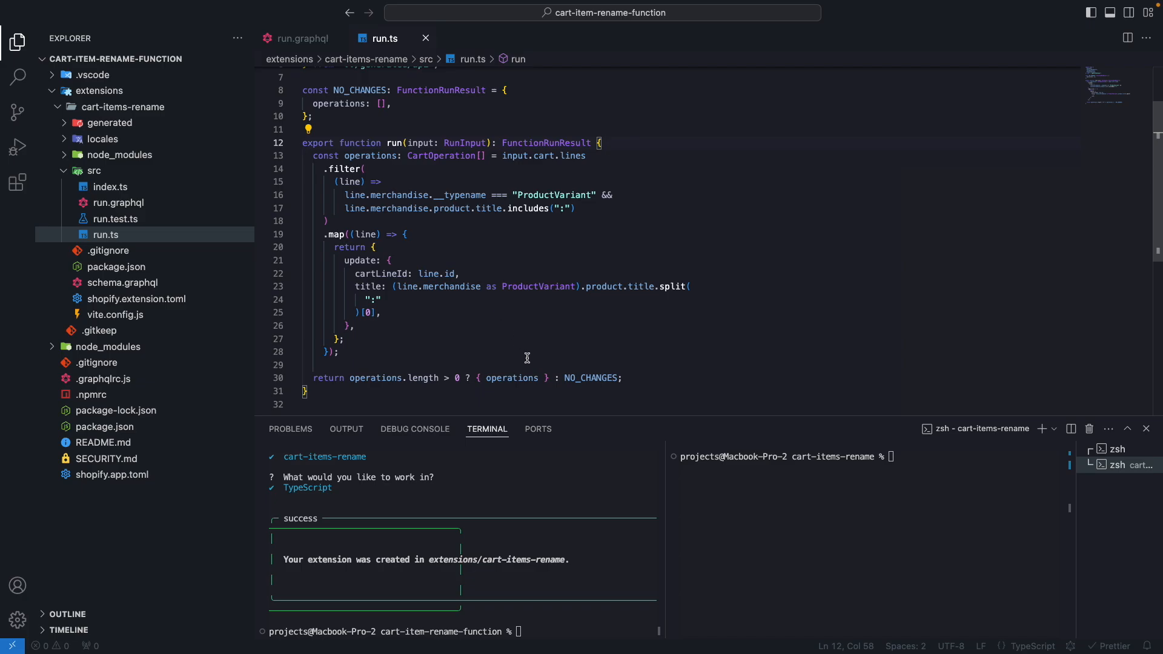
pyautogui.click(300, 38)
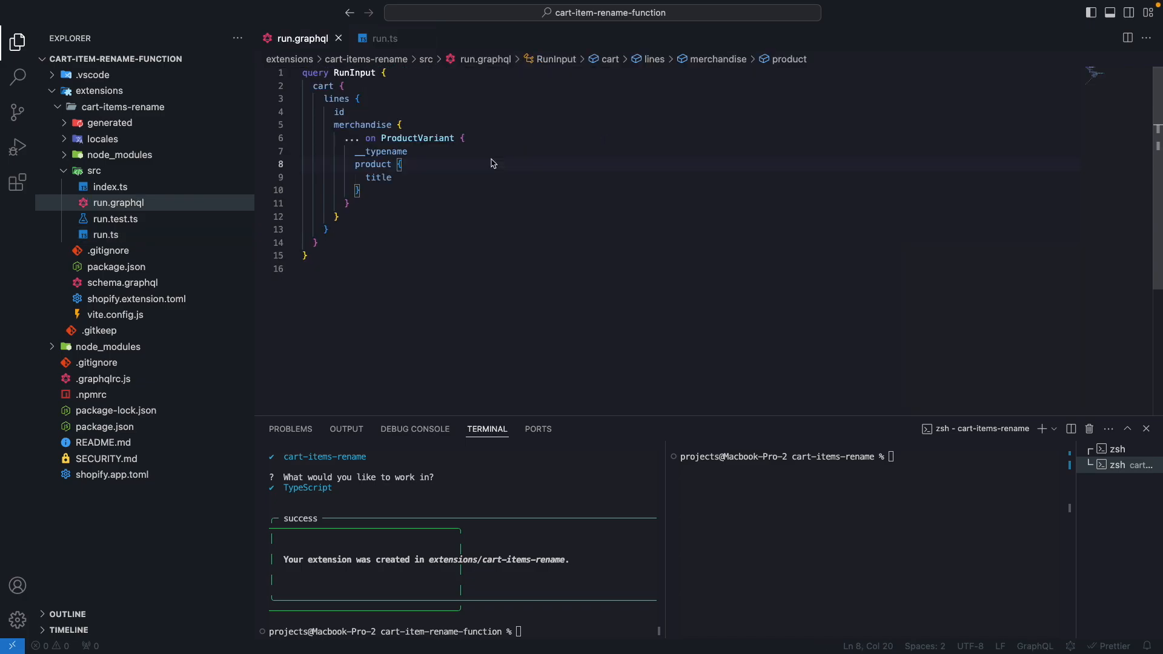
# - Run npm run typegen again and compare the __typename field between run.graphql and run.ts
pyautogui.write('npm run typege')
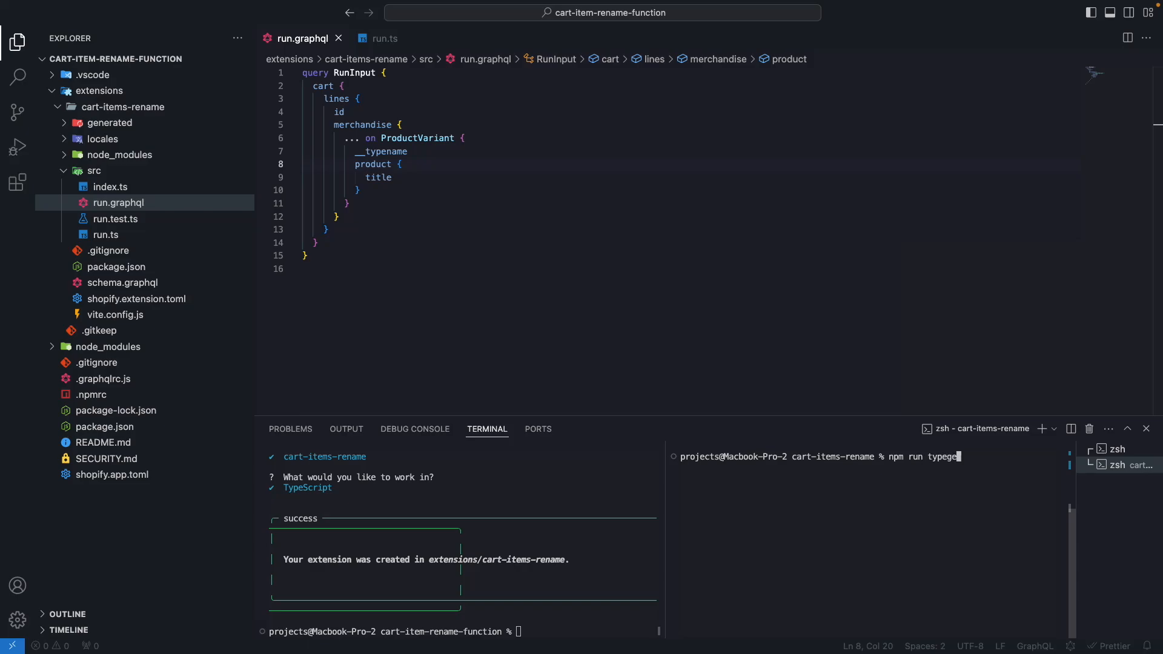
pyautogui.press('Enter')
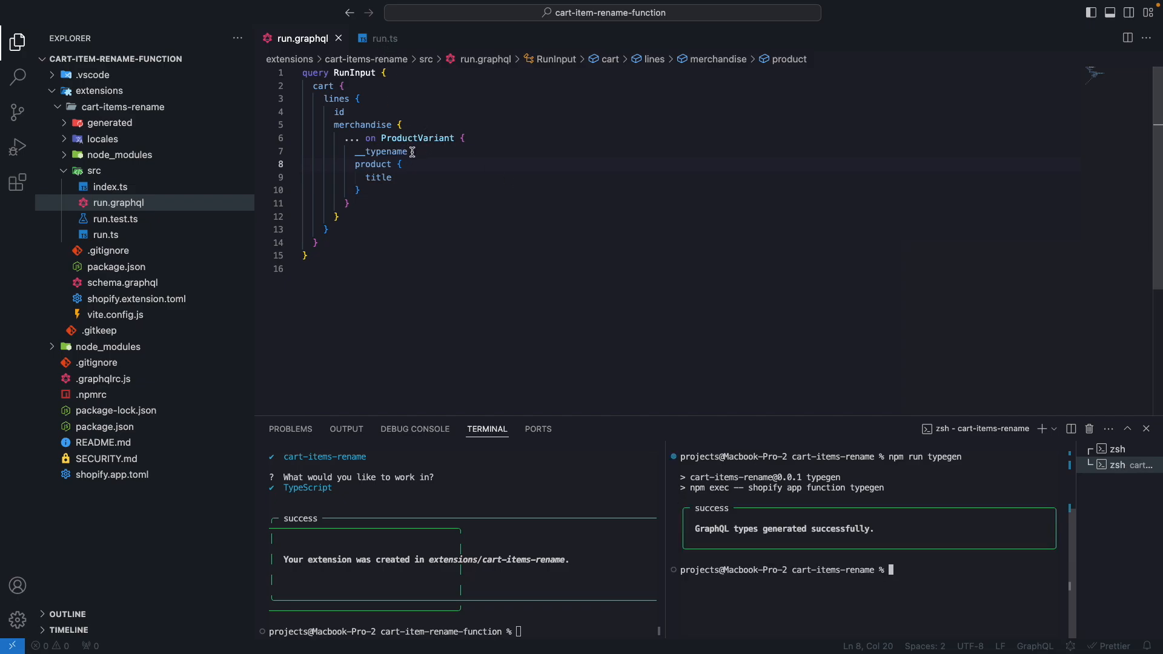
pyautogui.doubleClick(383, 151)
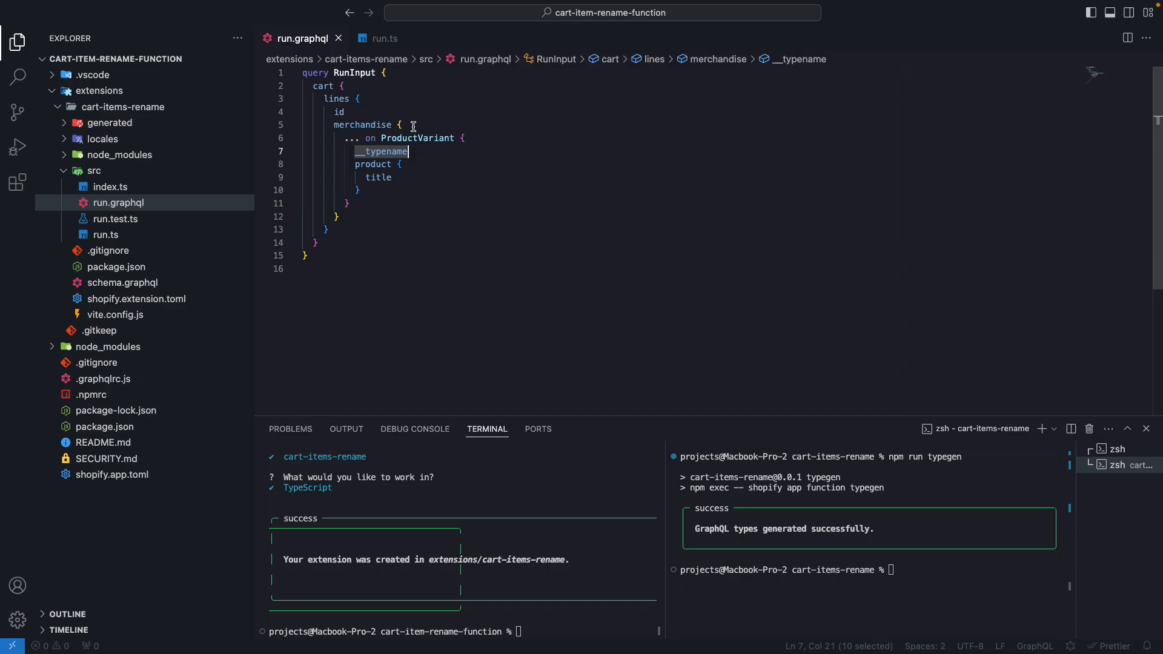
pyautogui.click(383, 38)
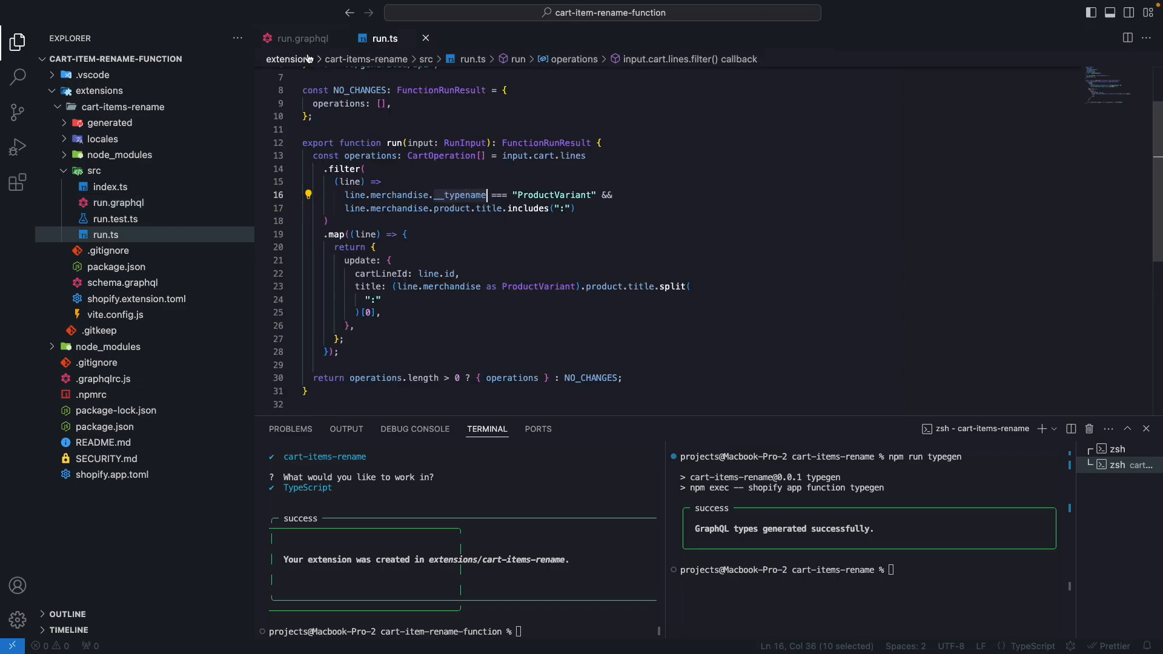
pyautogui.click(299, 39)
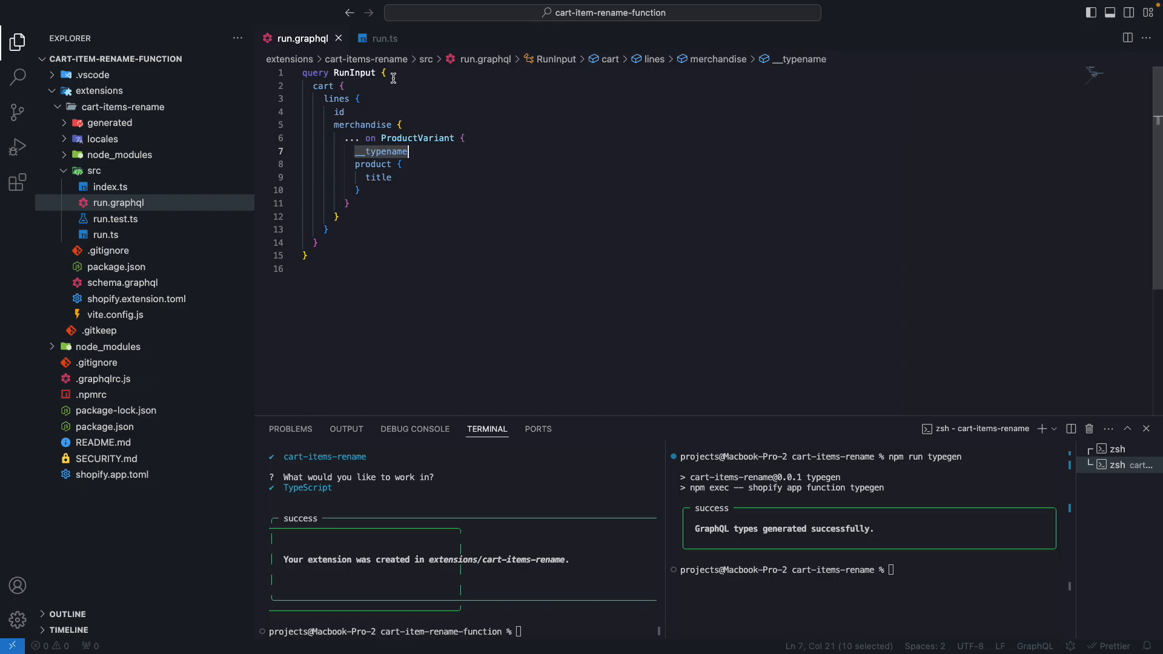
pyautogui.click(384, 39)
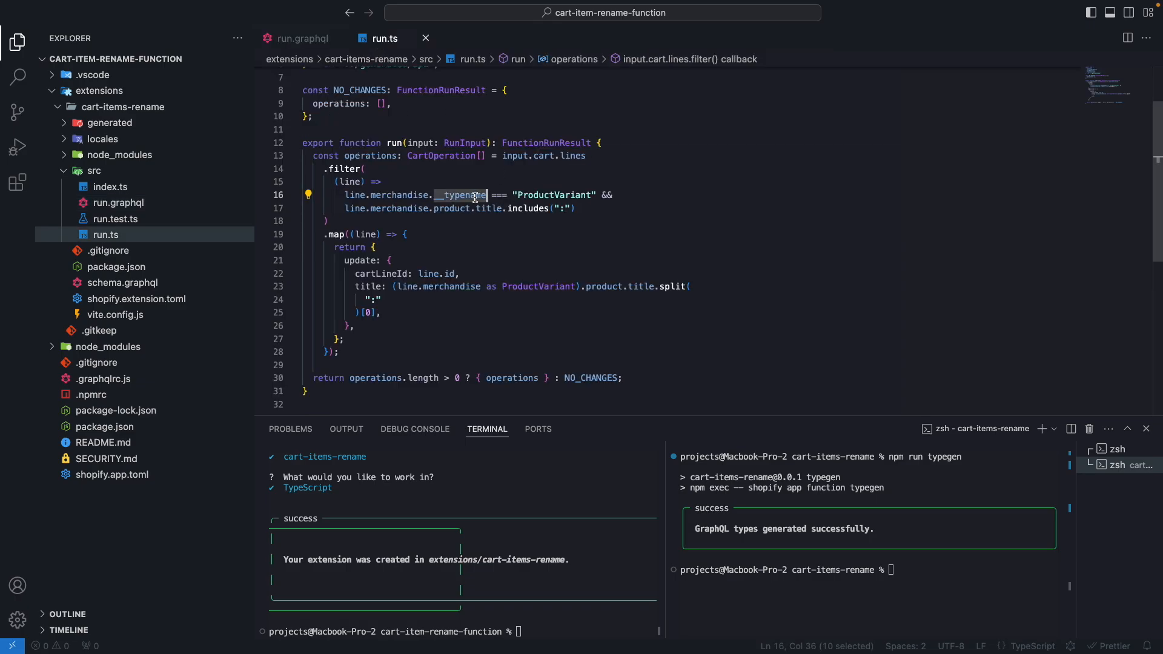
pyautogui.moveTo(540, 240)
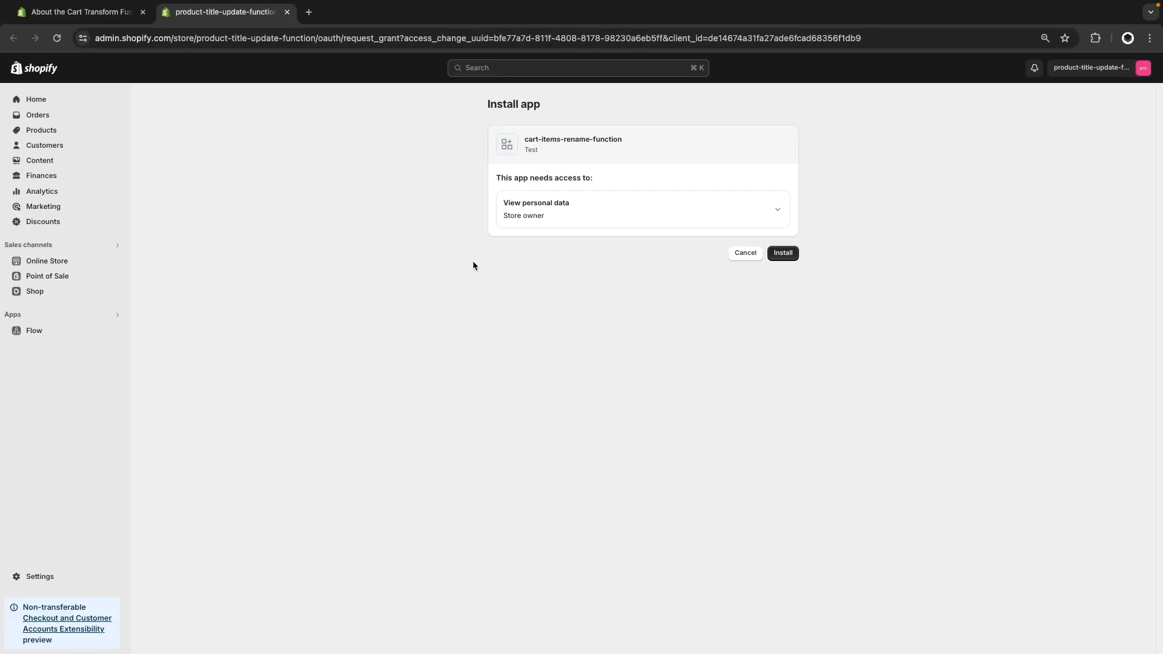
pyautogui.moveTo(552, 229)
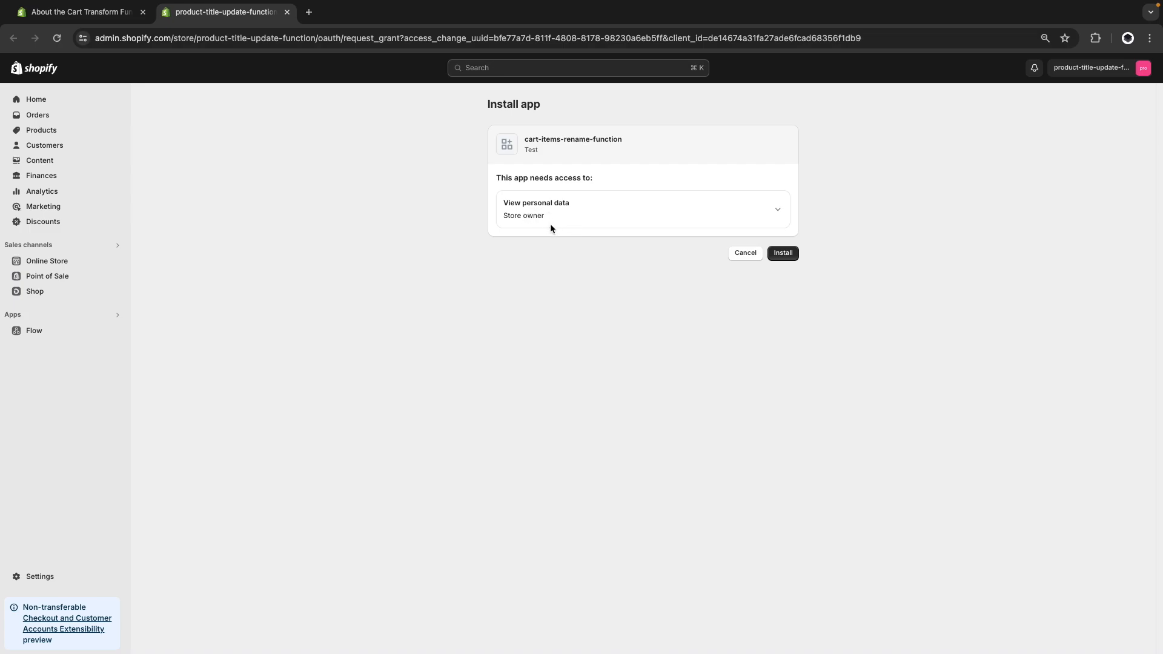
# - Install the cart-items-rename-function app on the store from the Install app page
pyautogui.click(782, 254)
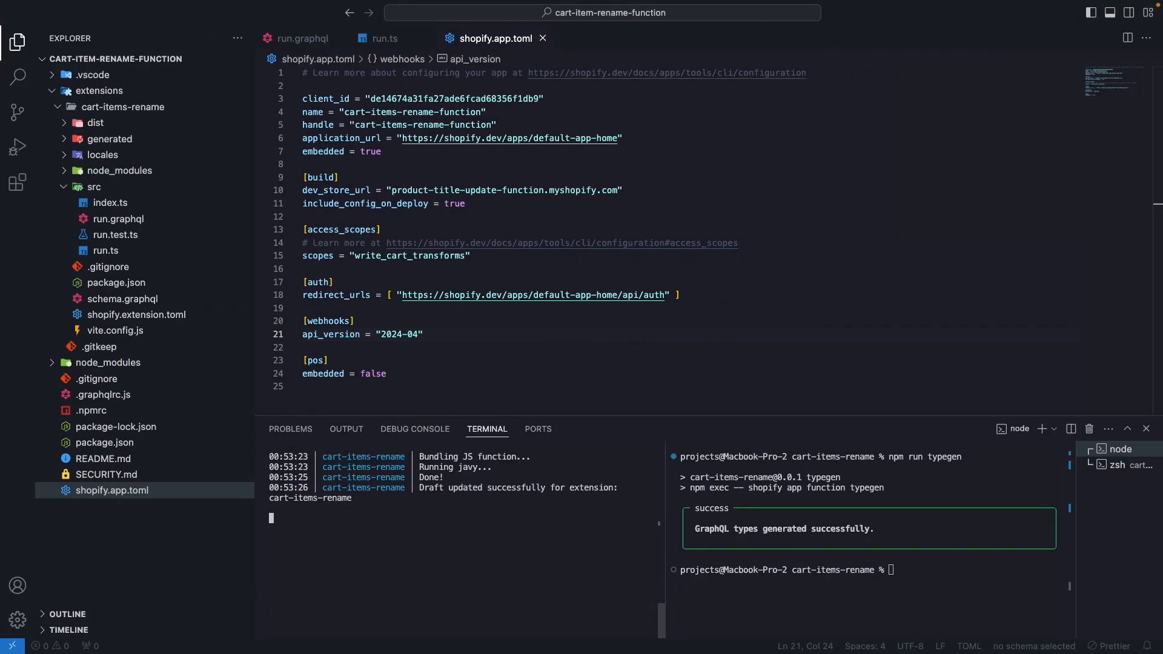
# - Deploy the app with npm run deploy, then restart the dev server with npm run dev
pyautogui.write('npm run')
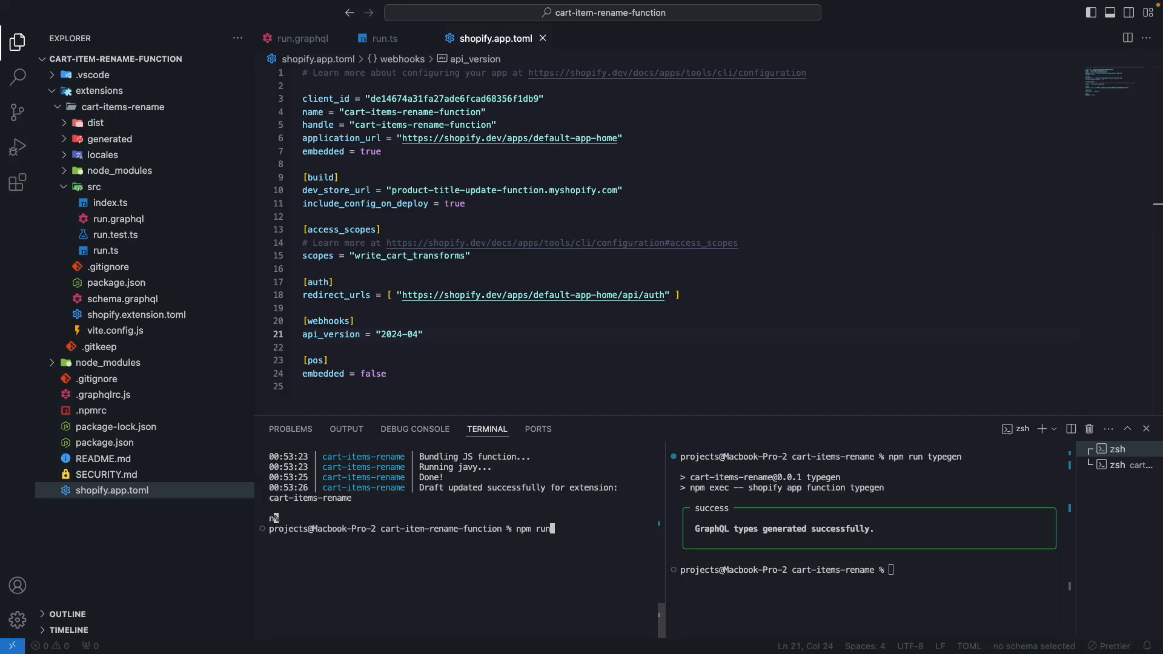
pyautogui.write('deploy')
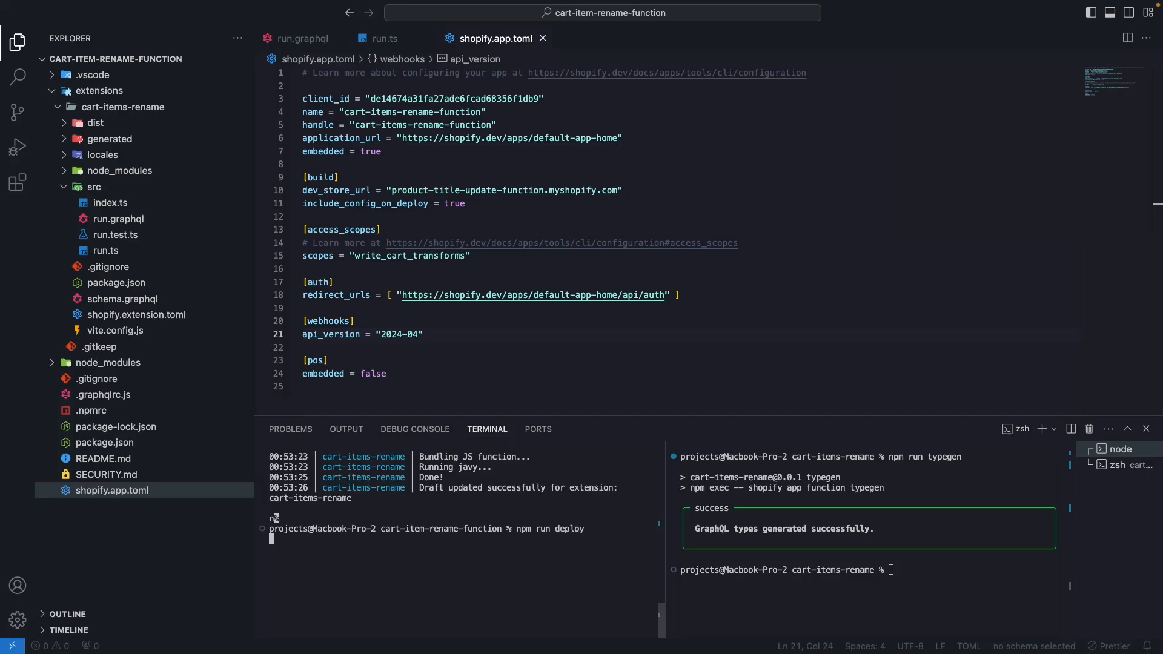
pyautogui.press('Enter')
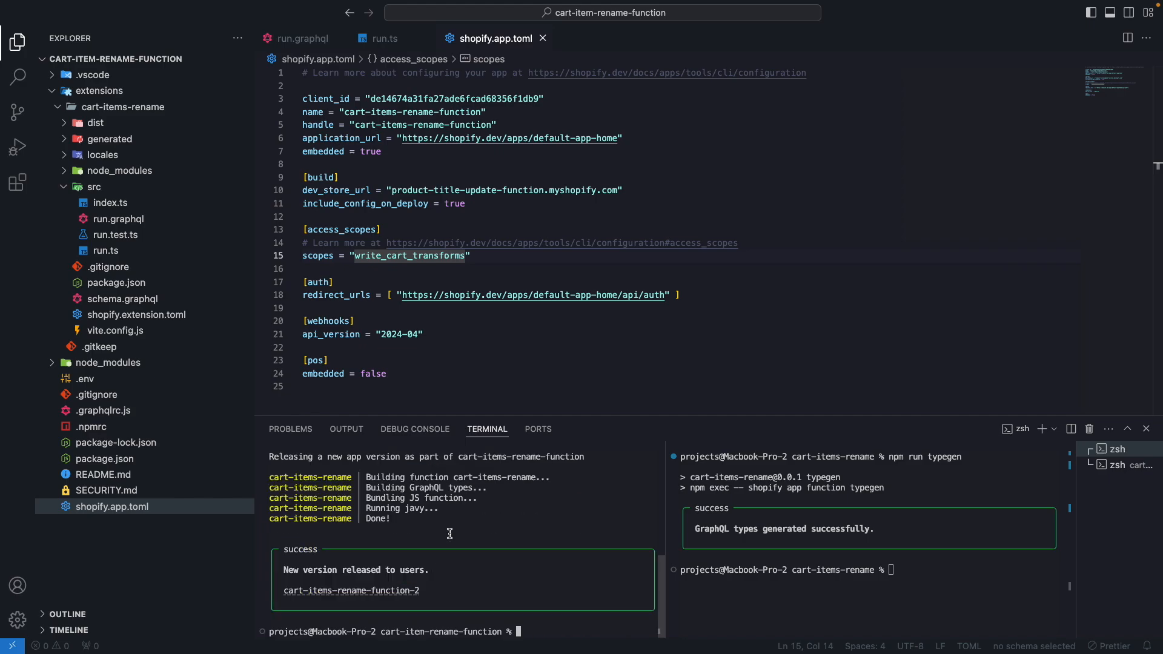
pyautogui.write('npm run dev')
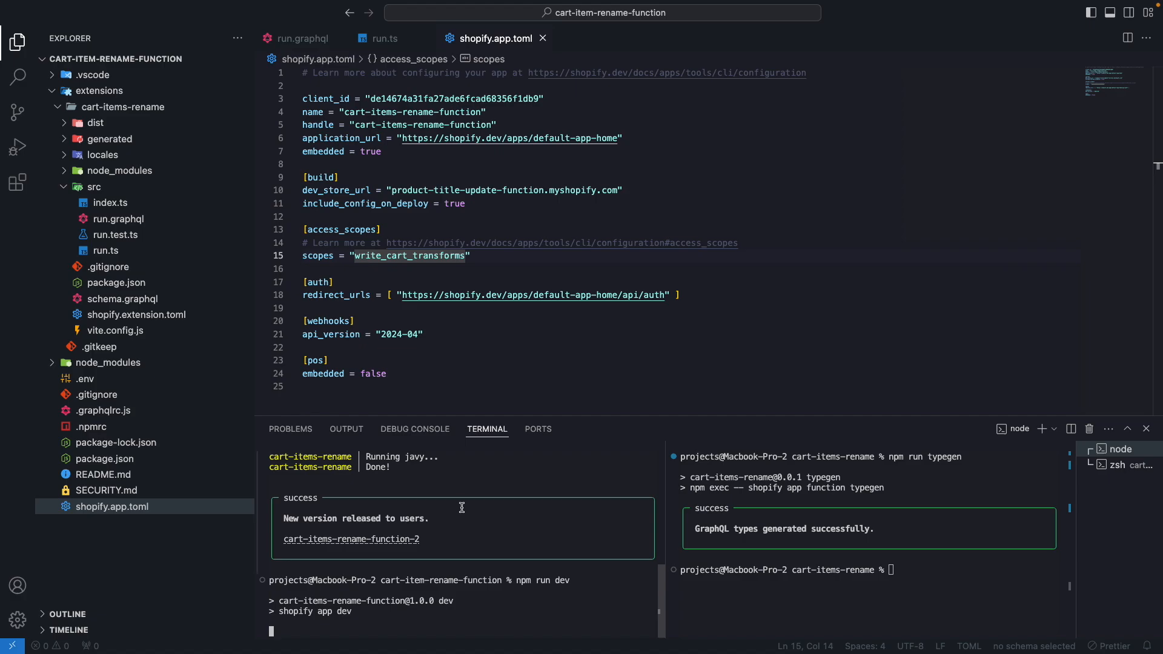
pyautogui.moveTo(456, 507)
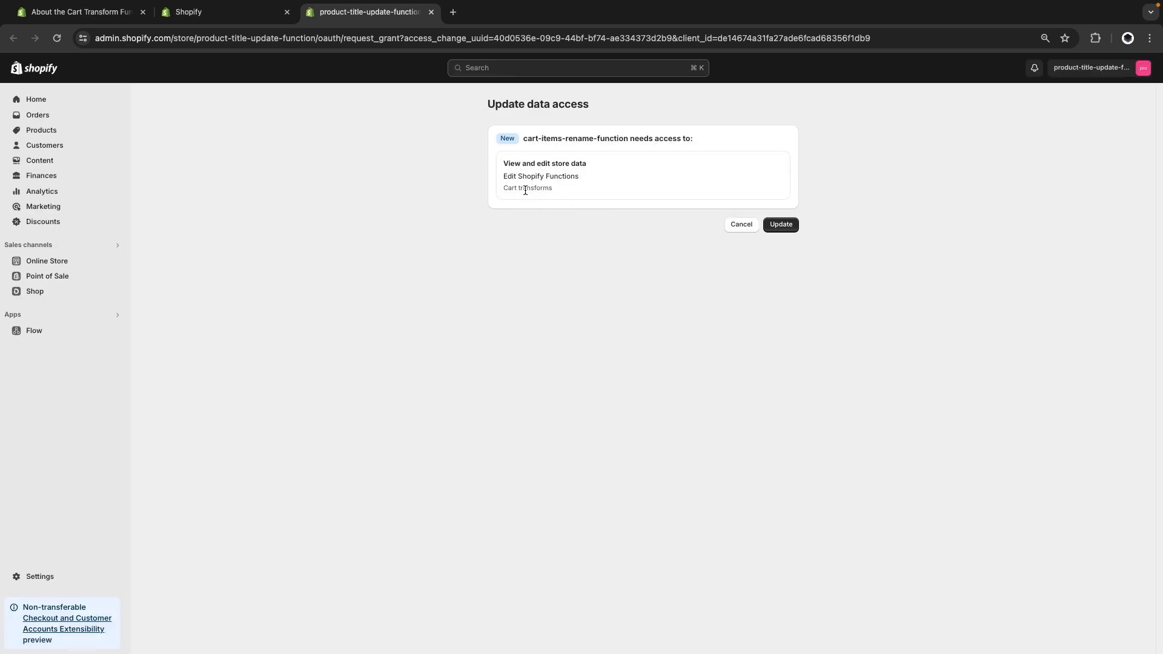
# - Approve the app's updated data access including the Cart transforms scope
pyautogui.click(780, 224)
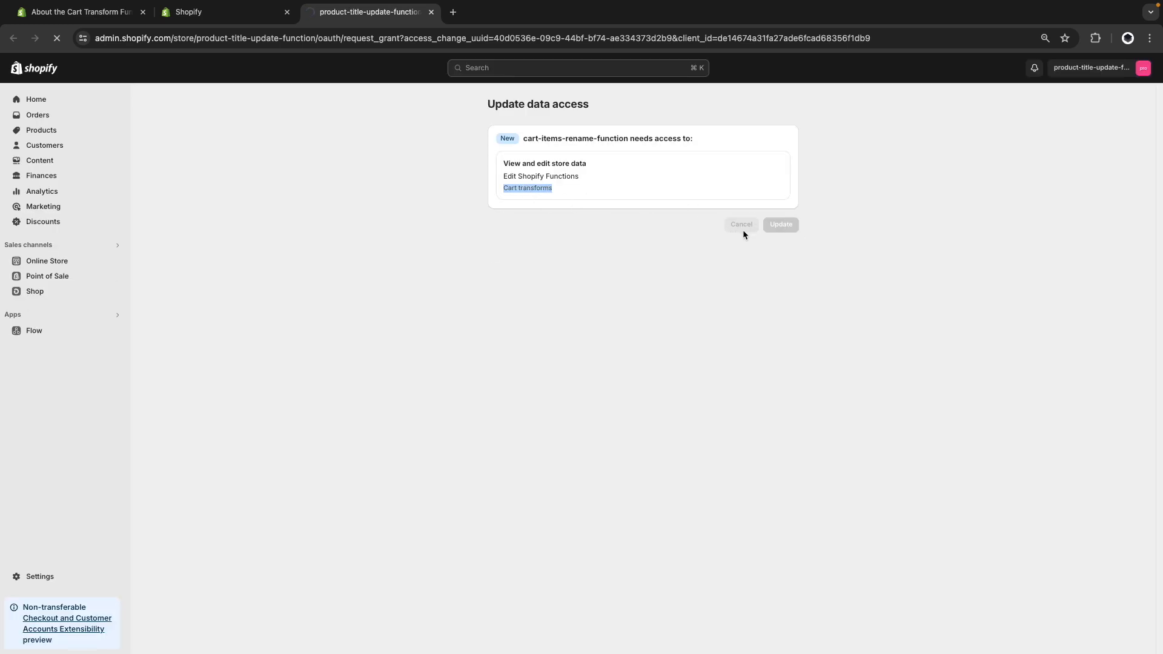
pyautogui.click(780, 224)
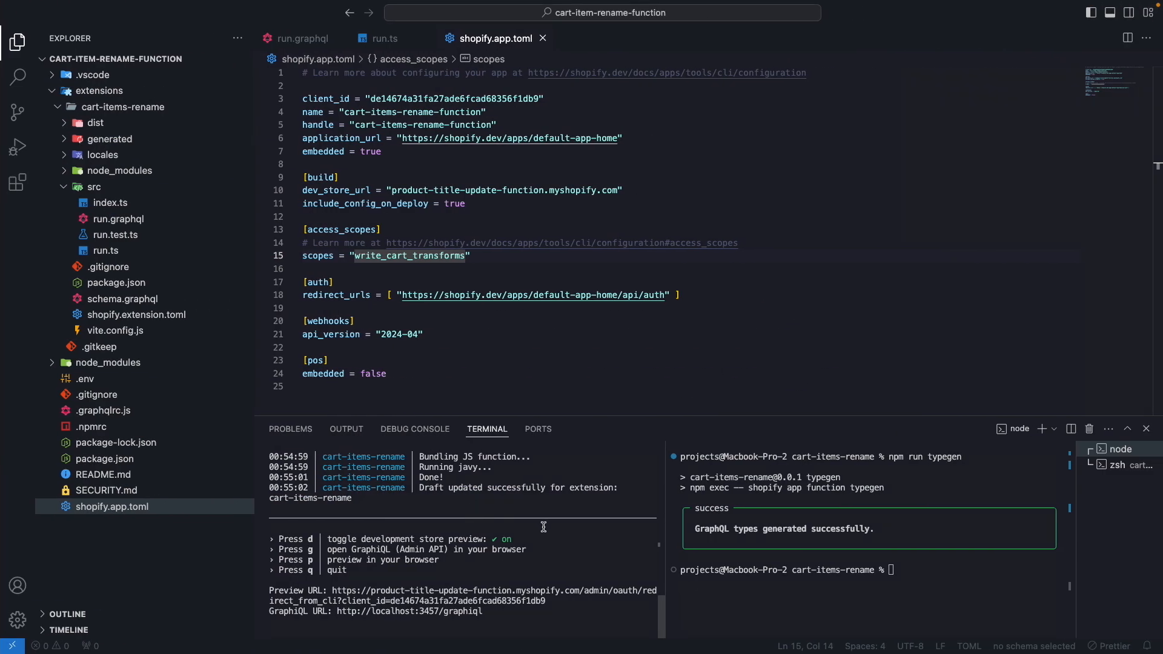
pyautogui.moveTo(373, 551)
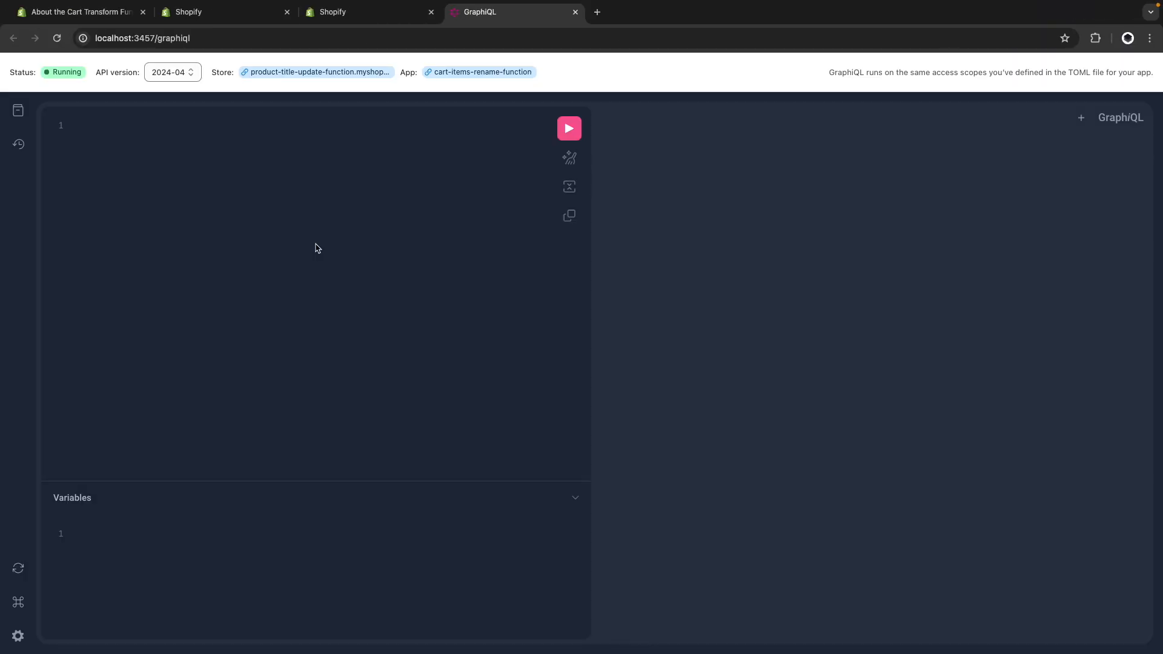
# - Run a shopifyFunctions(first: 10) query returning each function's id and title
pyautogui.write('query')
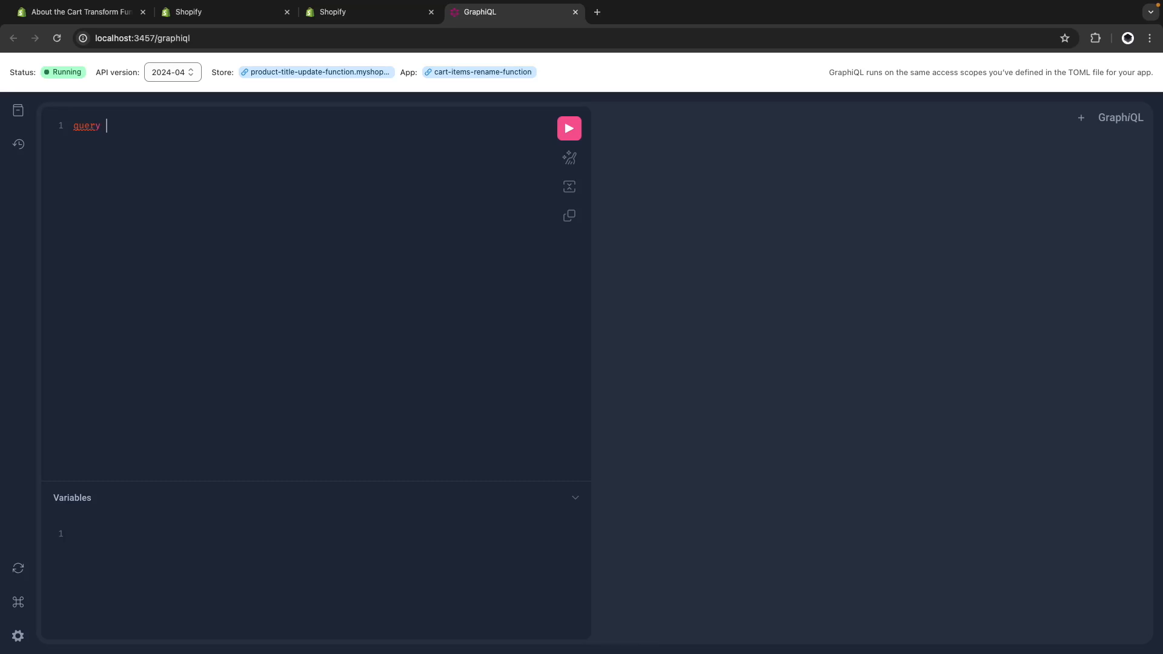
pyautogui.write('{ shop')
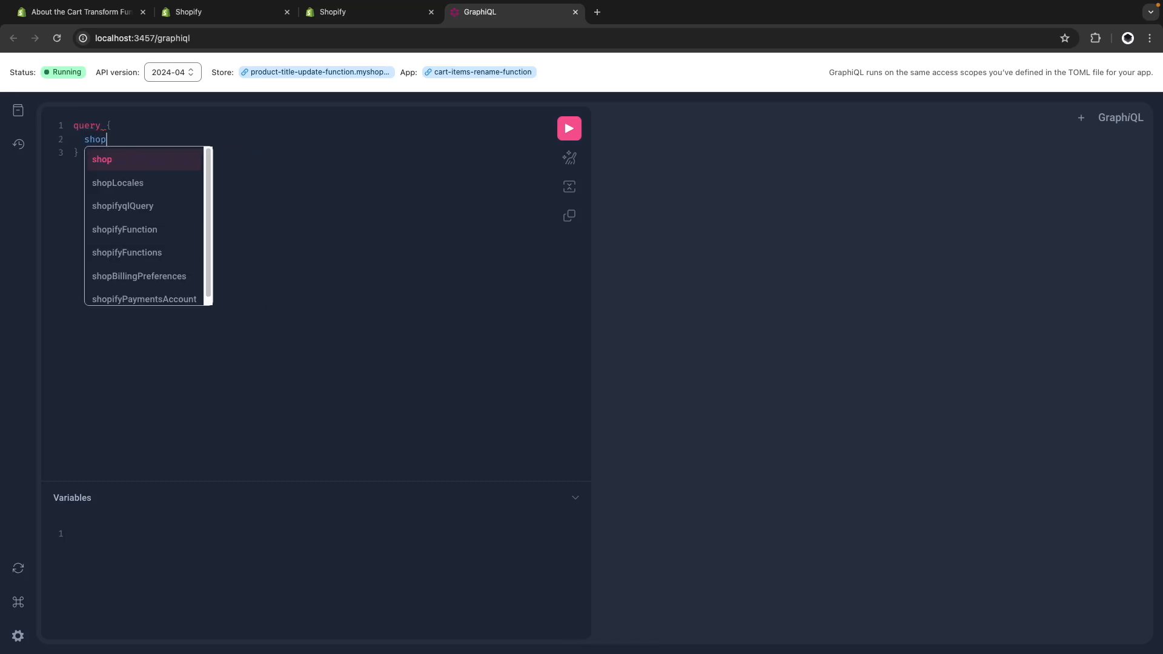
pyautogui.click(126, 252)
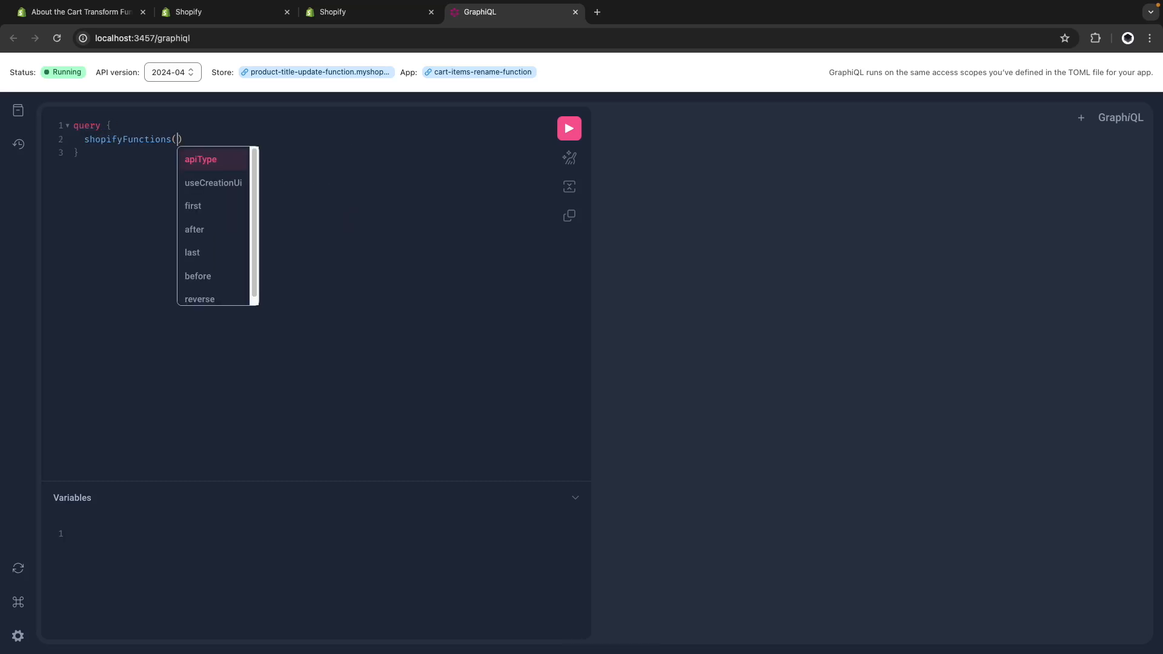
pyautogui.write('first: 10')
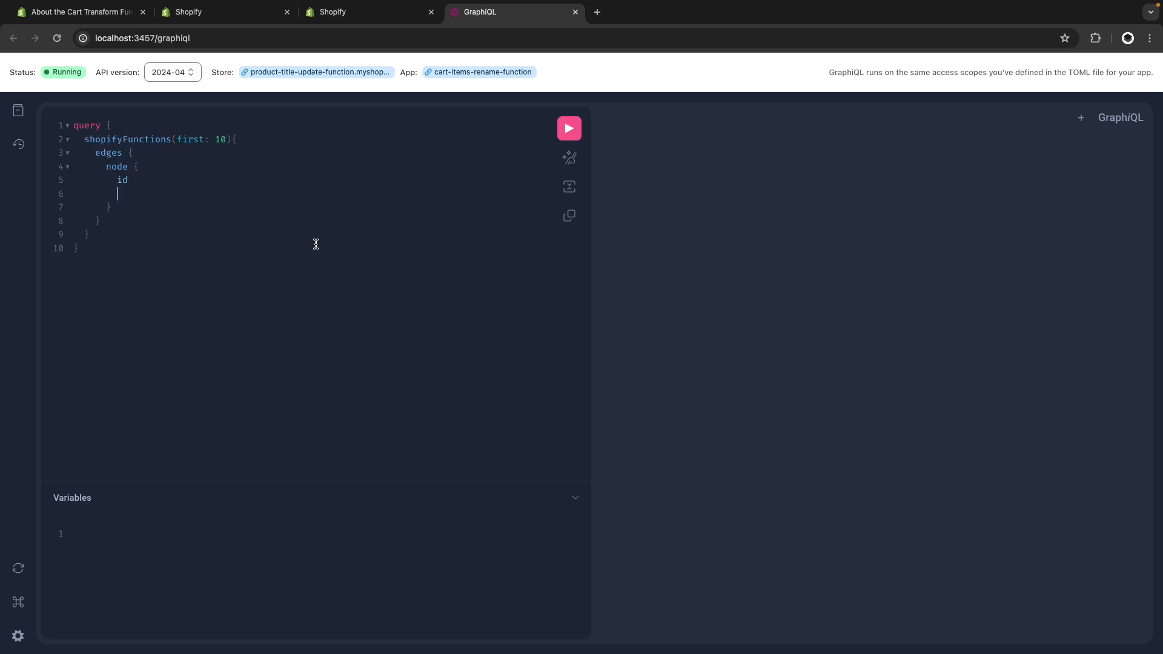
pyautogui.write('title')
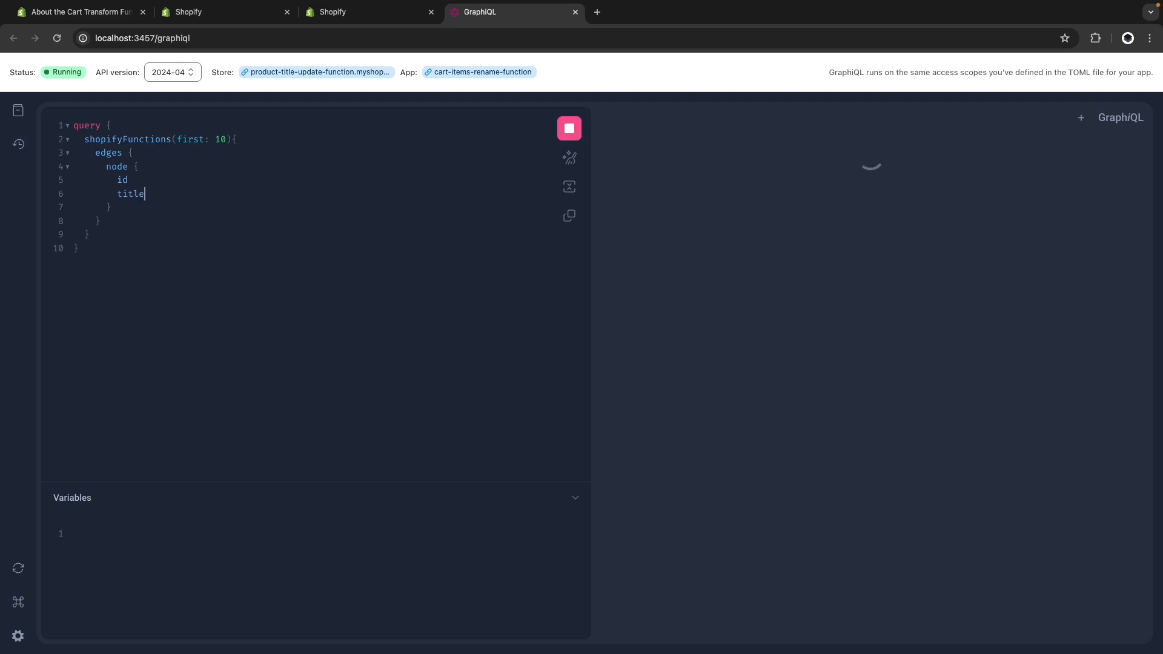
pyautogui.click(569, 128)
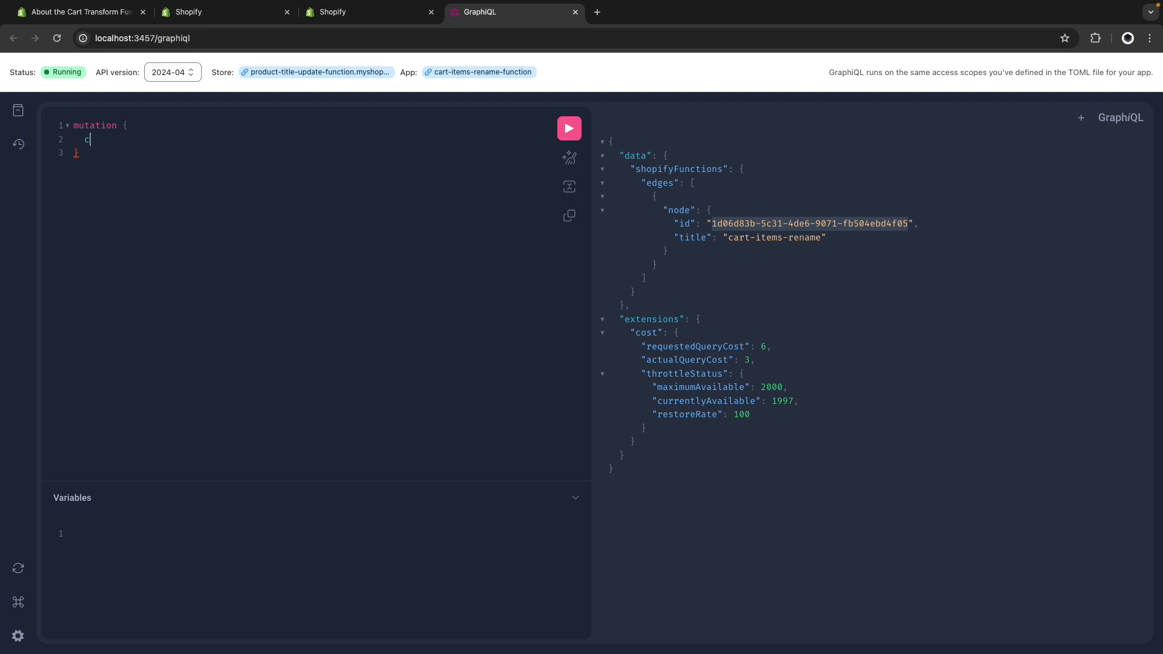
# - Run cartTransformCreate with functionId "1d06d83b-5c31-4de6-9071-fb504ebd4f05", returning cartTransform id and userErrors code/message
pyautogui.write('artTransformCreate(')
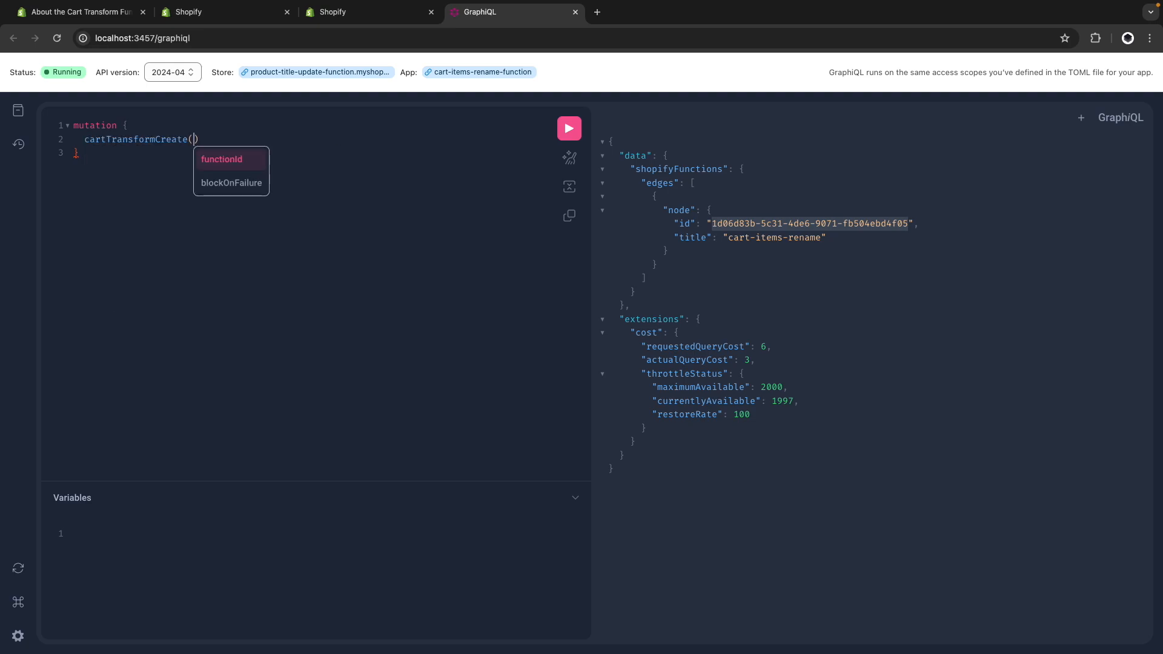
pyautogui.write('functionId: "1d06d83b-5c31-4de6-9071-fb504ebd4f05"')
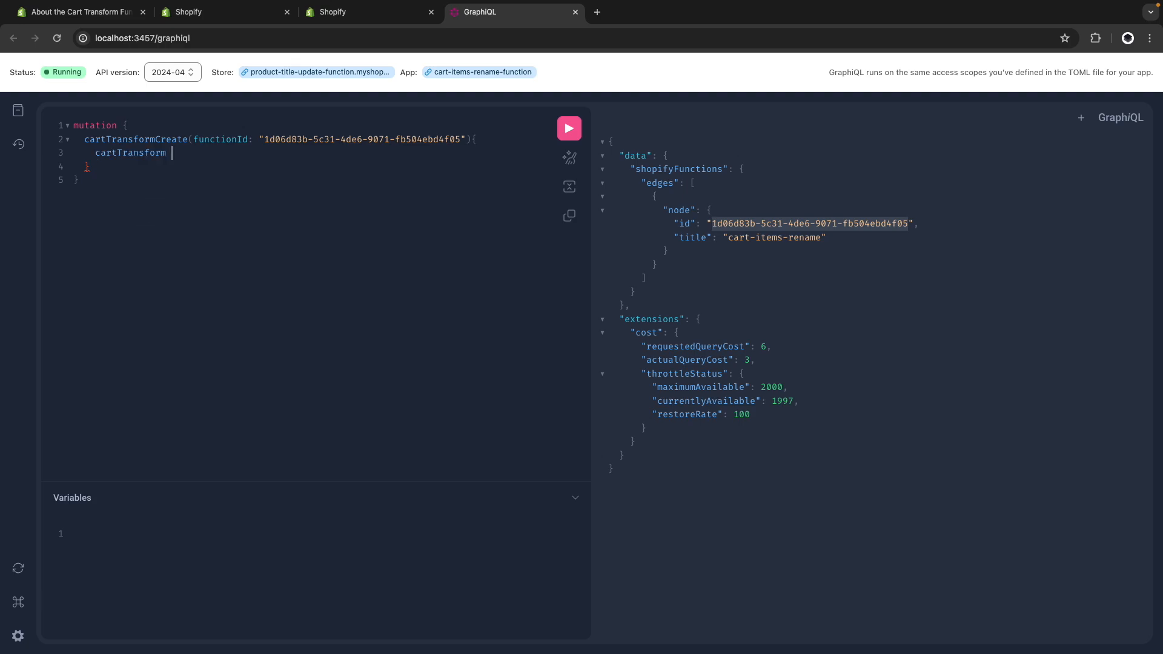
pyautogui.write('{')
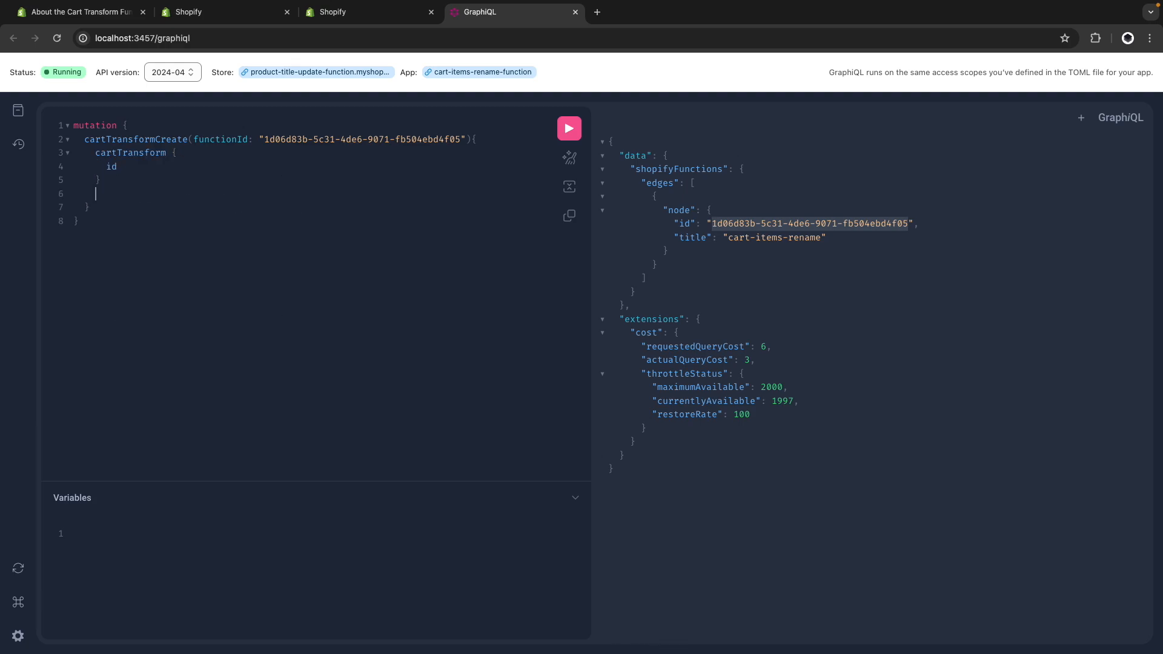
pyautogui.write('userErrors {')
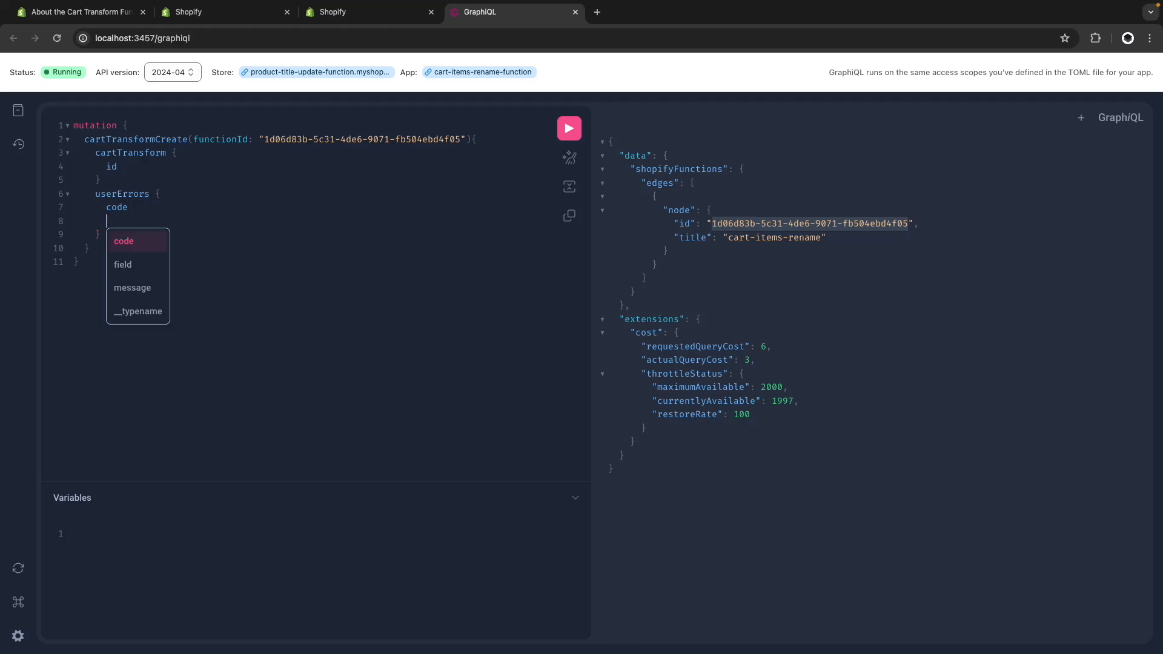
pyautogui.write('message')
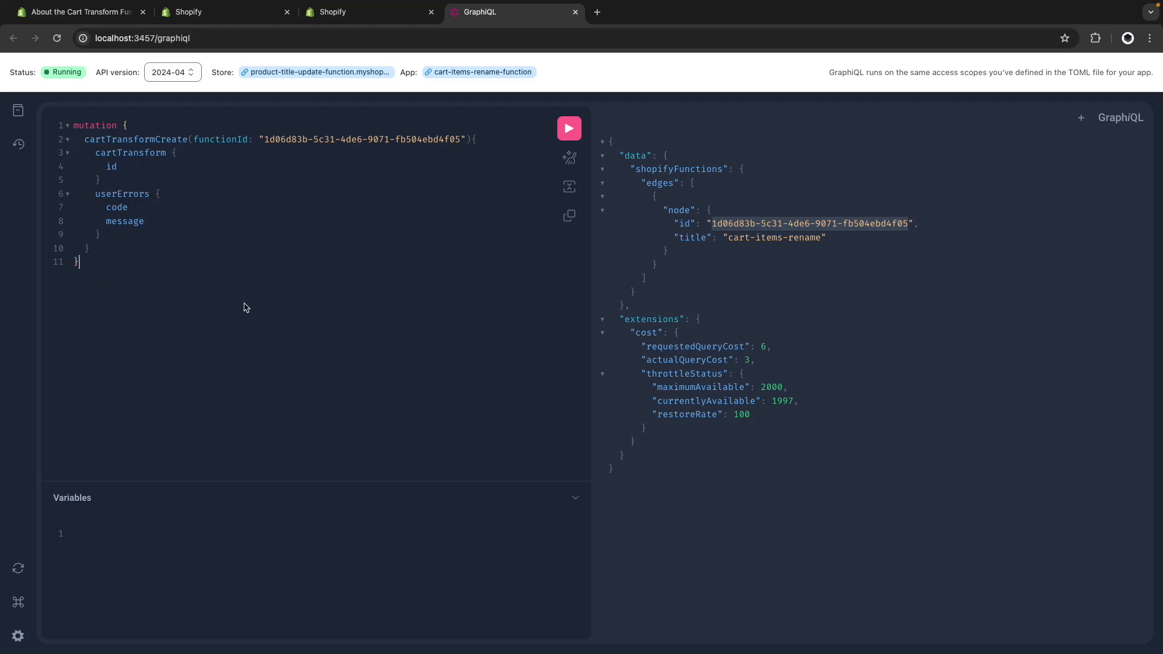
pyautogui.click(569, 127)
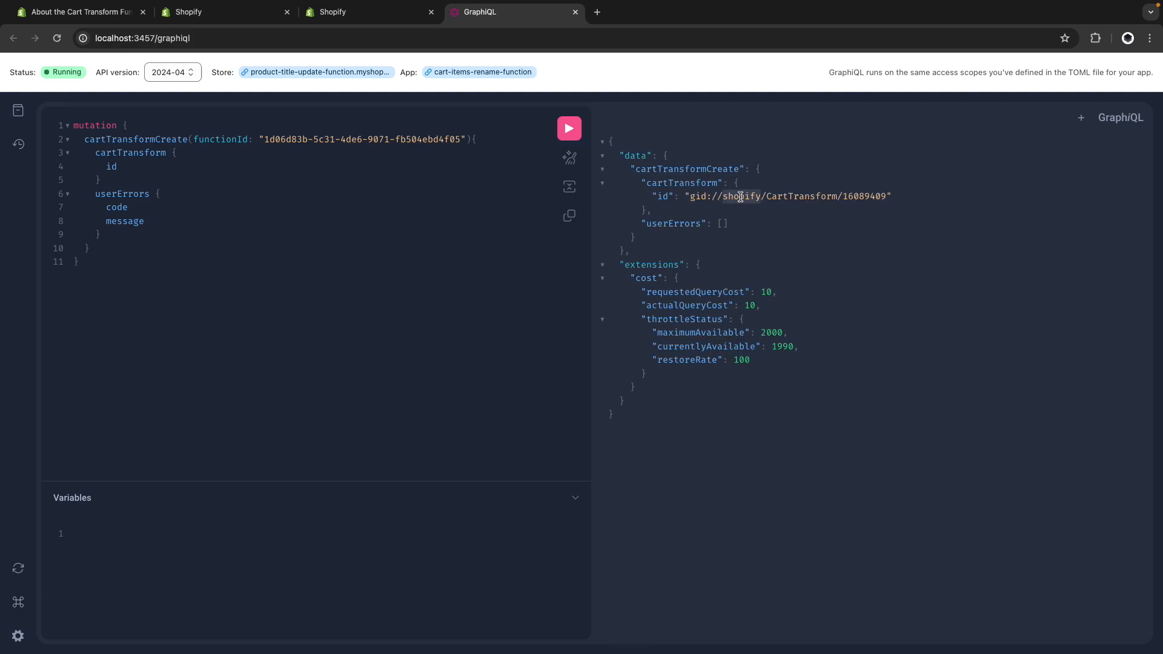
pyautogui.moveTo(295, 234)
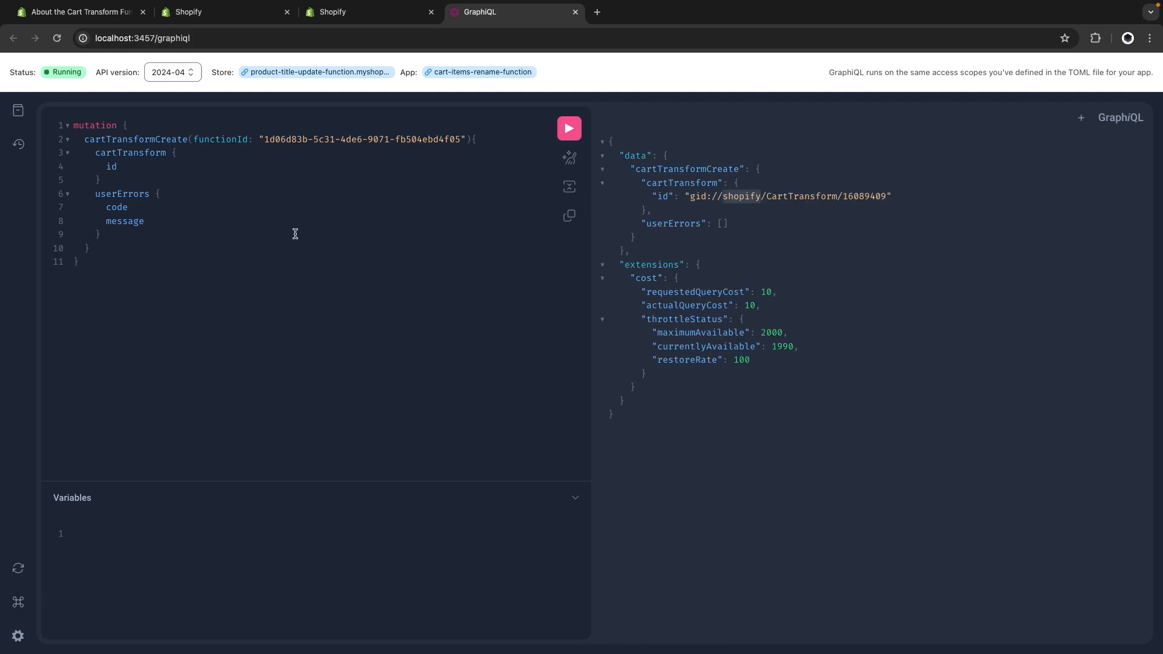
pyautogui.moveTo(308, 224)
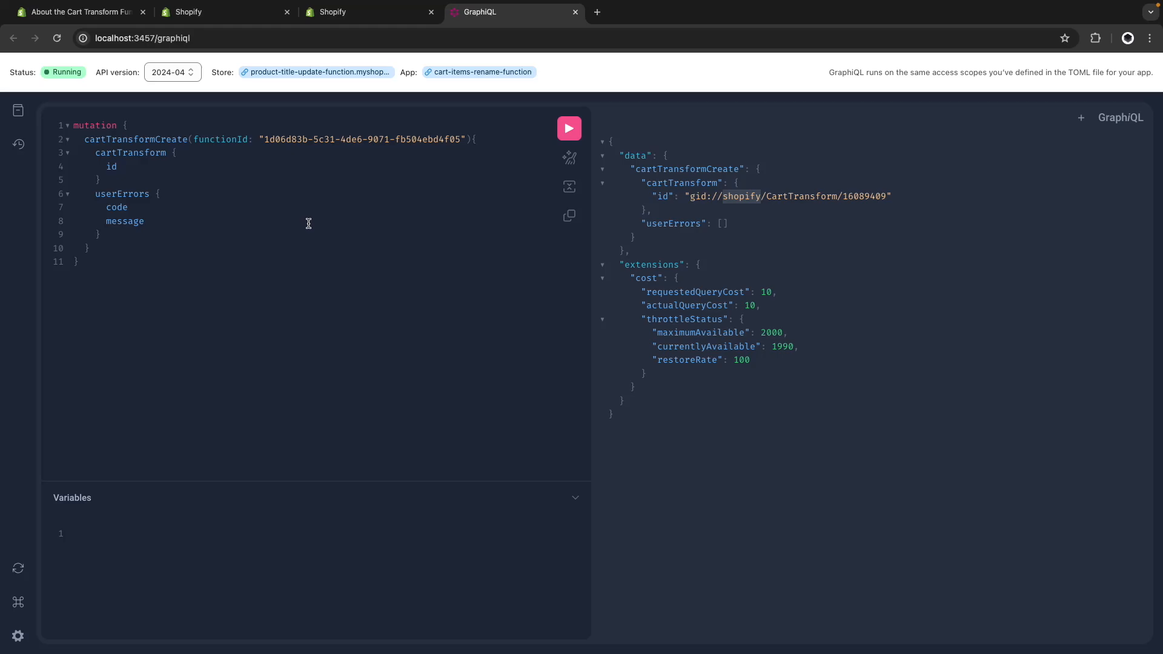
pyautogui.moveTo(228, 232)
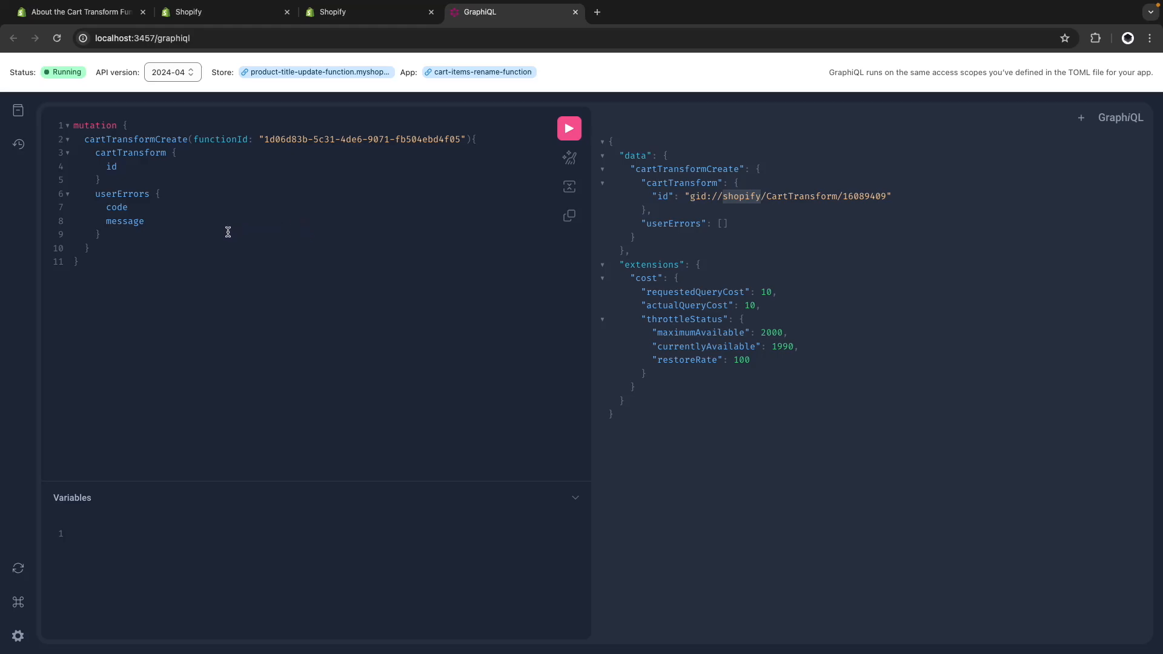
# - Add The 3p Fulfilled Snowboard to the cart from the store preview and proceed to checkout
pyautogui.click(364, 13)
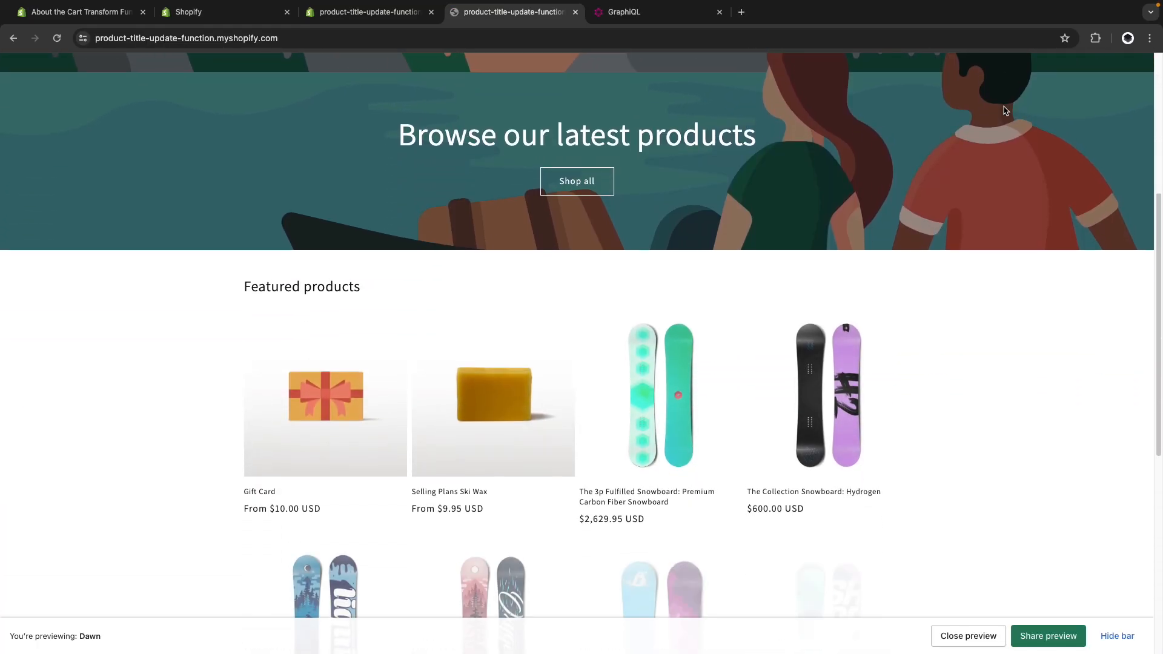
pyautogui.click(658, 406)
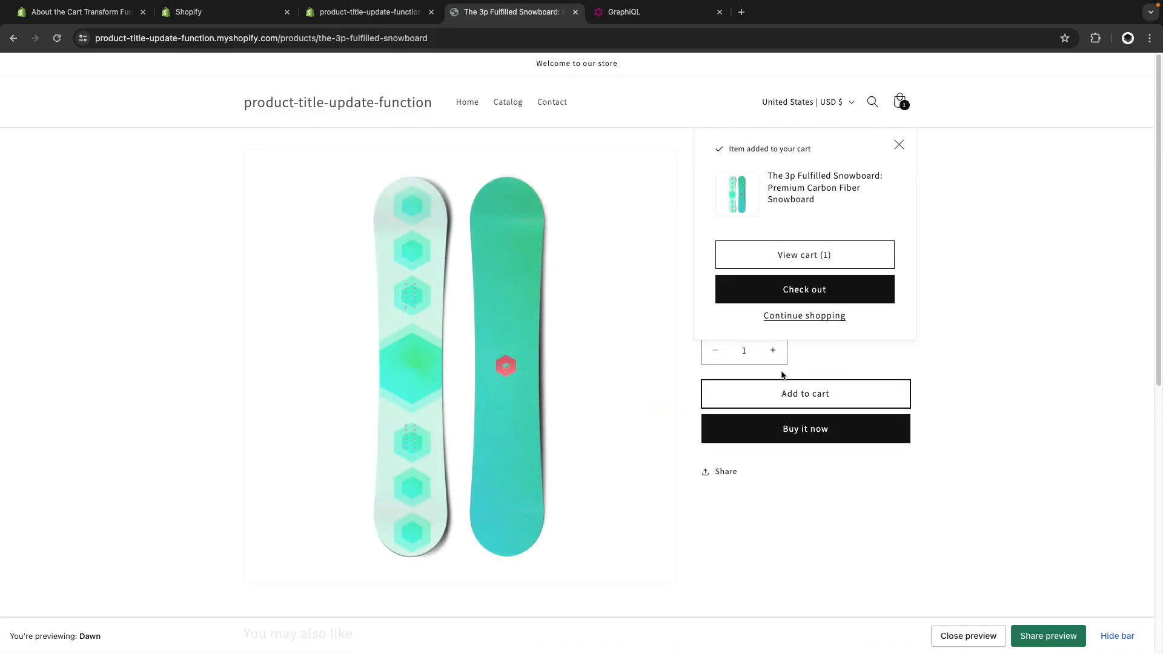
pyautogui.click(804, 255)
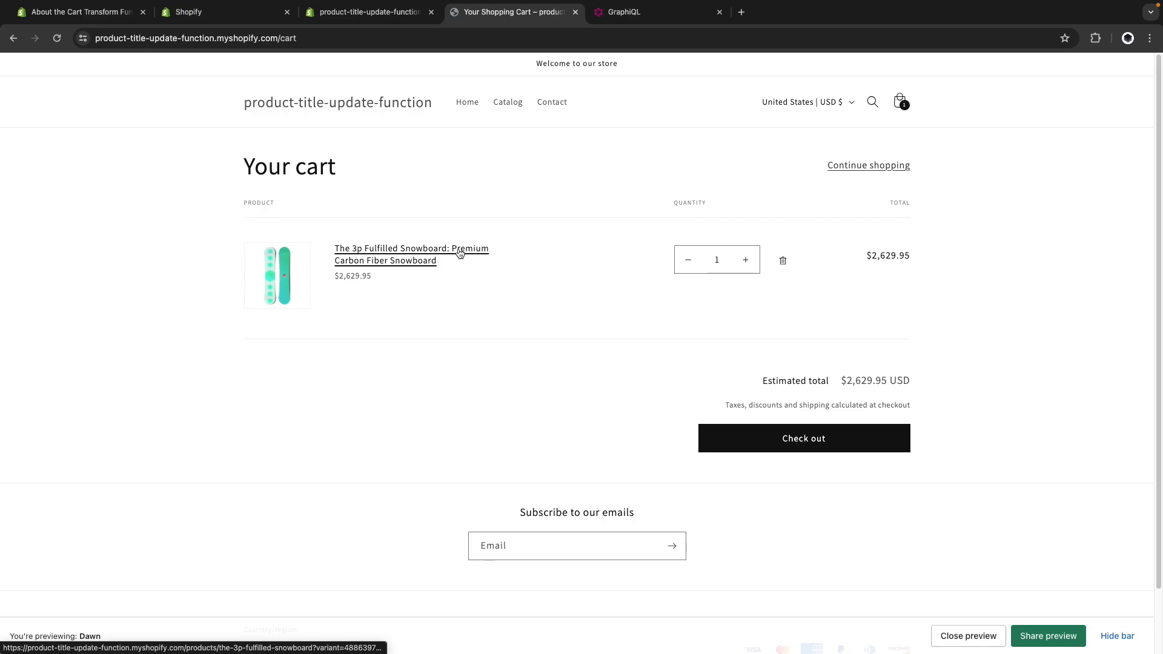
pyautogui.click(804, 437)
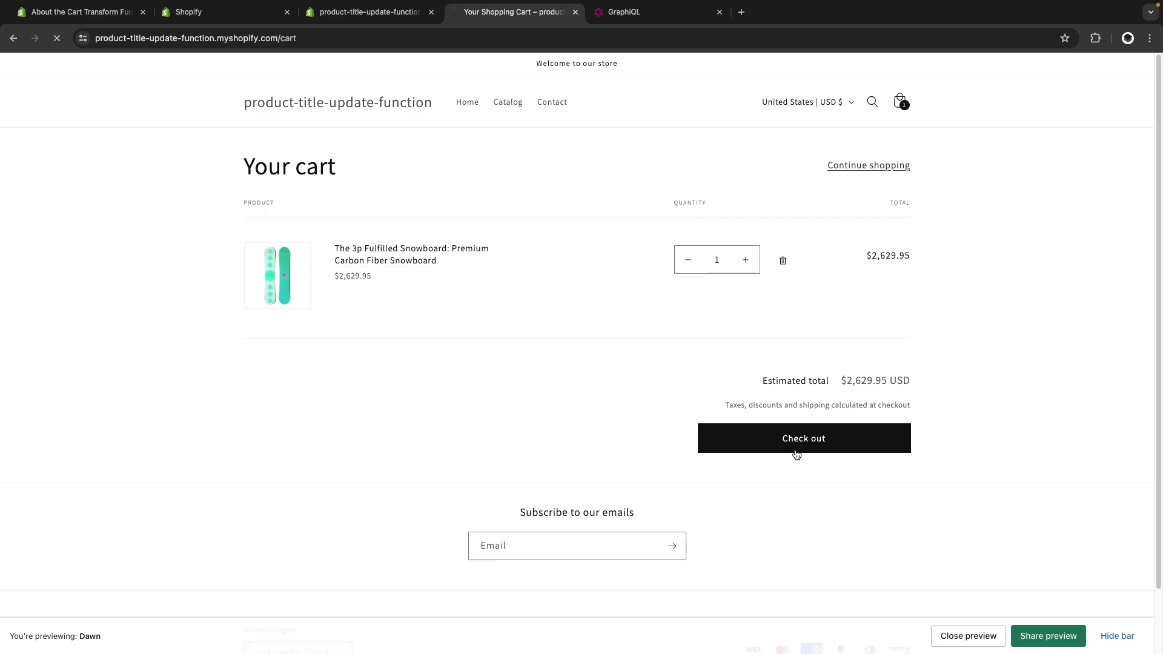
pyautogui.click(803, 438)
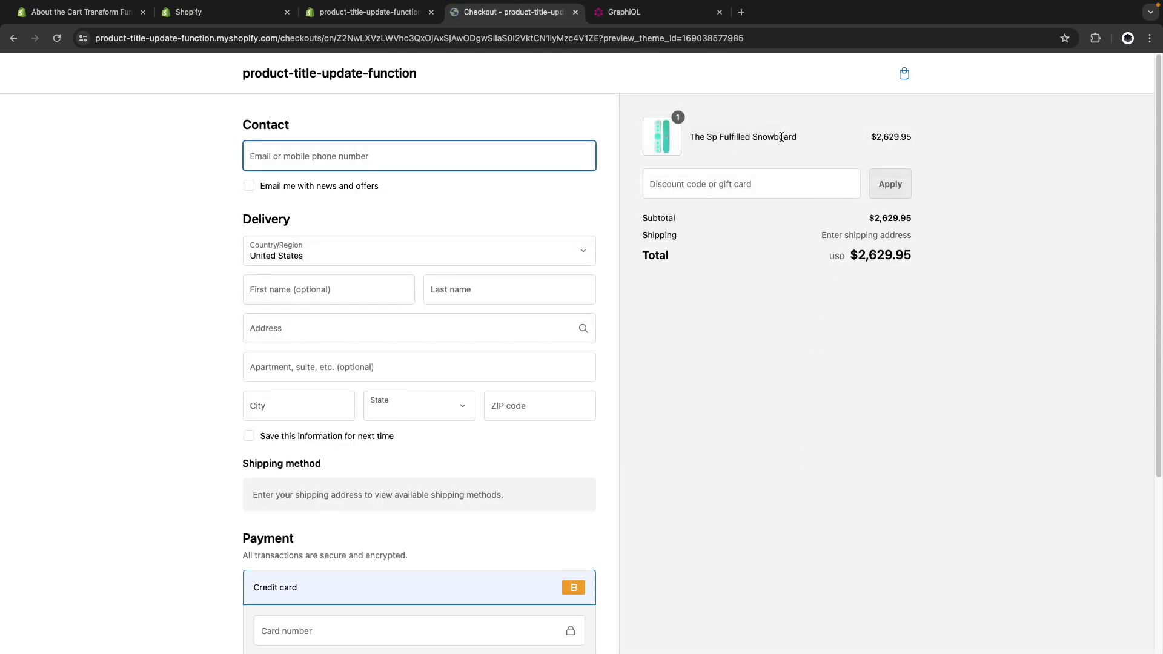
pyautogui.moveTo(804, 140)
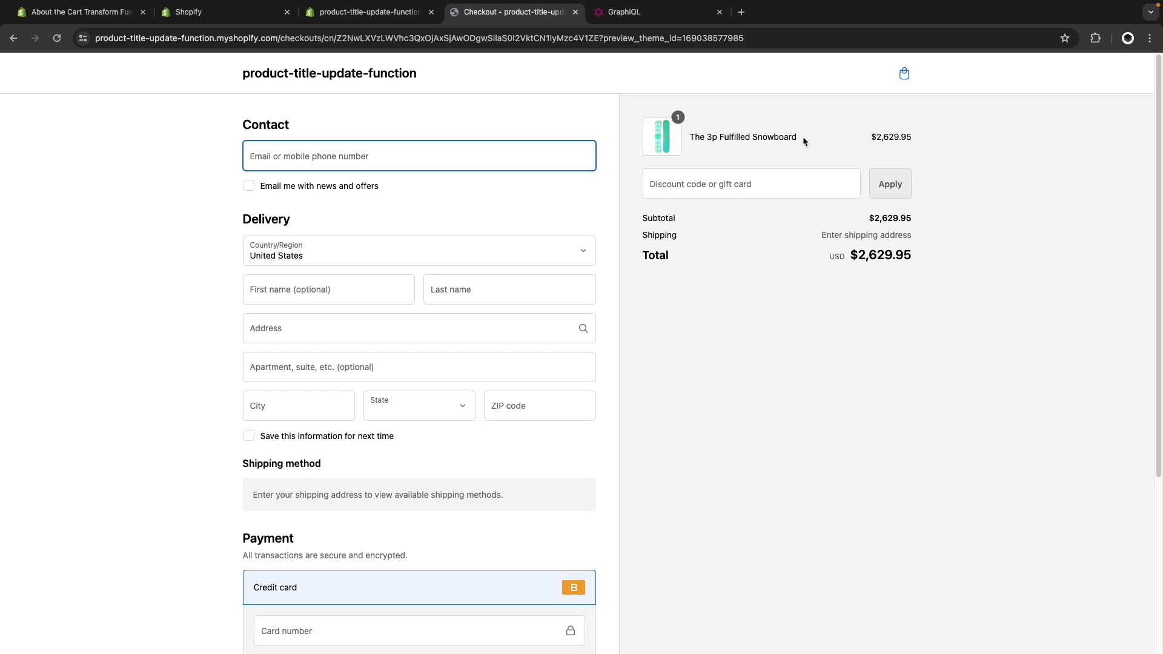
pyautogui.moveTo(799, 144)
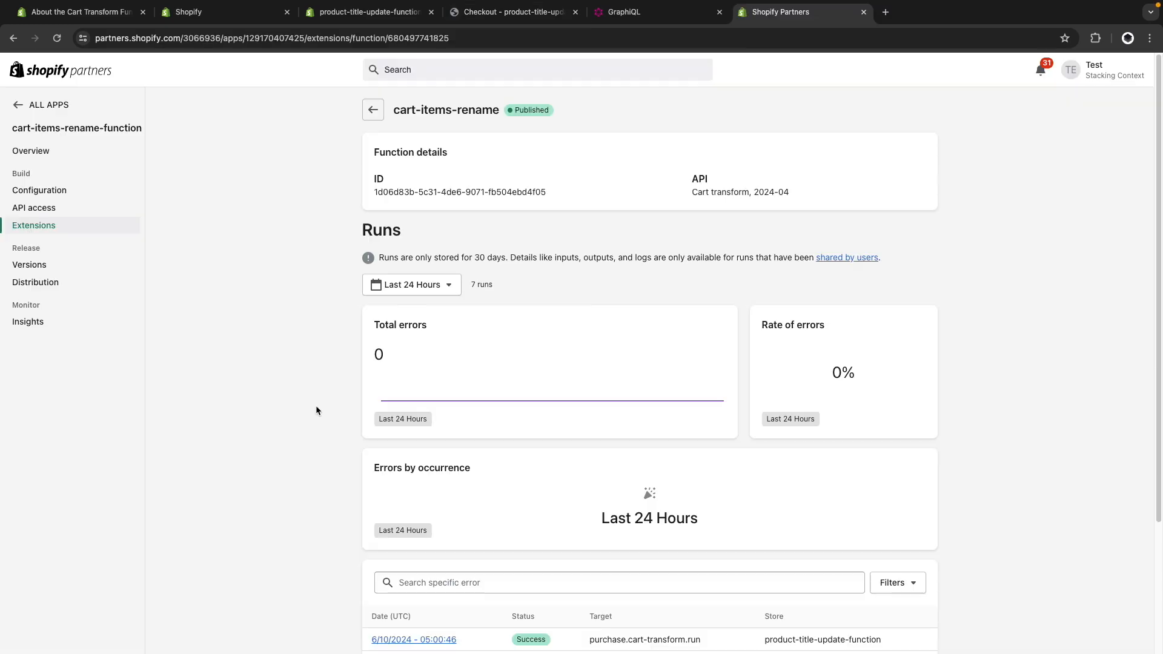
# - Open the 6/10/2024 - 05:00:46 function run and review its Input (STDIN) and Output (STDOUT)
pyautogui.scroll(-3)
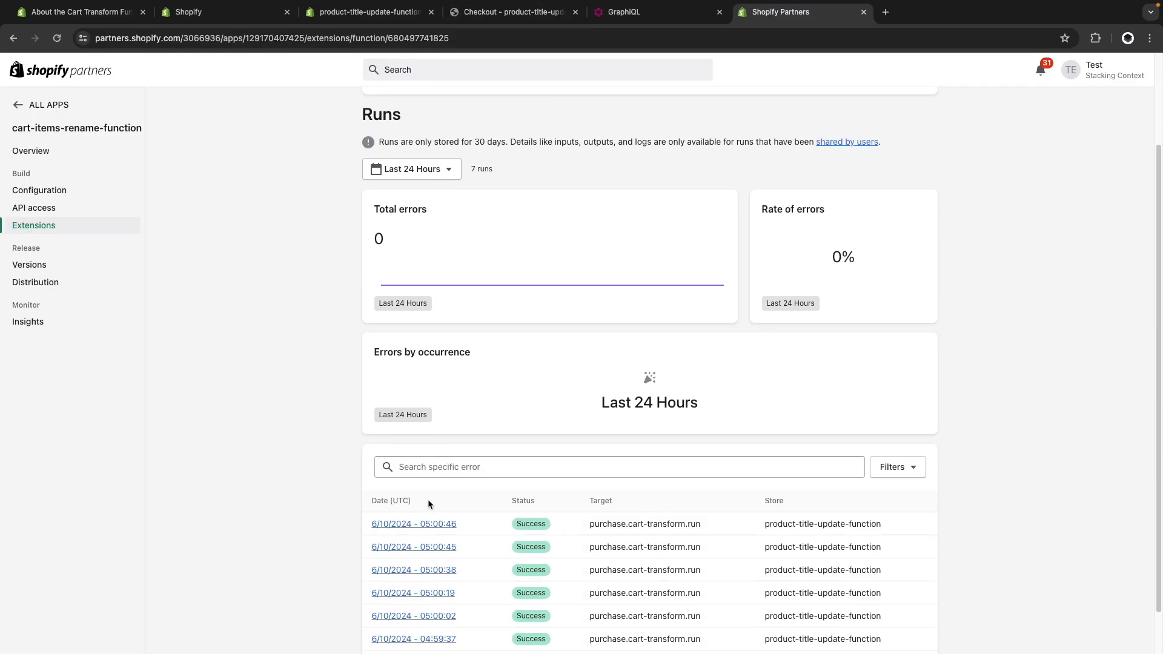
pyautogui.scroll(-3)
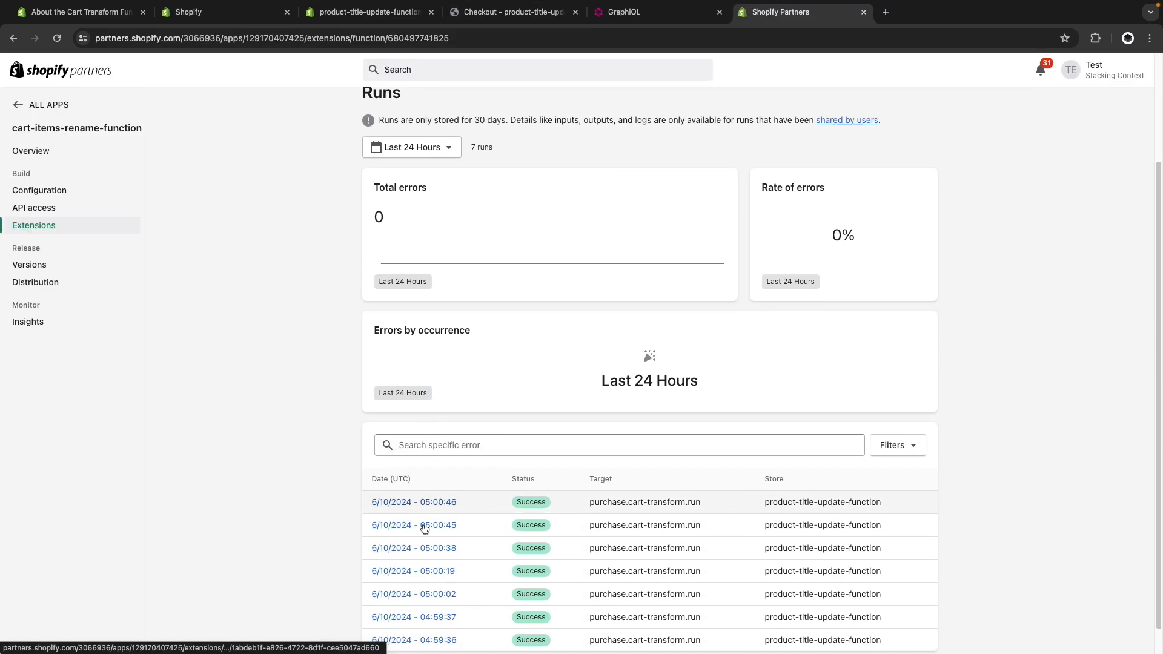
pyautogui.click(413, 526)
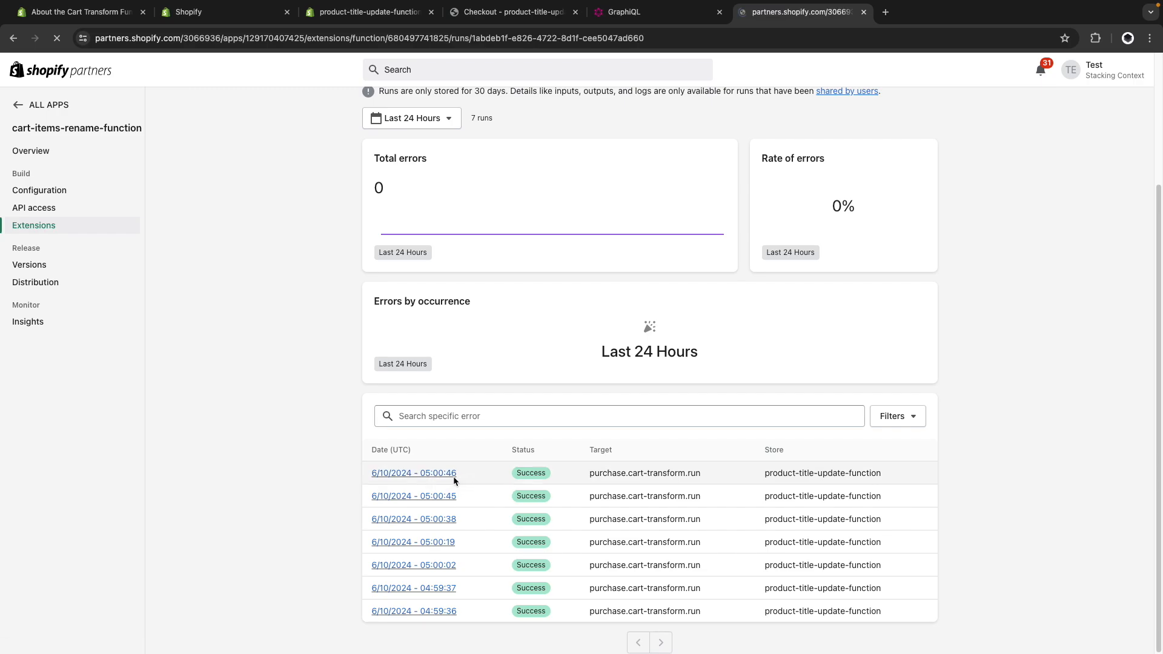
pyautogui.click(414, 473)
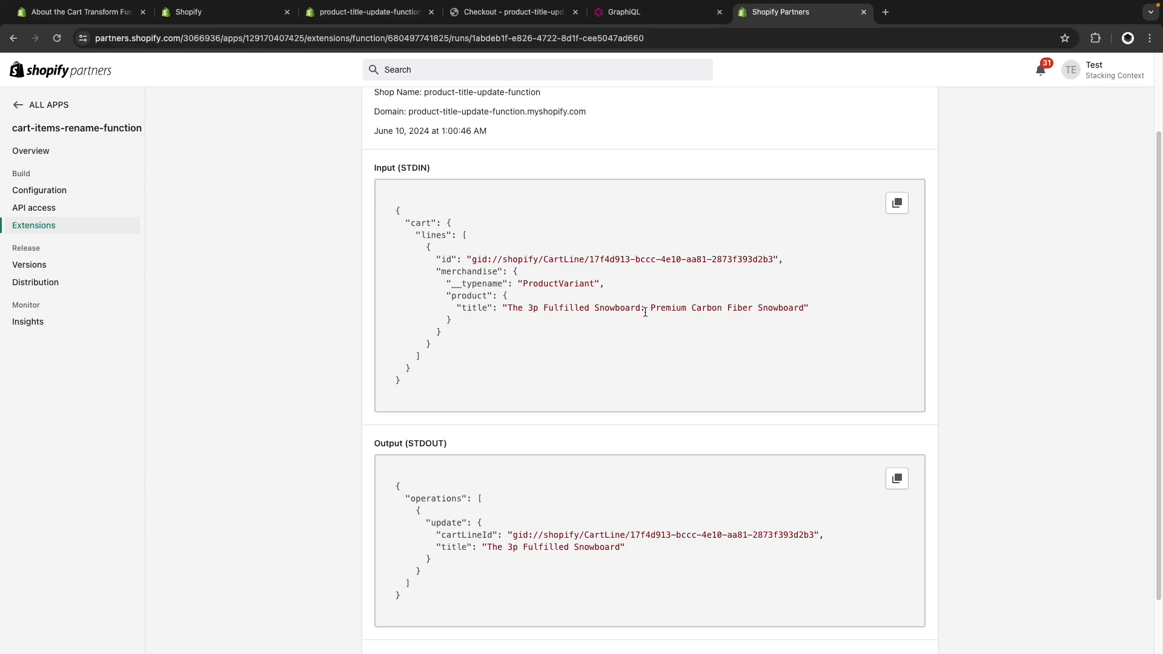
pyautogui.scroll(-3)
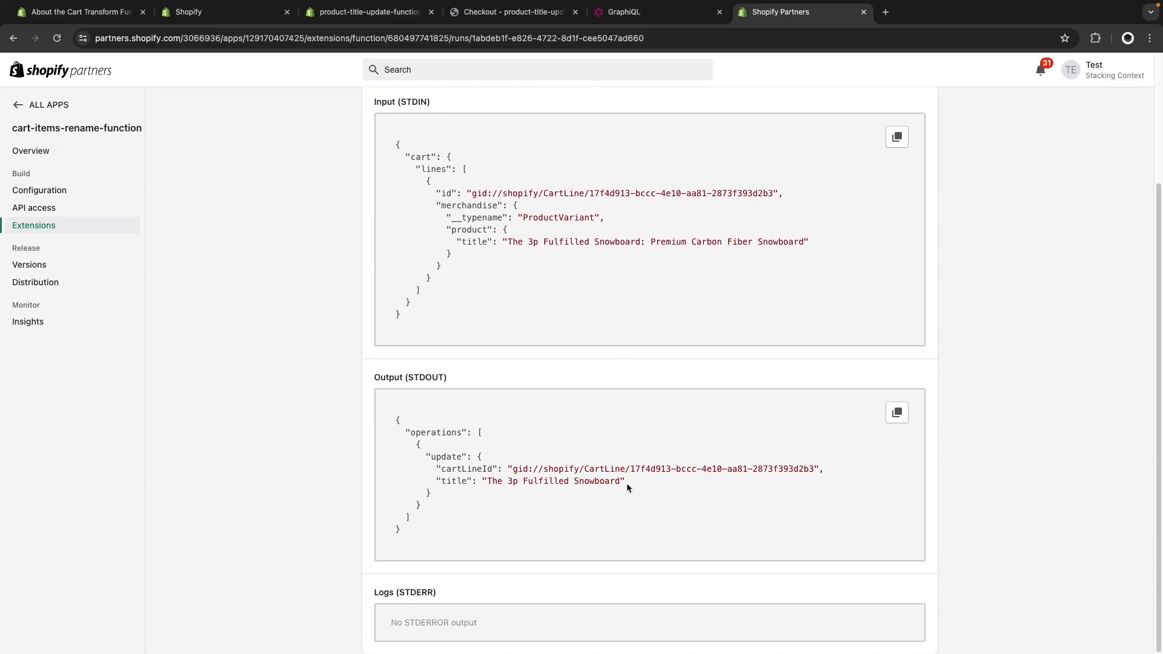
pyautogui.click(511, 12)
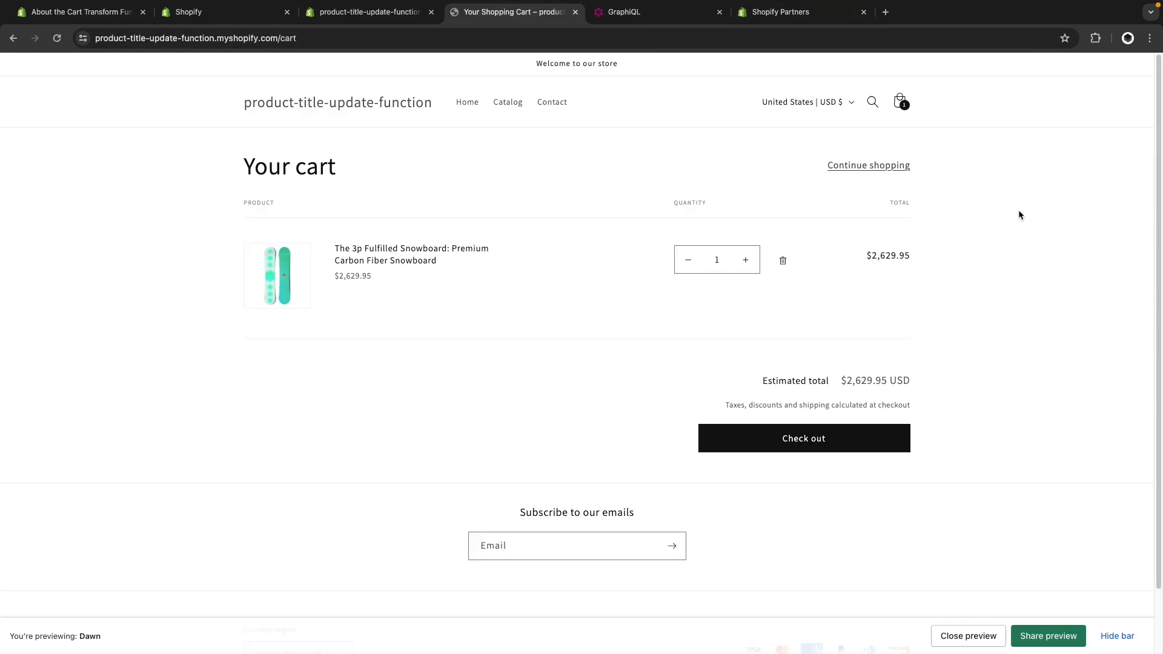
pyautogui.moveTo(395, 252)
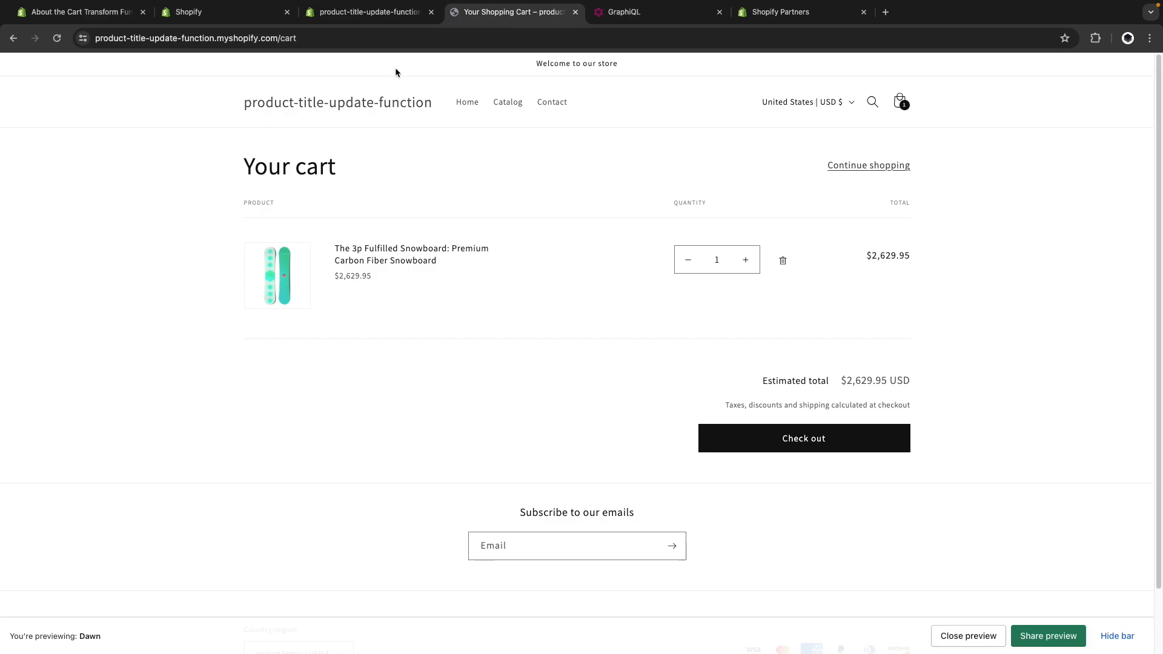
# - Switch from the cart page to the Dawn theme code editor
pyautogui.click(370, 11)
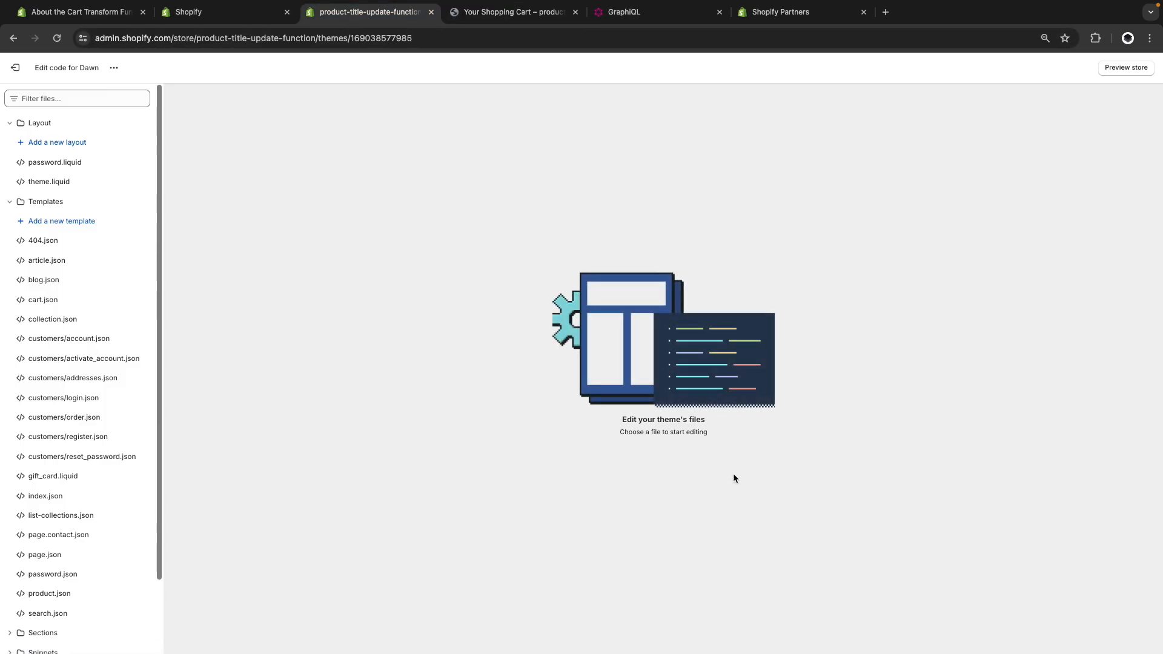
# - Filter theme files for 'cart-item' and open main-cart-items.liquid
pyautogui.click(77, 98)
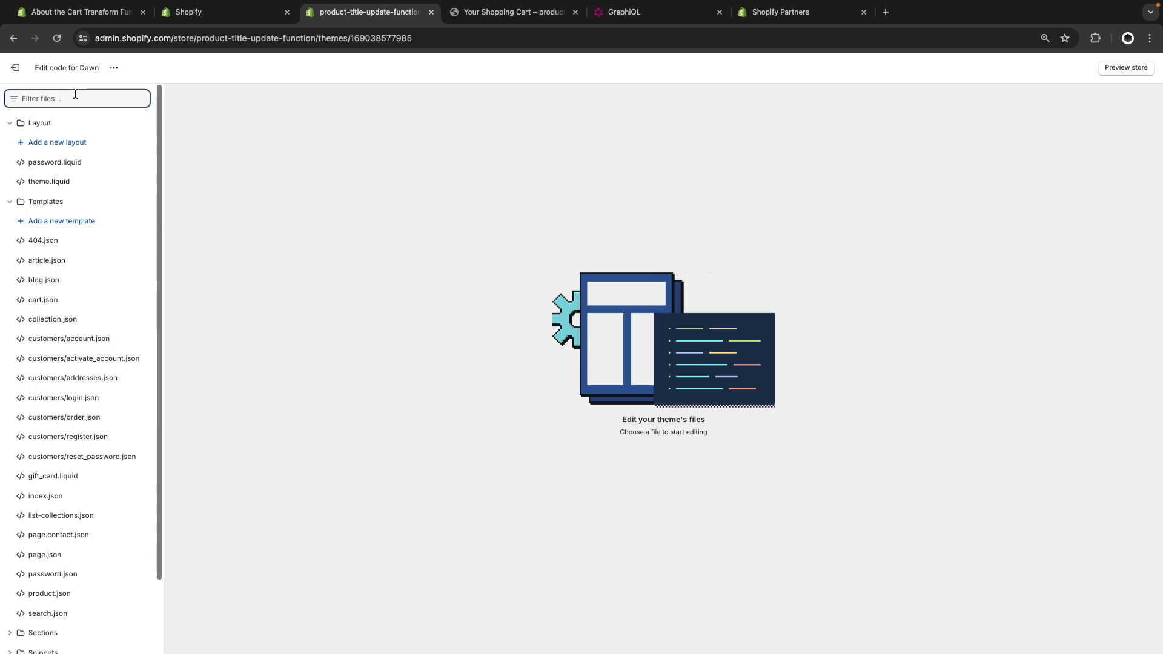
pyautogui.write('cart-item')
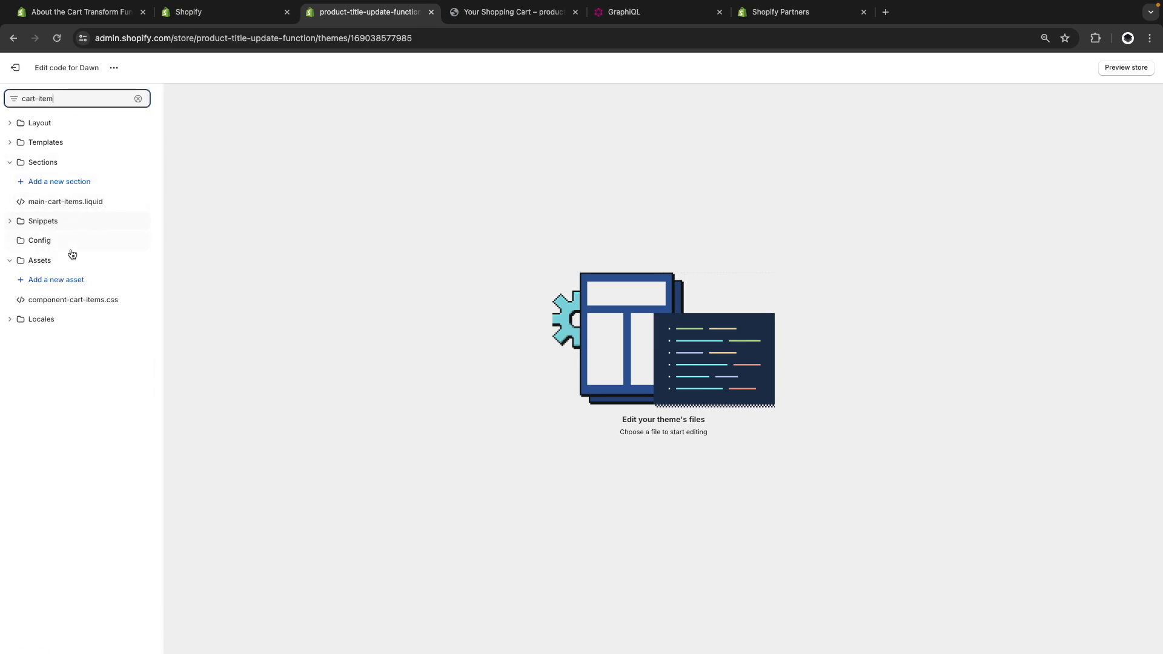
pyautogui.click(65, 201)
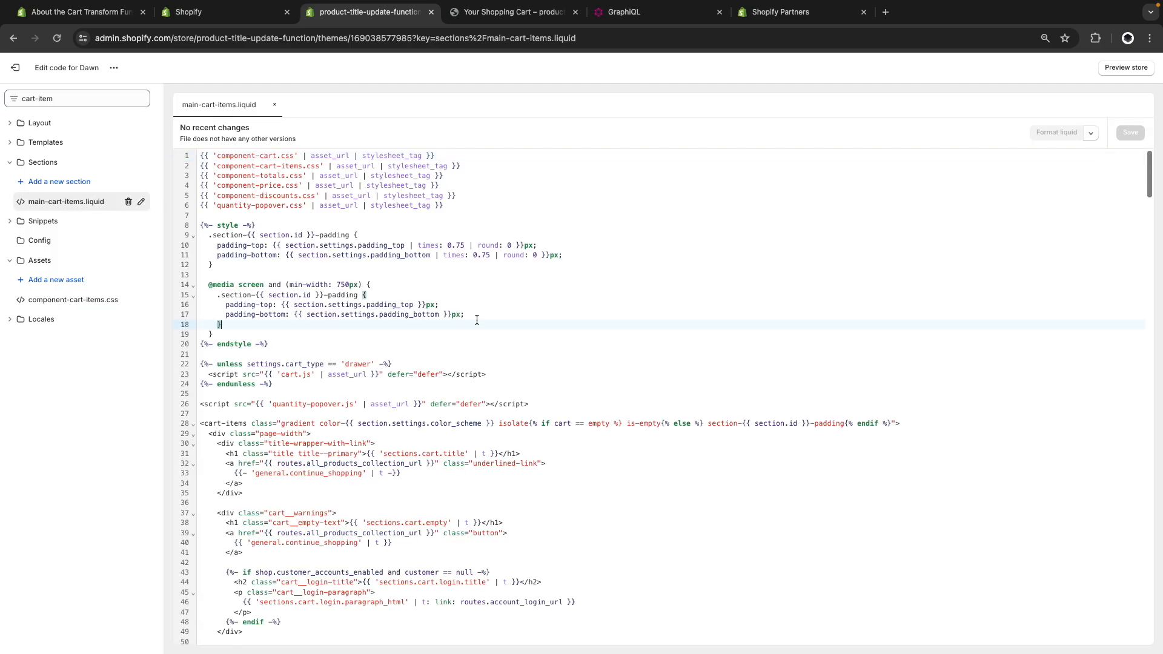
# - Find item.product.title on line 105 and replace it with item.title
pyautogui.press('Ctrl+f')
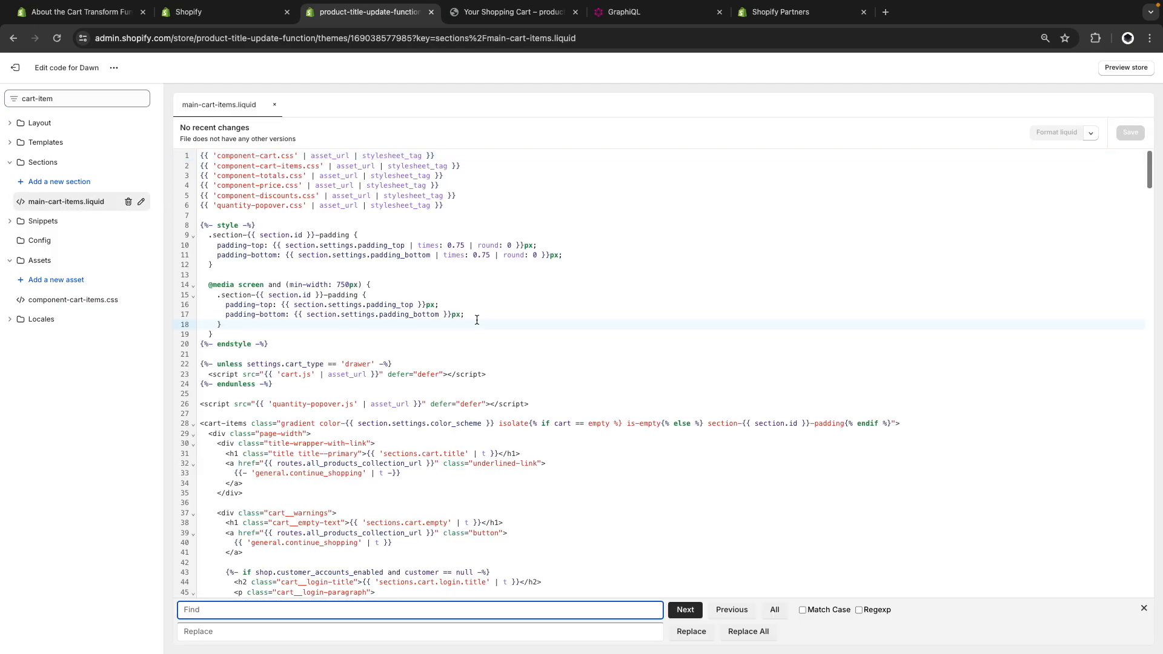
pyautogui.write('item.product.title')
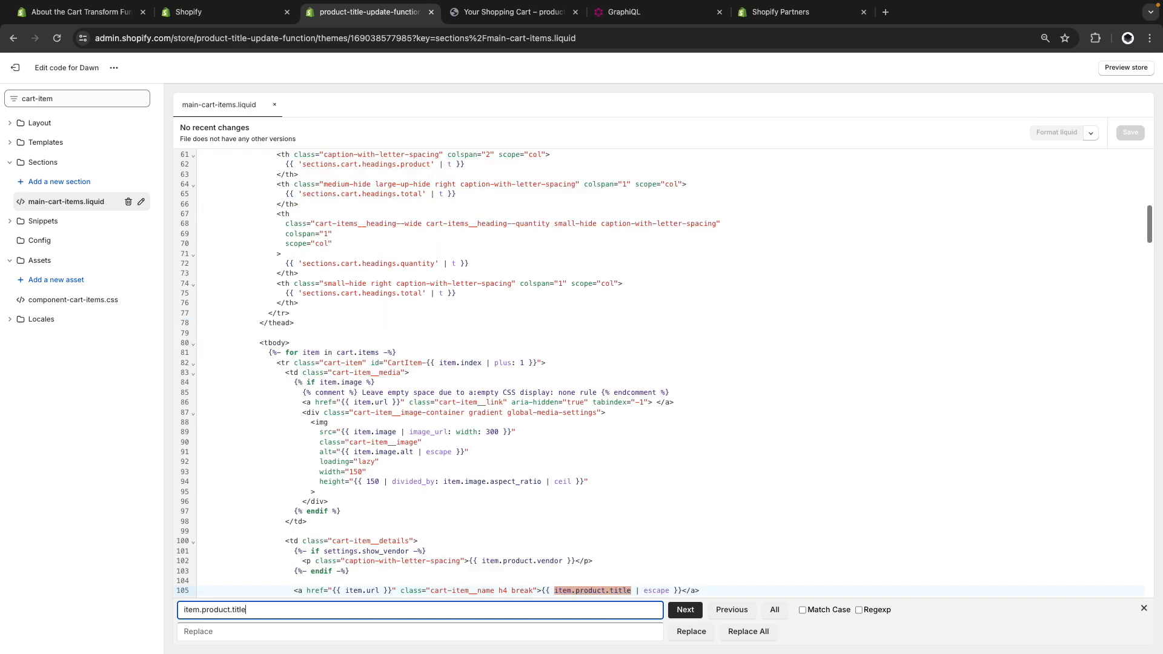
pyautogui.scroll(-3)
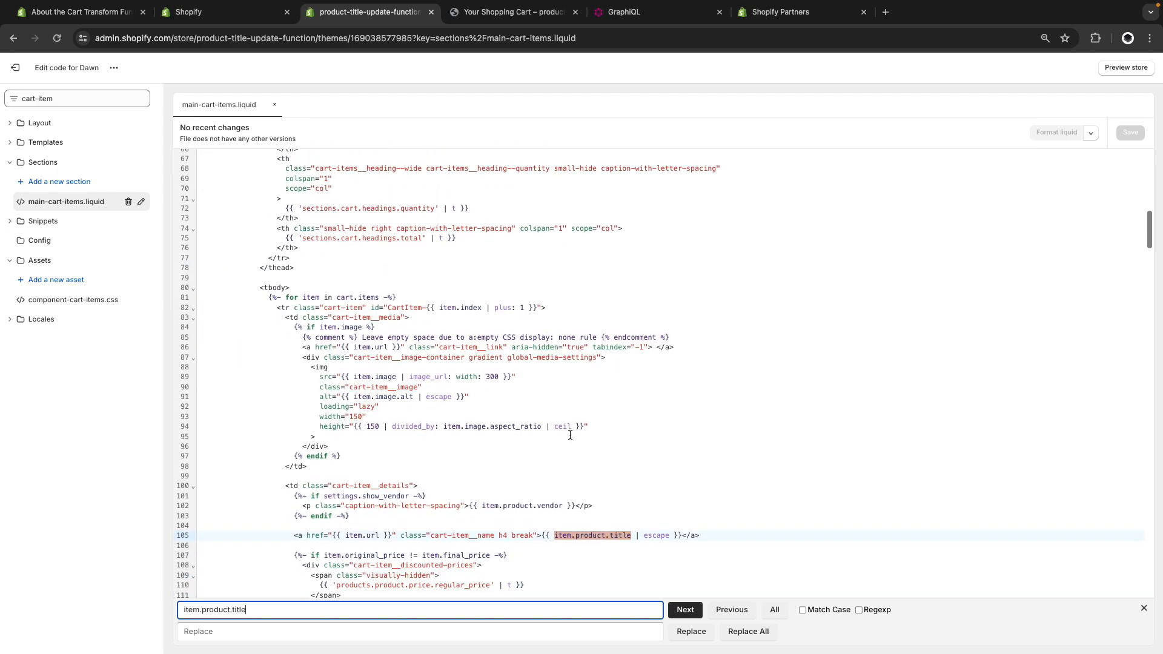
pyautogui.scroll(-3)
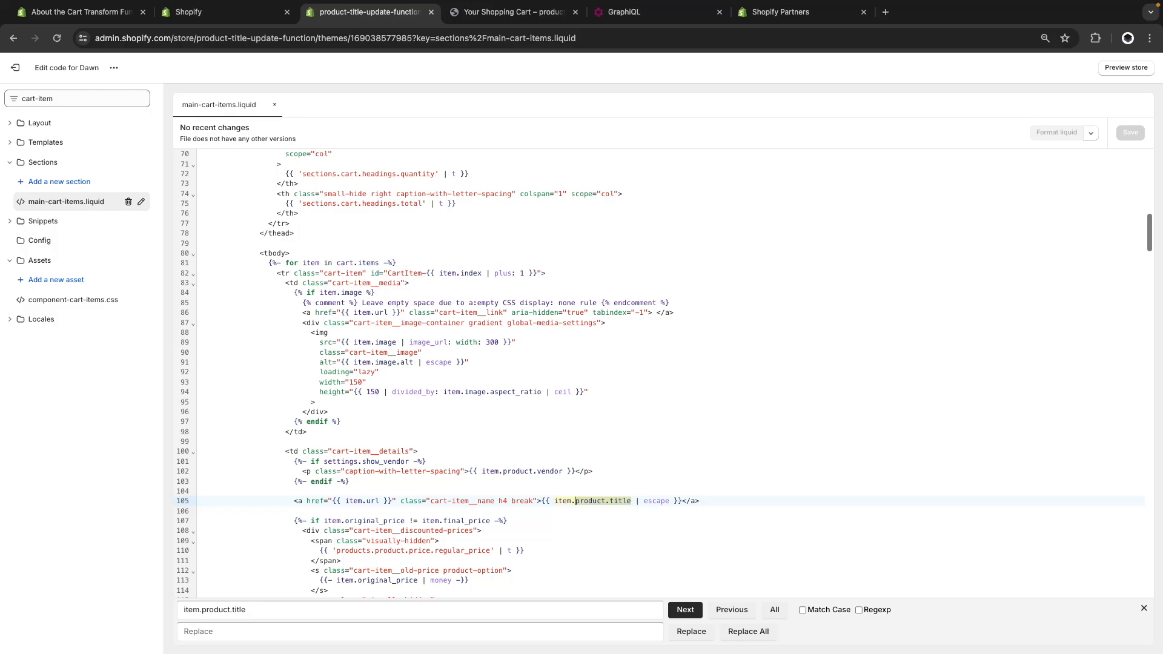
pyautogui.write('item.title')
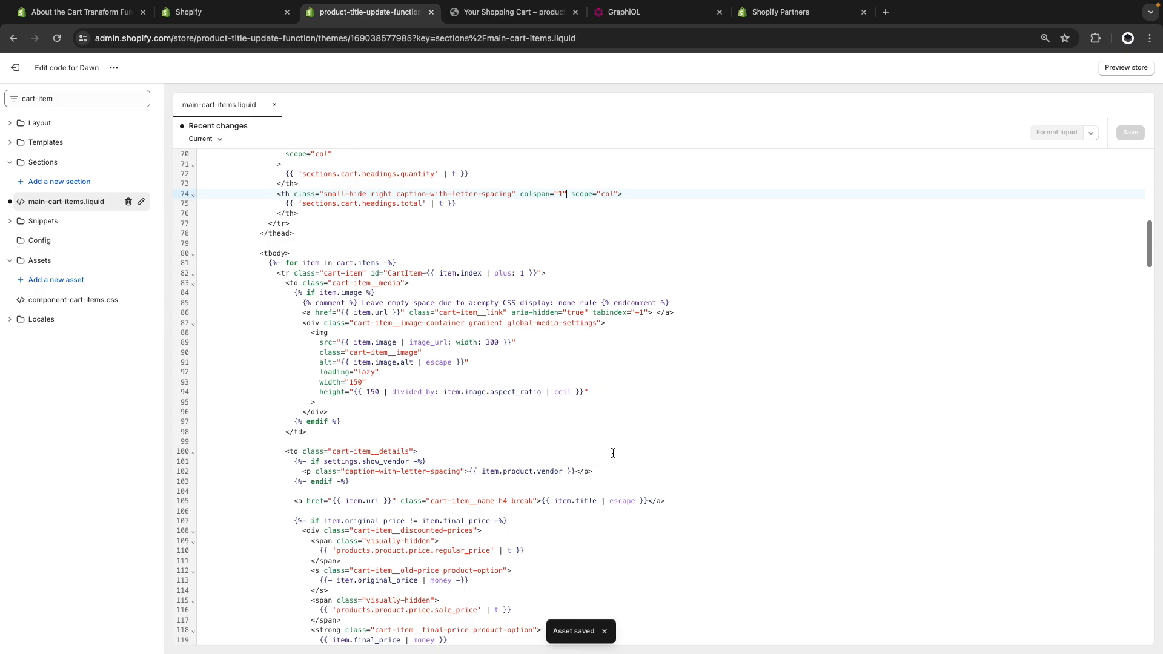
pyautogui.moveTo(566, 426)
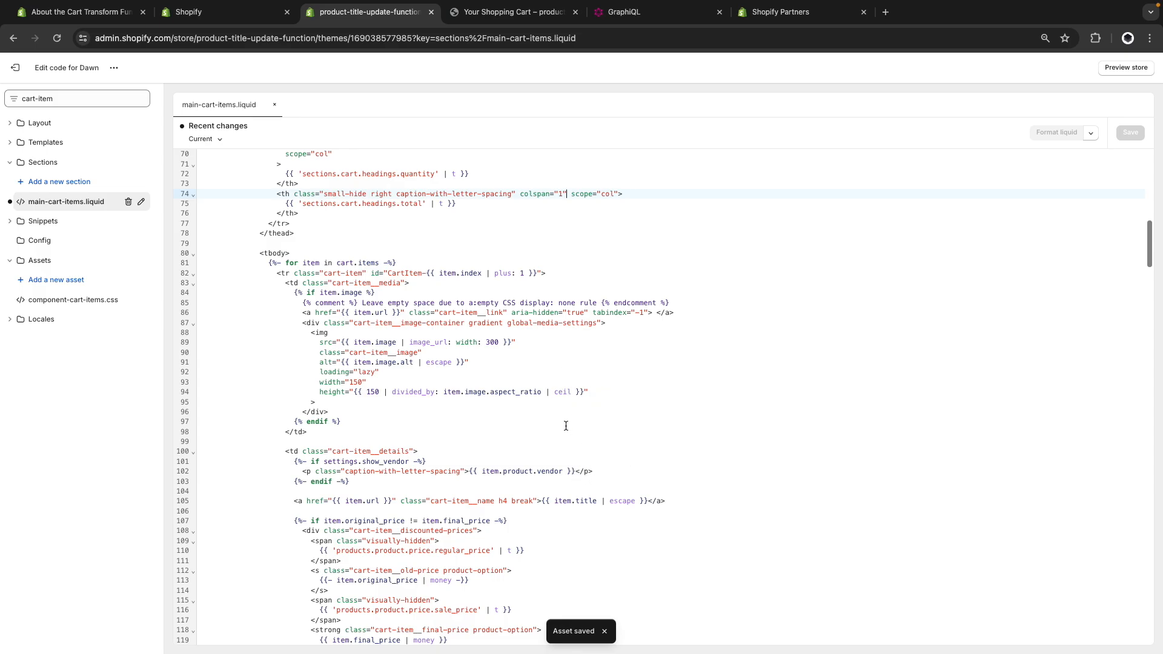
pyautogui.moveTo(577, 501)
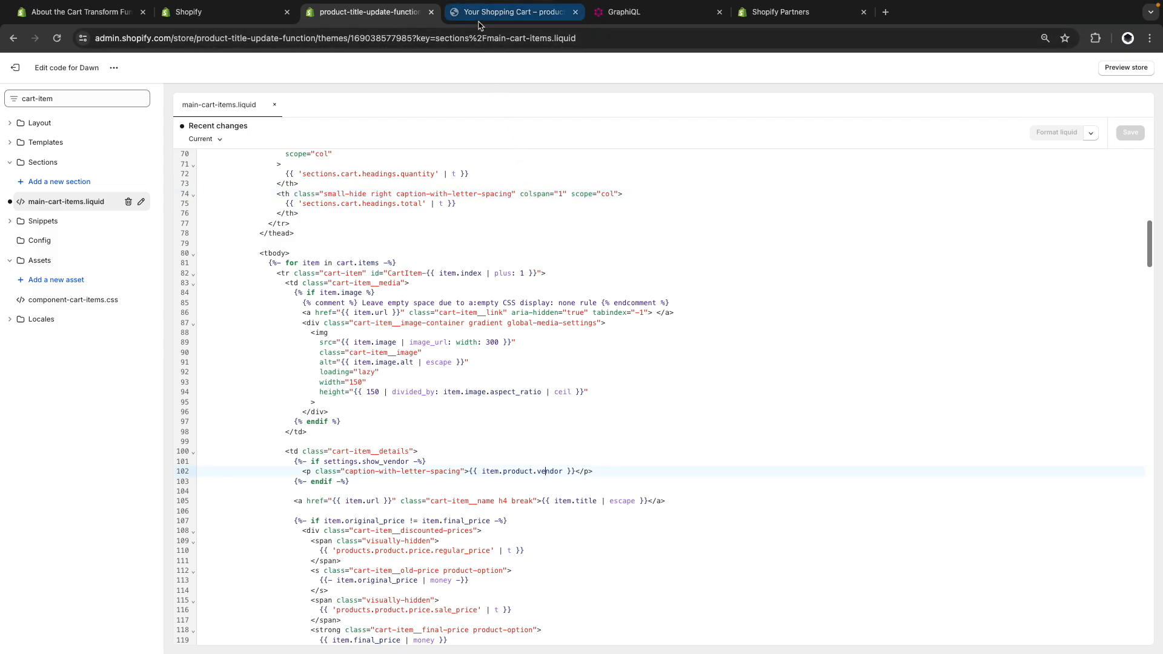
# - Check the cart shows 'The 3p Fulfilled Snowboard' trimmed, then return to the theme code editor
pyautogui.click(512, 12)
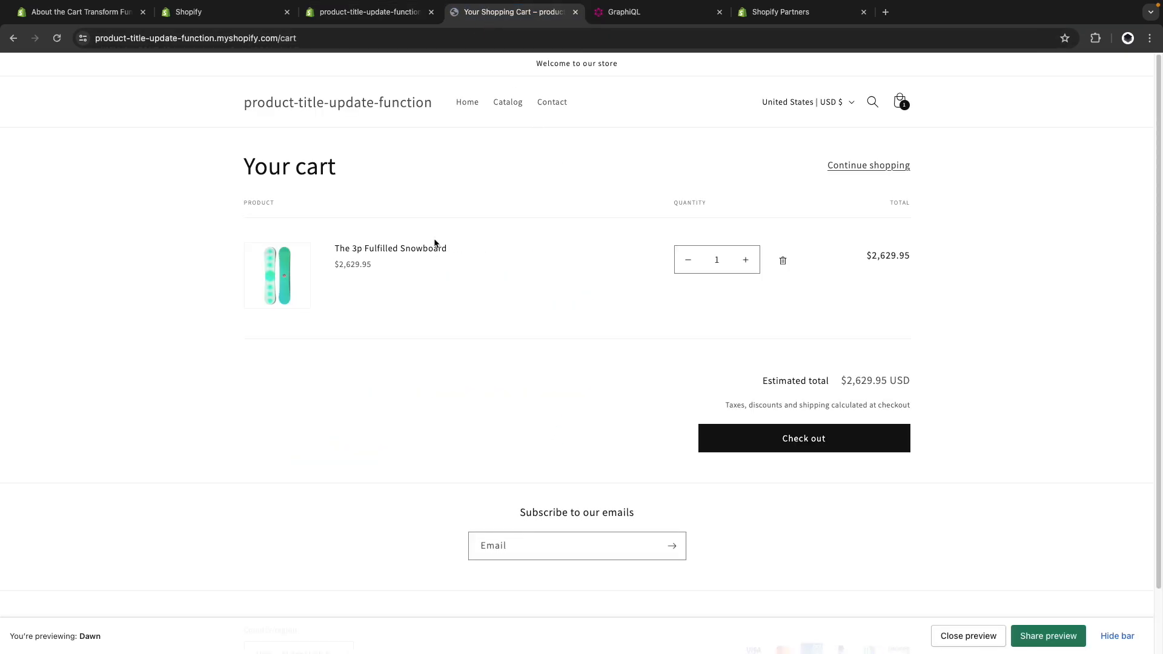
pyautogui.moveTo(547, 237)
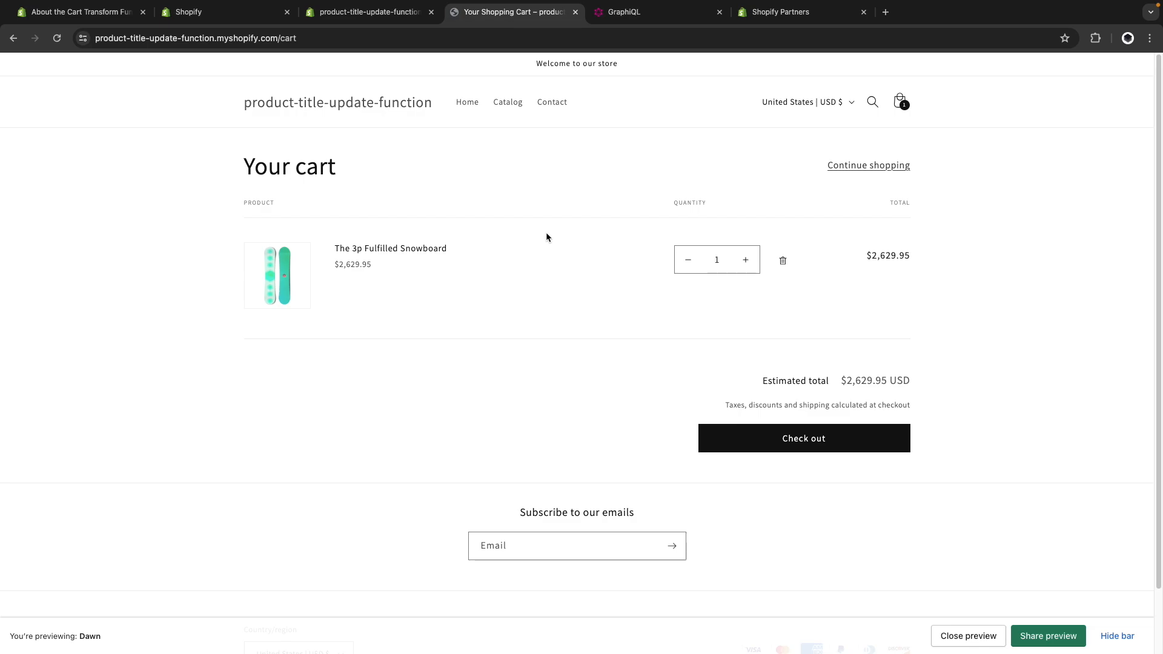
pyautogui.moveTo(535, 277)
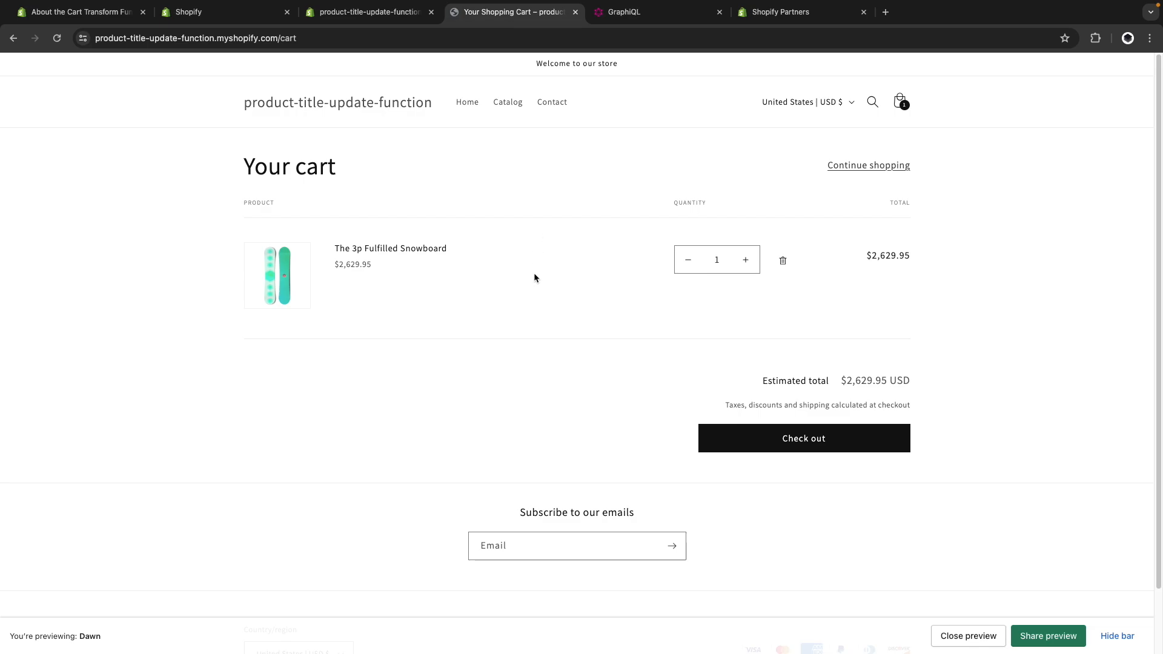
pyautogui.click(369, 11)
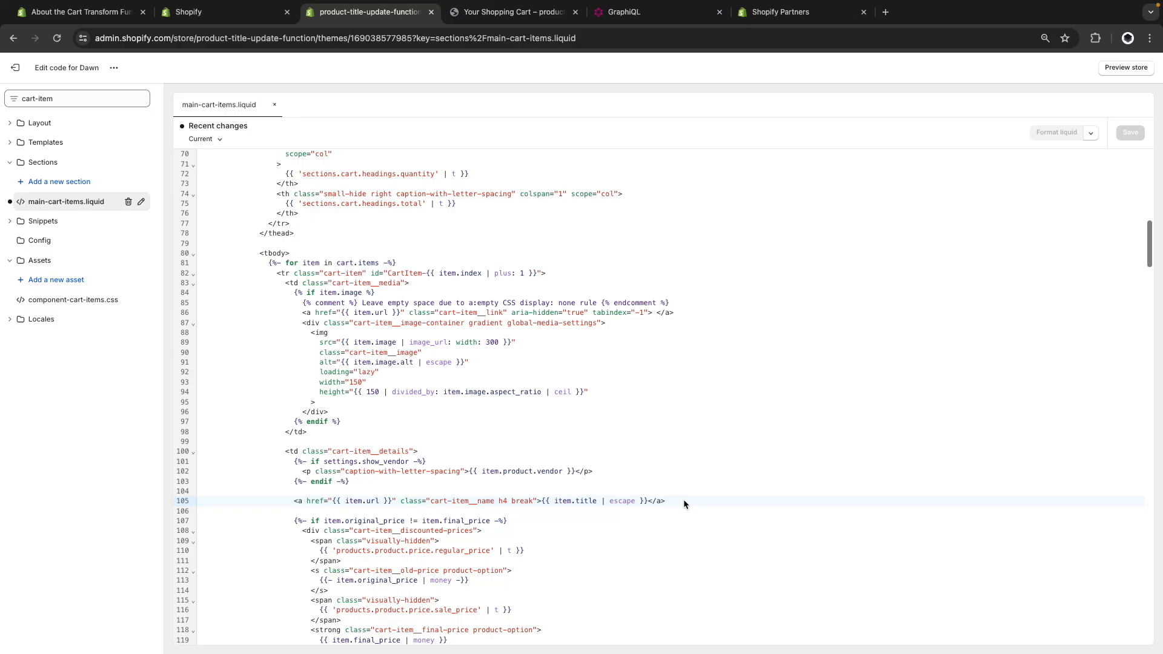
pyautogui.moveTo(373, 293)
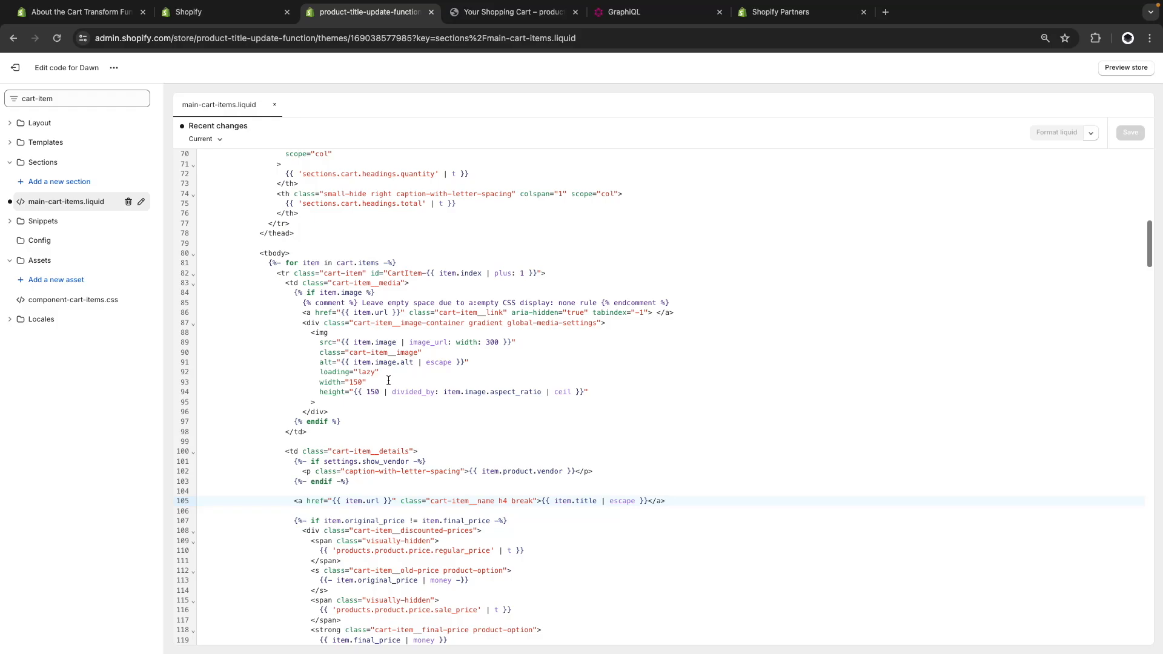
# - Bring up the Cart Transform API documentation tab
pyautogui.click(78, 12)
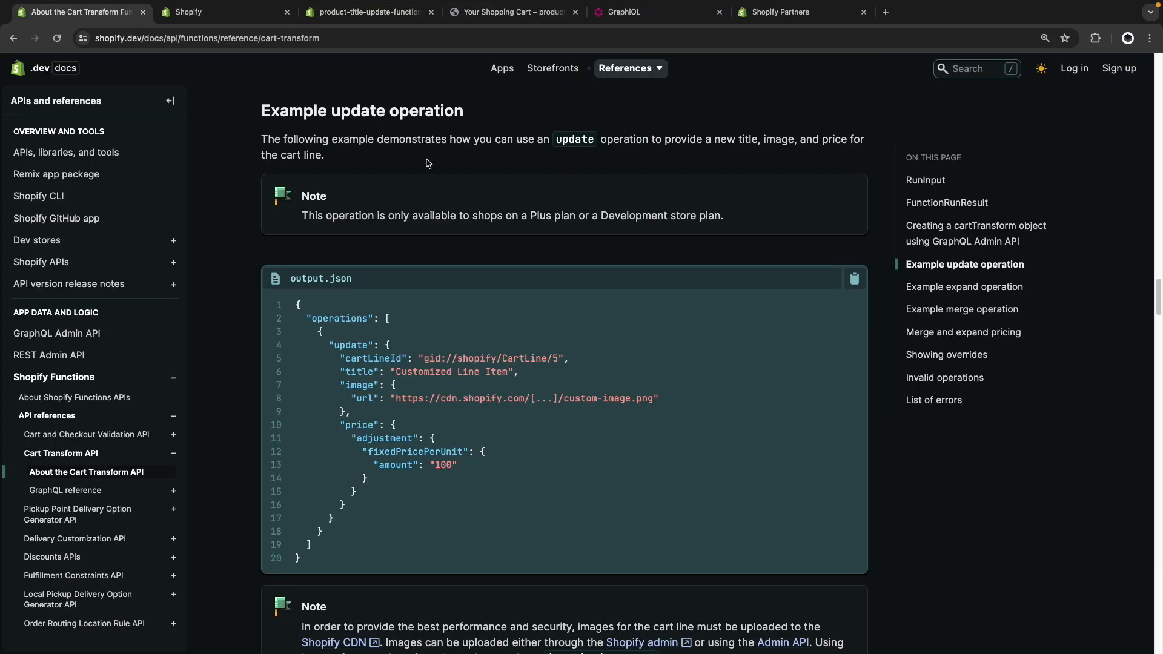